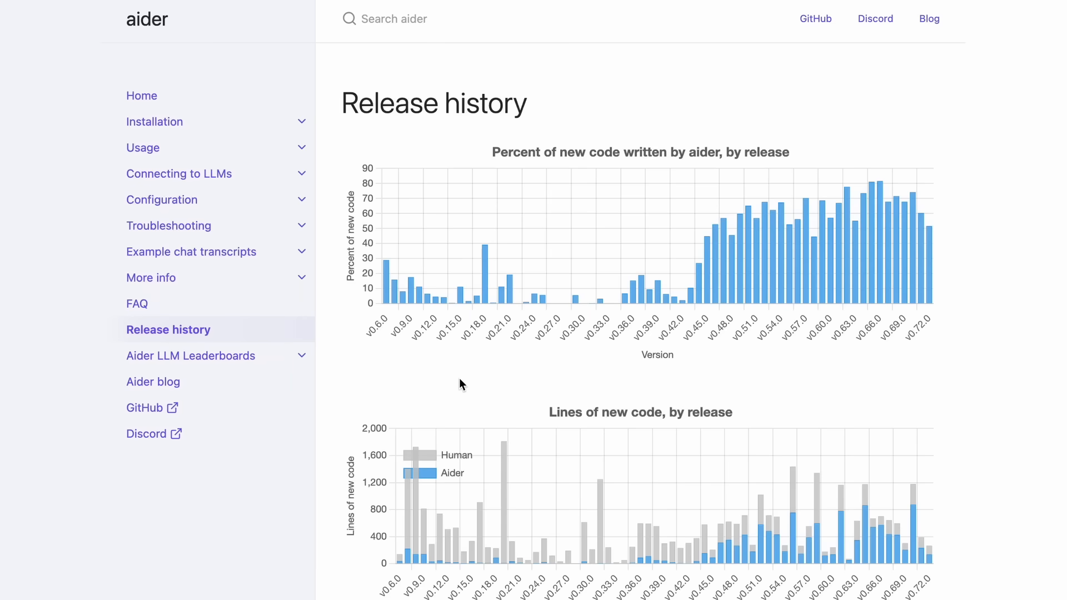
{"action": "mouse_move", "coordinate": [333, 409]}
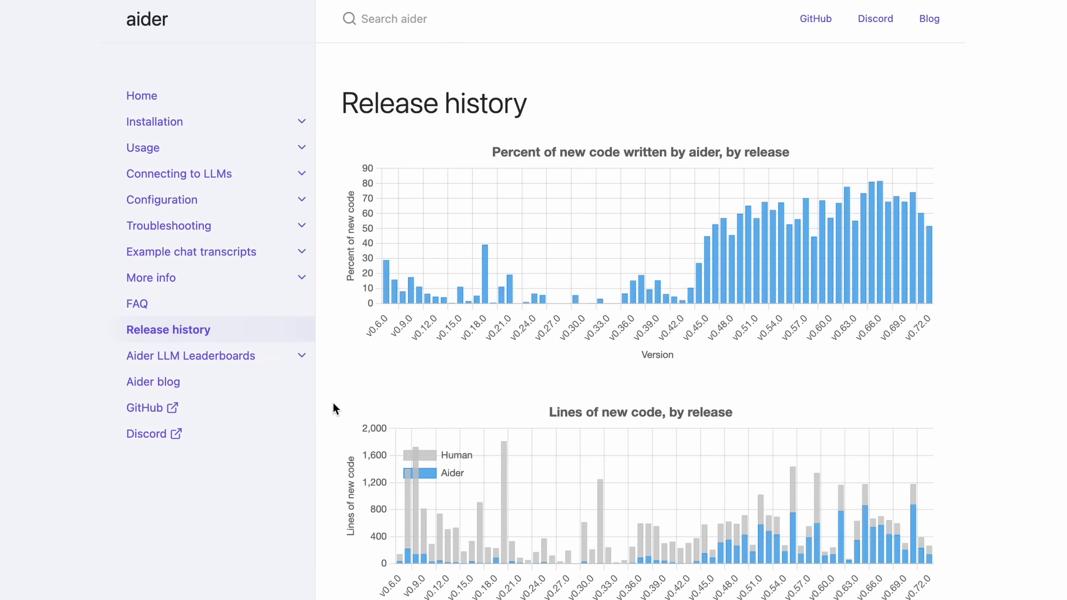
Step: Scroll the Aider Release history from the code charts down to the v0.69.0 notes
{"action": "scroll", "scroll_direction": "down", "scroll_amount": 3}
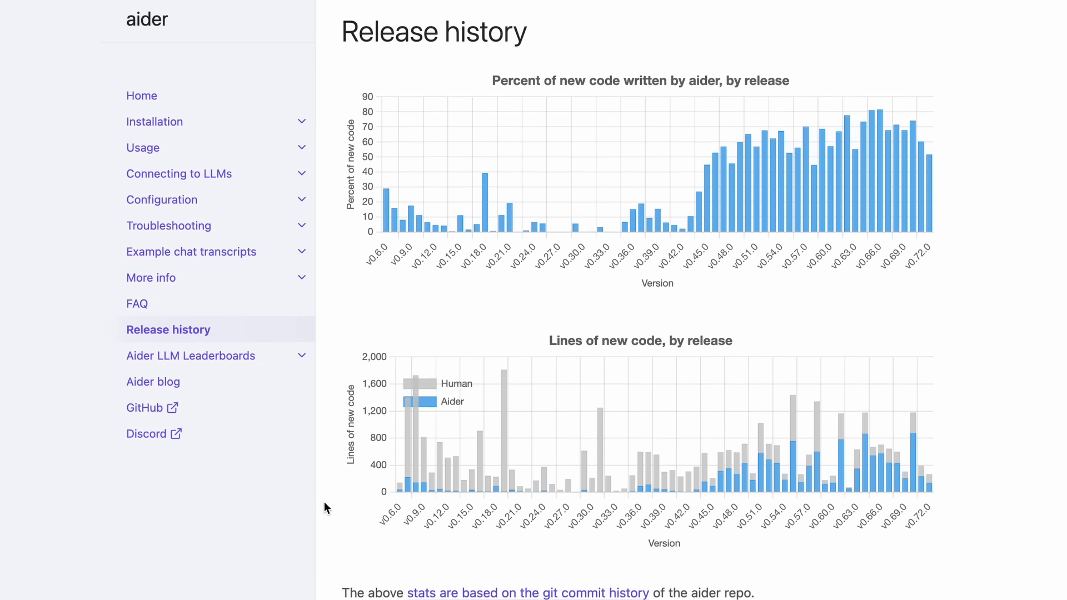
{"action": "scroll", "scroll_direction": "down", "scroll_amount": 3}
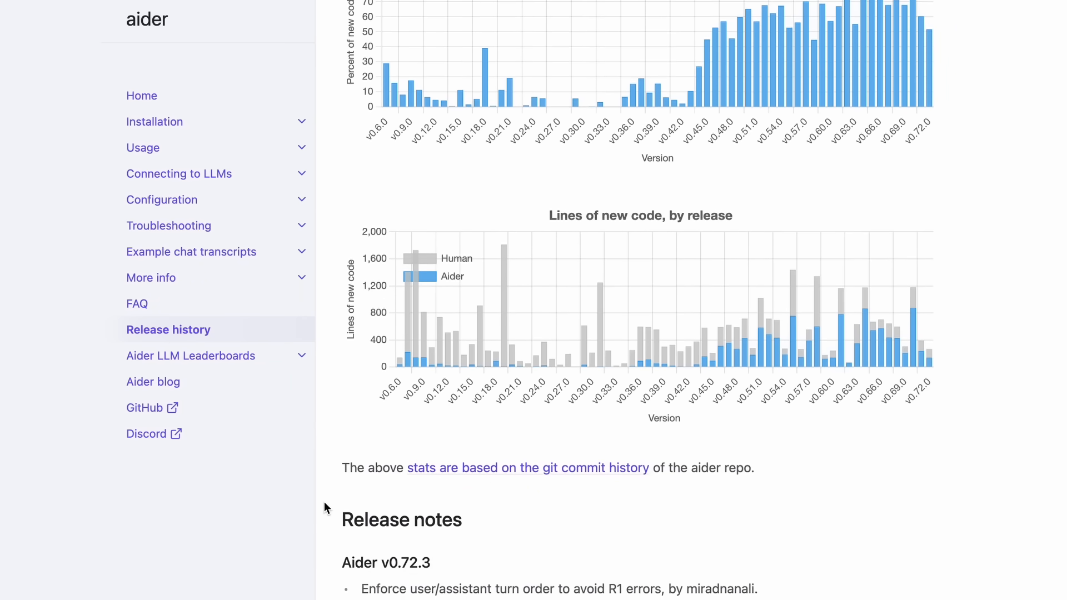
{"action": "scroll", "scroll_direction": "down", "scroll_amount": 3}
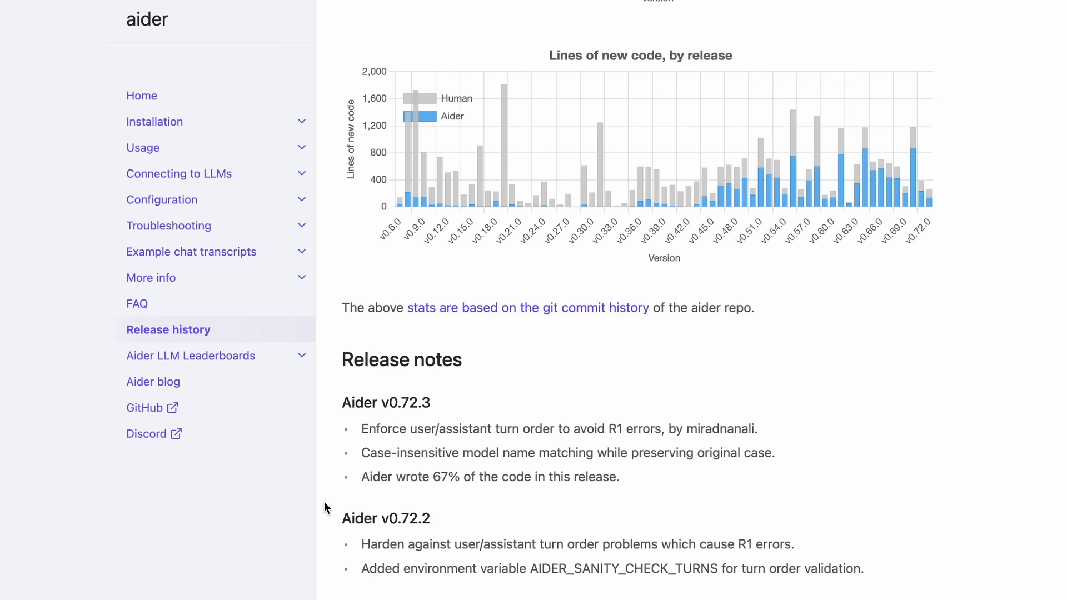
{"action": "scroll", "scroll_direction": "down", "scroll_amount": 3}
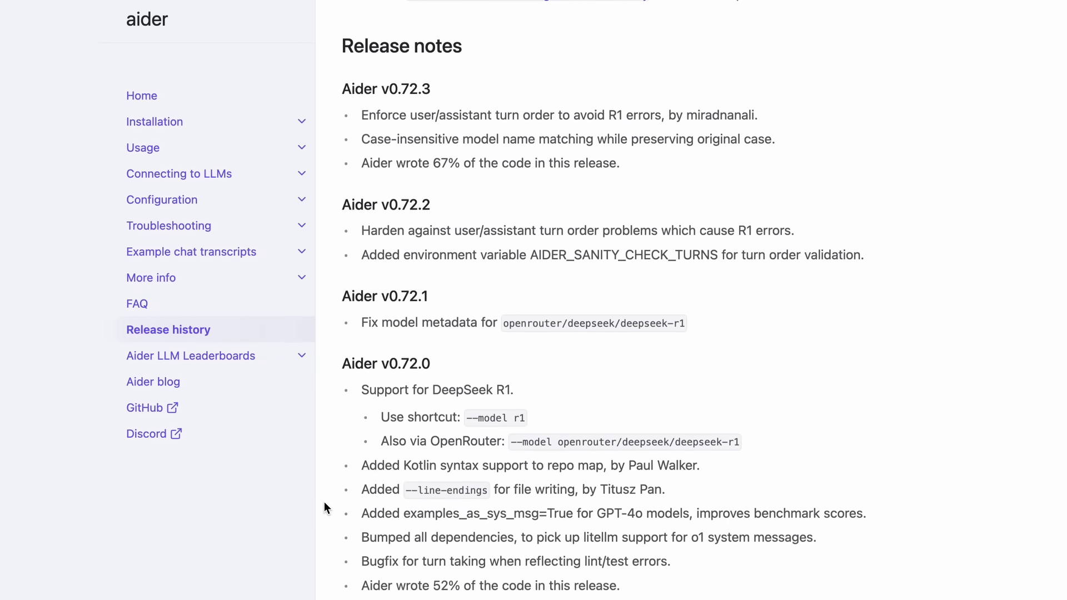
{"action": "scroll", "scroll_direction": "down", "scroll_amount": 3}
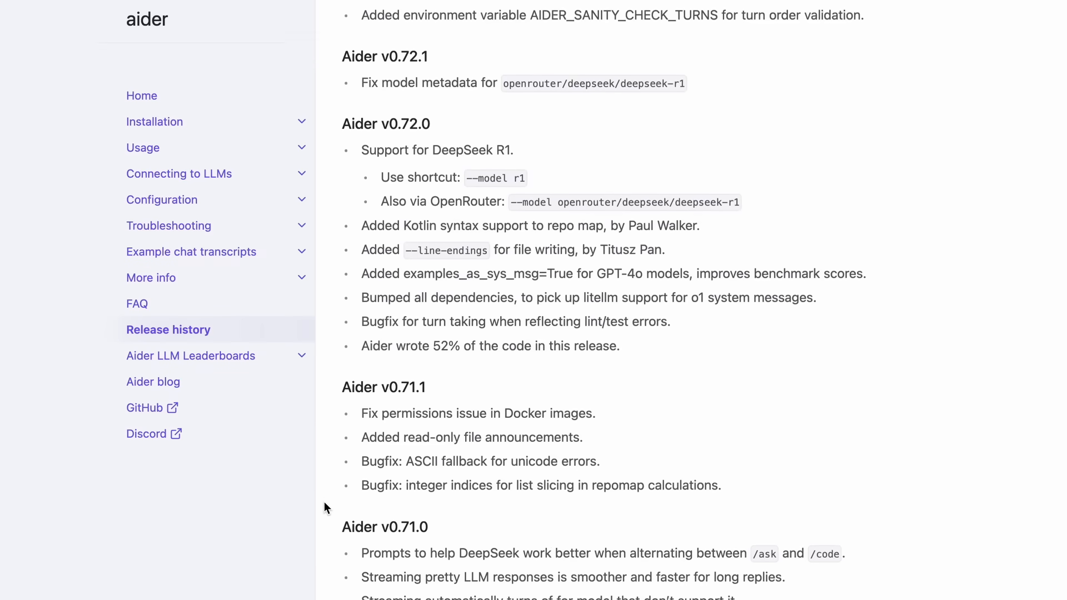
{"action": "scroll", "scroll_direction": "down", "scroll_amount": 3}
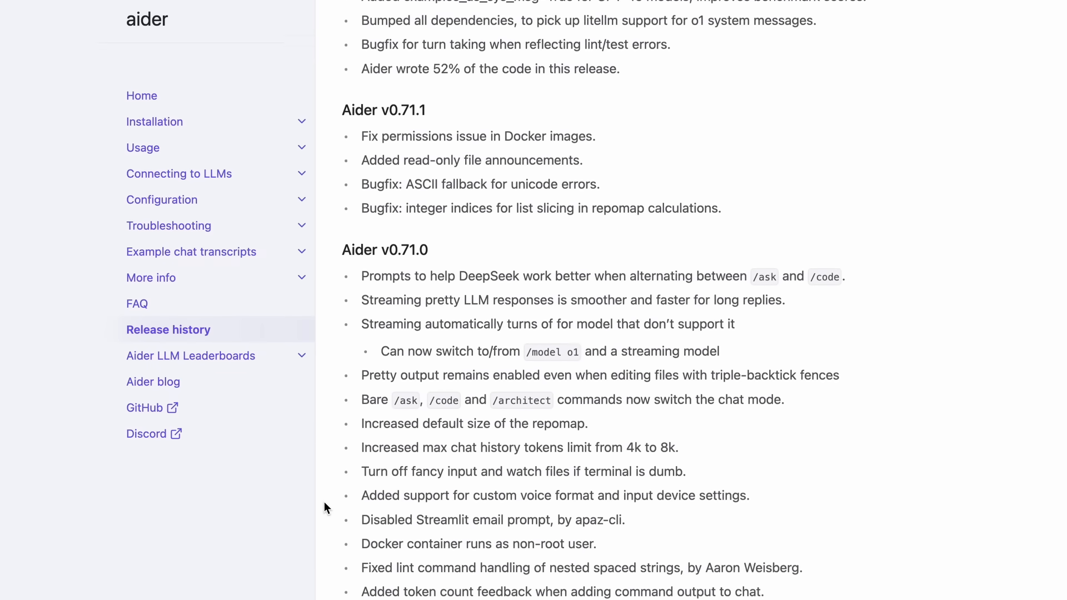
{"action": "scroll", "scroll_direction": "down", "scroll_amount": 3}
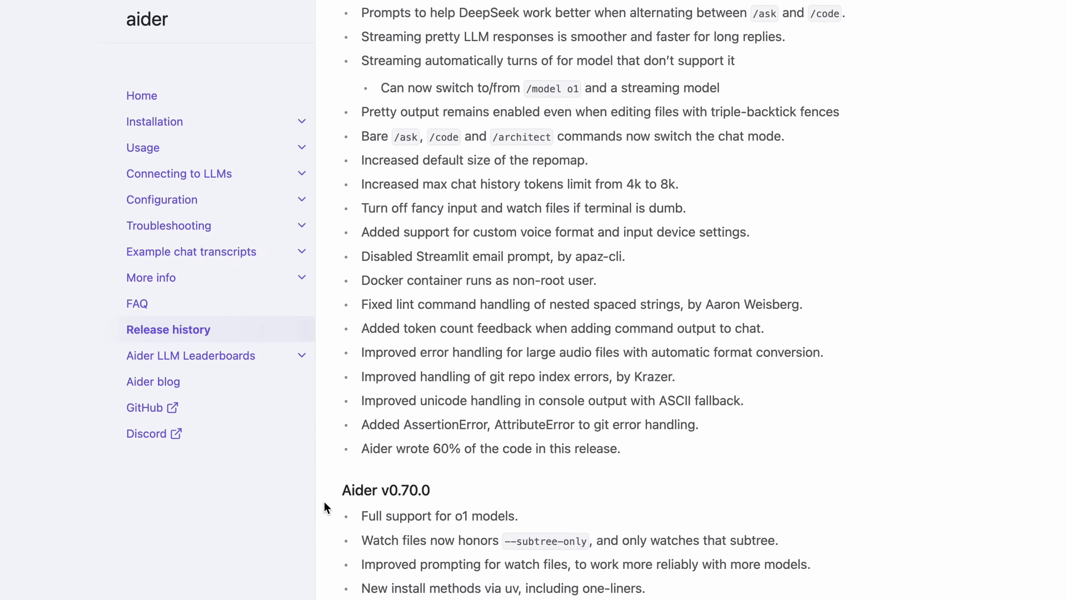
{"action": "scroll", "scroll_direction": "down", "scroll_amount": 3}
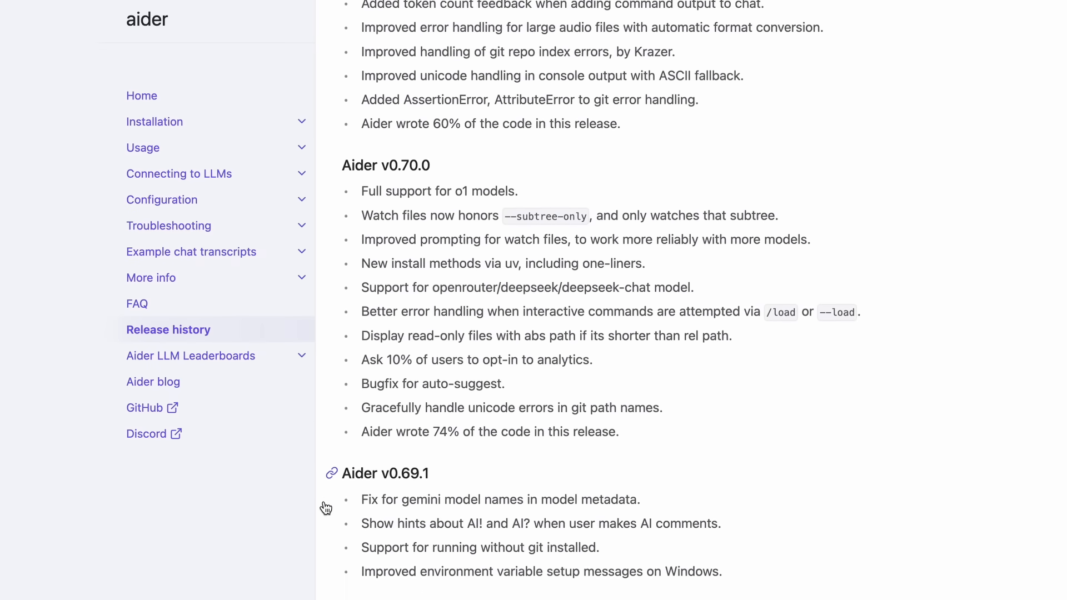
{"action": "scroll", "scroll_direction": "down", "scroll_amount": 3}
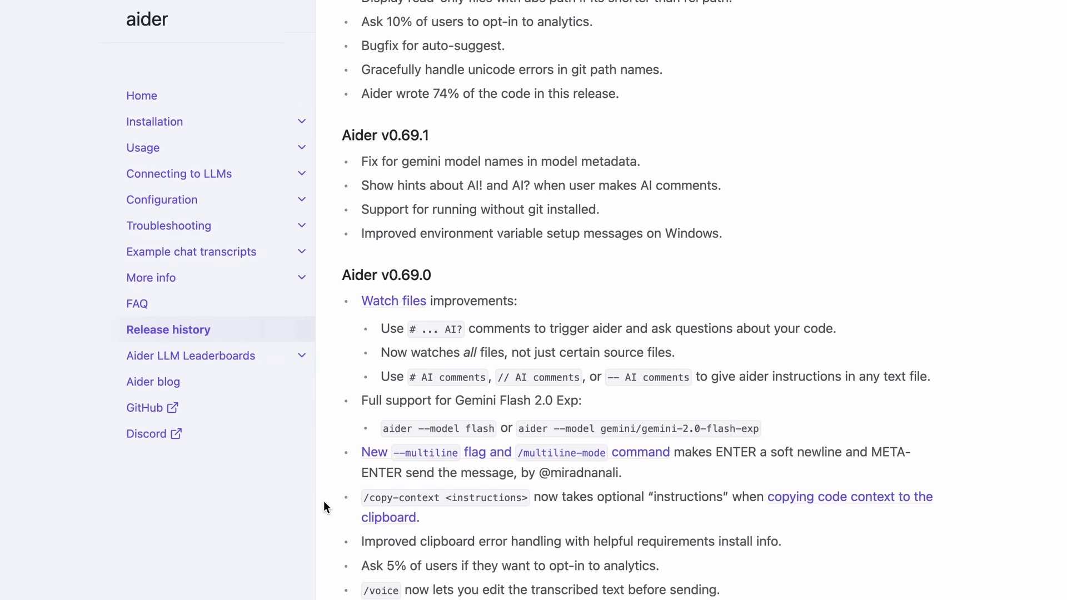
{"action": "scroll", "scroll_direction": "down", "scroll_amount": 3}
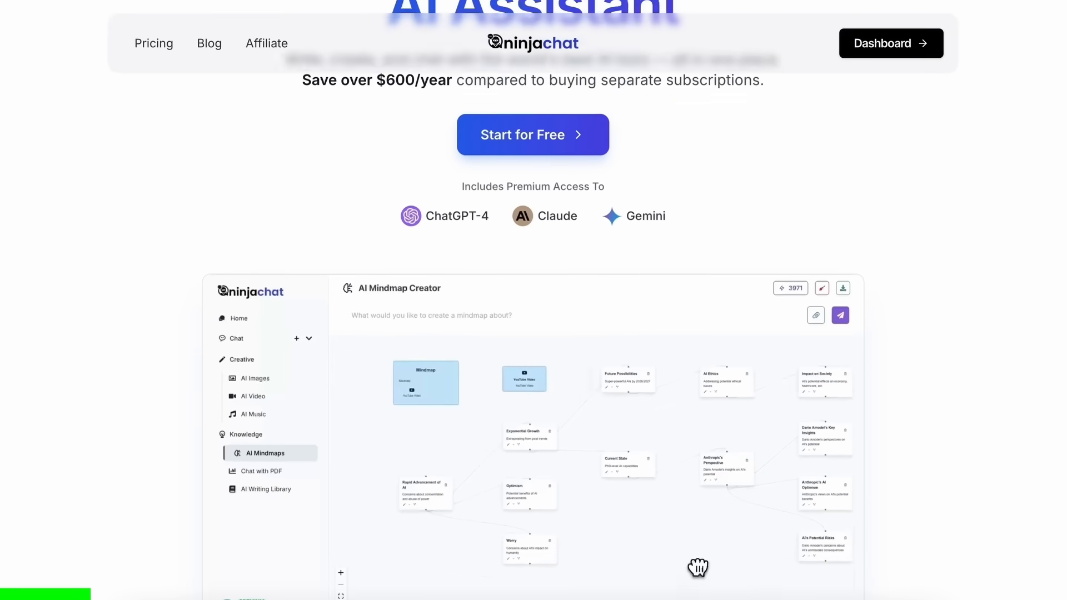
Step: Browse NinjaChat's chat model list, AI Images, and the AI Video Studio
{"action": "scroll", "scroll_direction": "down", "scroll_amount": 3}
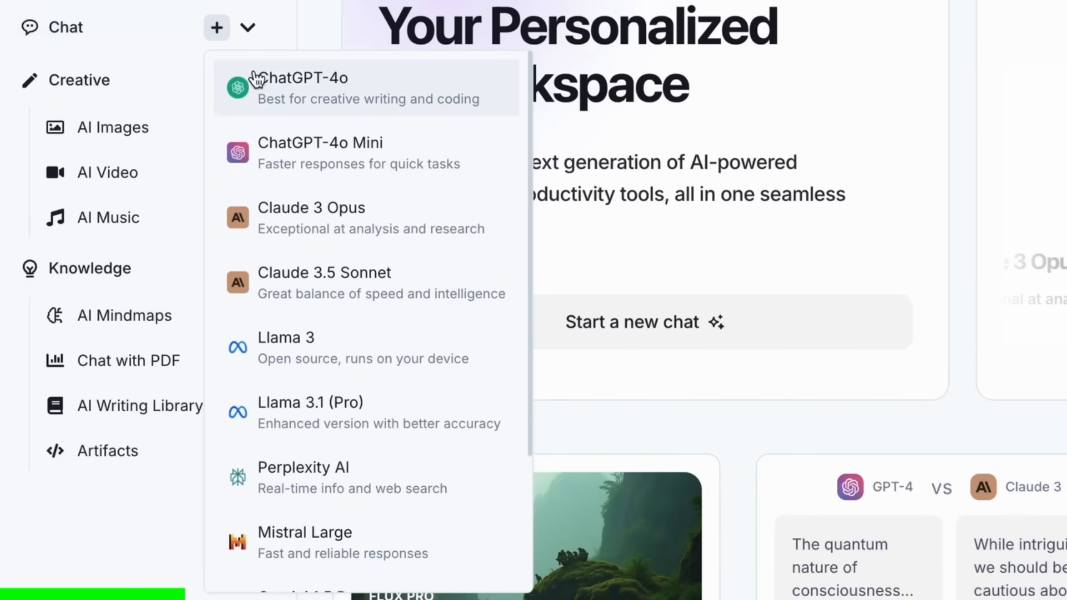
{"action": "mouse_move", "coordinate": [306, 245]}
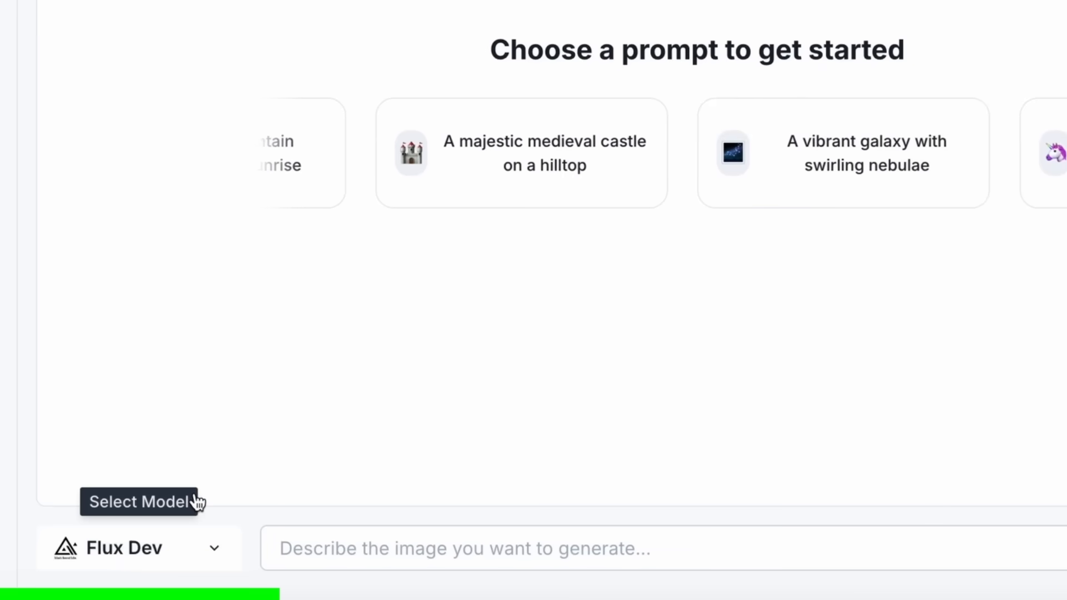
{"action": "left_click", "coordinate": [86, 200]}
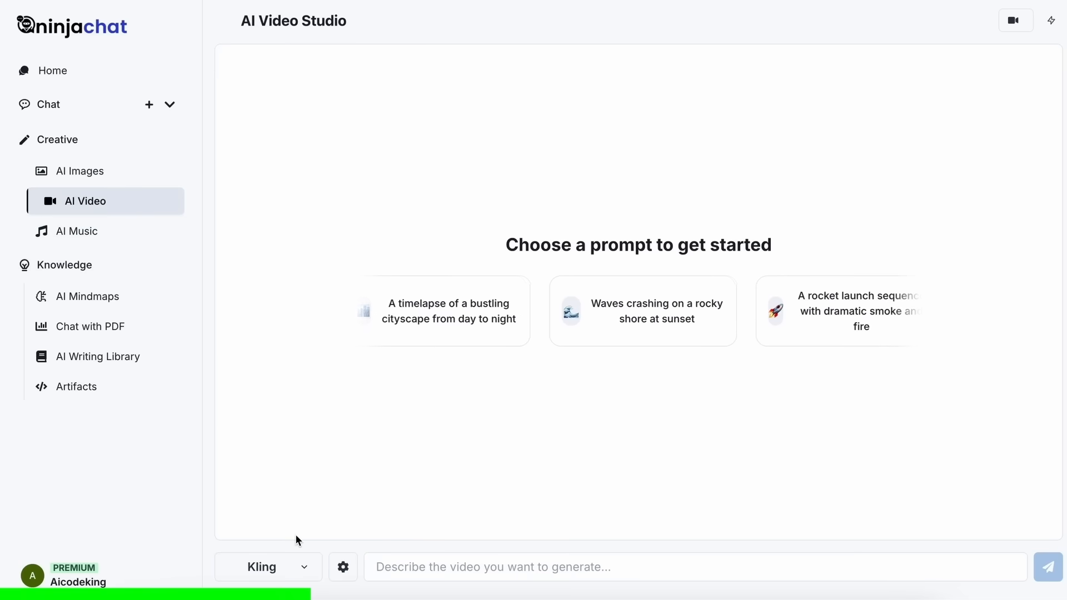
{"action": "left_click", "coordinate": [267, 567]}
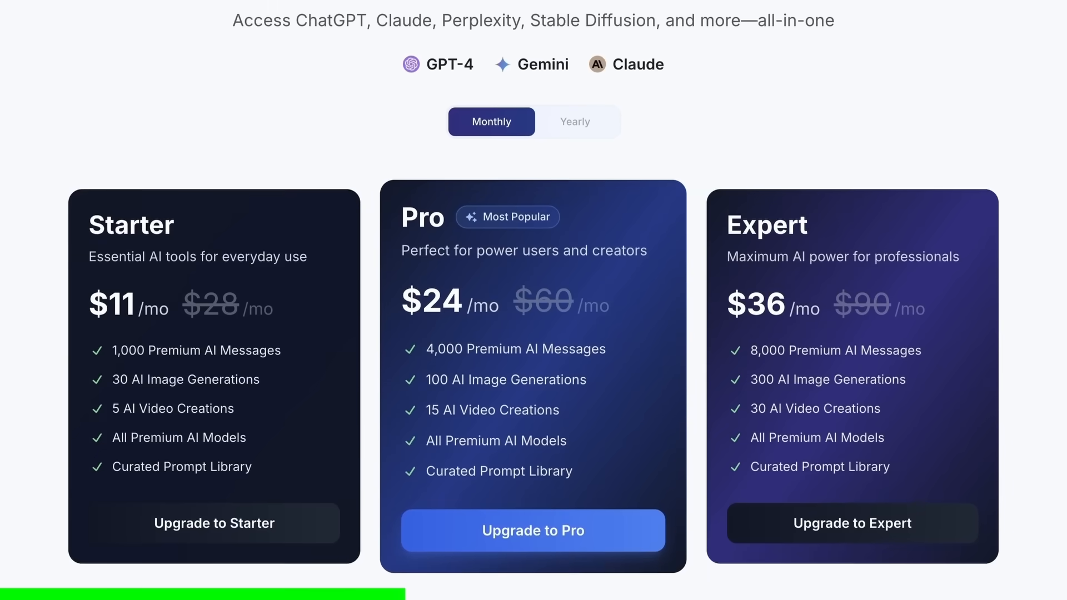
Step: Scroll NinjaChat pricing down to the Starter, Pro and Expert features comparison table
{"action": "scroll", "scroll_direction": "down", "scroll_amount": 3}
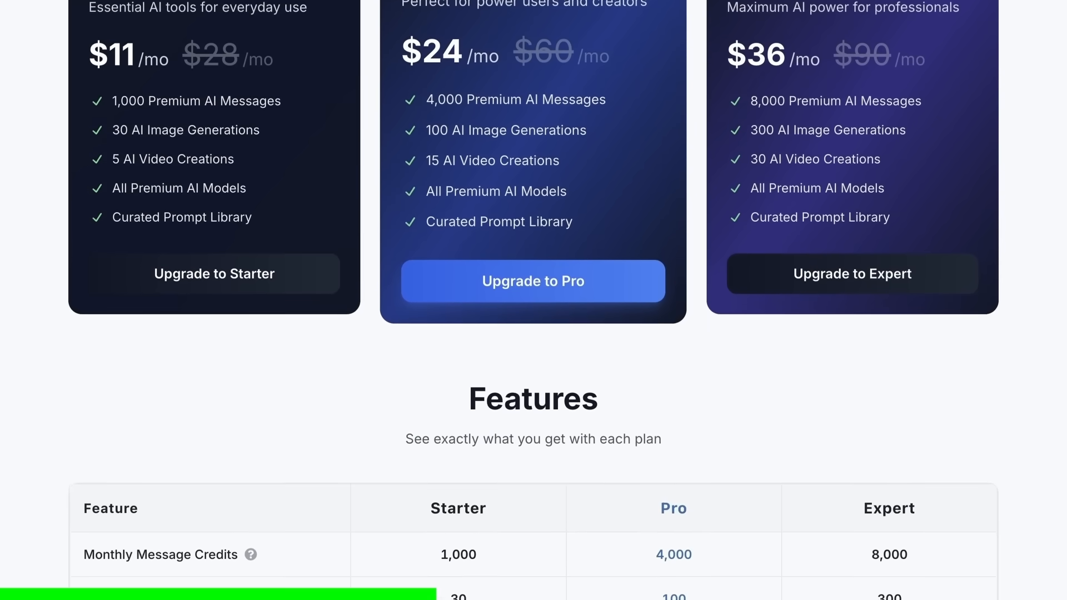
{"action": "scroll", "scroll_direction": "down", "scroll_amount": 3}
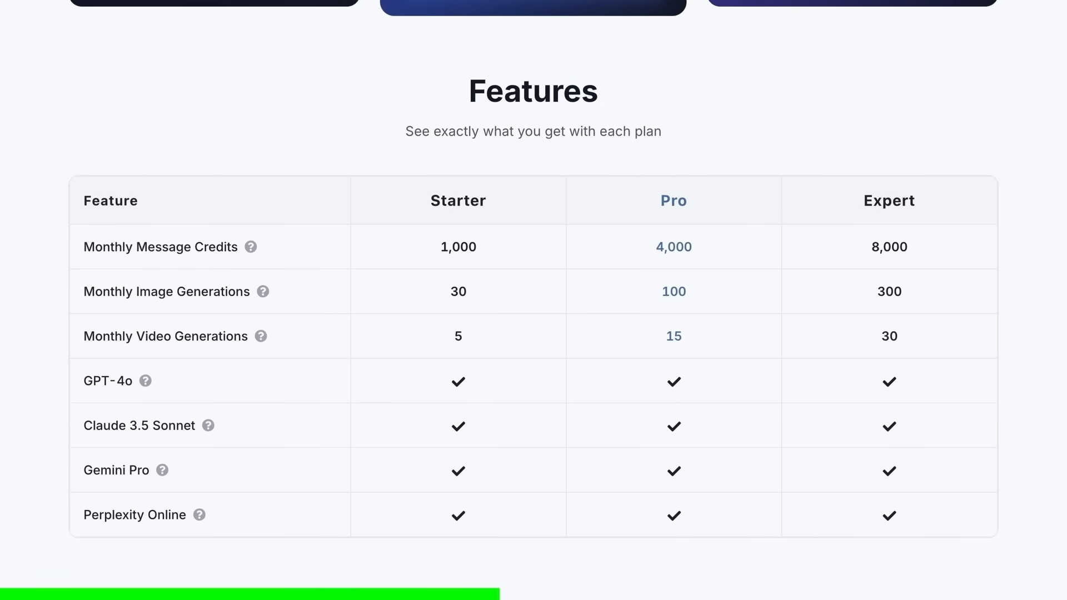
Step: Visit AI Mindmaps and browse the AI Writing Tools Library, ending in Artifacts
{"action": "left_click", "coordinate": [96, 297]}
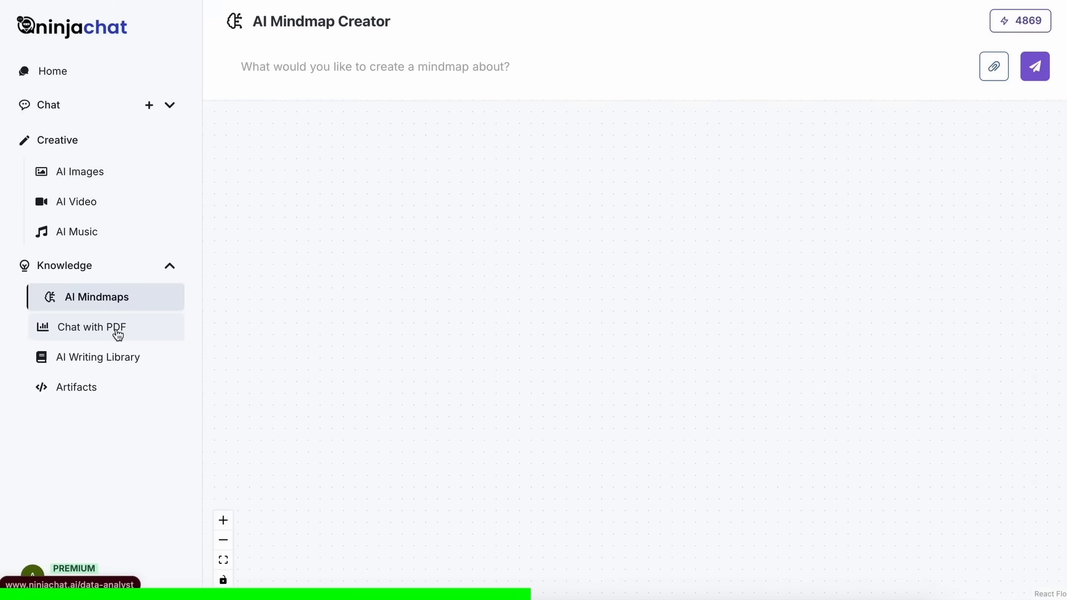
{"action": "left_click", "coordinate": [98, 356]}
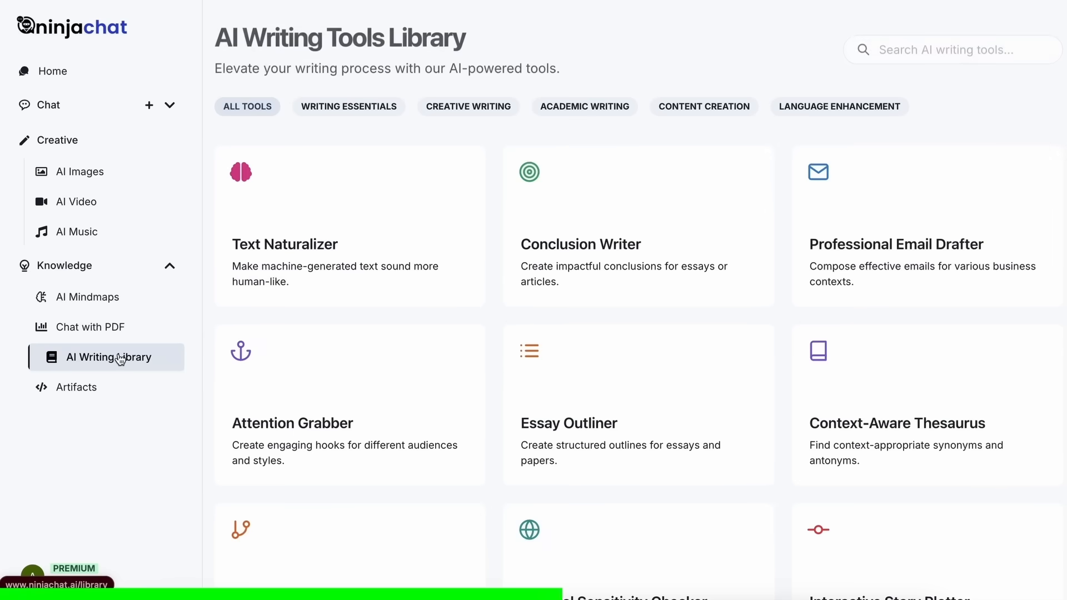
{"action": "scroll", "scroll_direction": "down", "scroll_amount": 3}
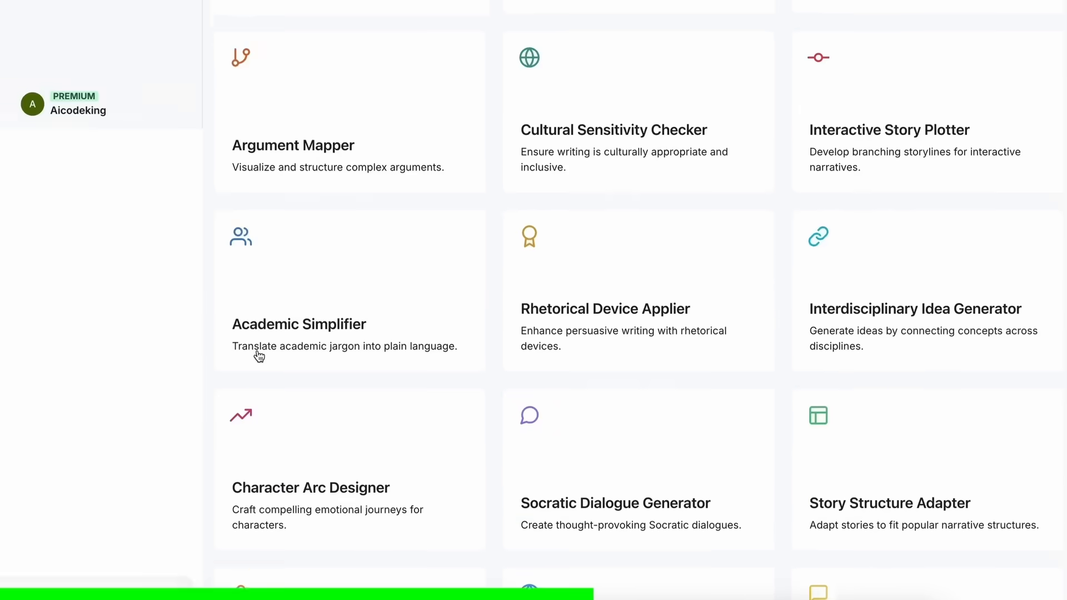
{"action": "scroll", "scroll_direction": "up", "scroll_amount": 3}
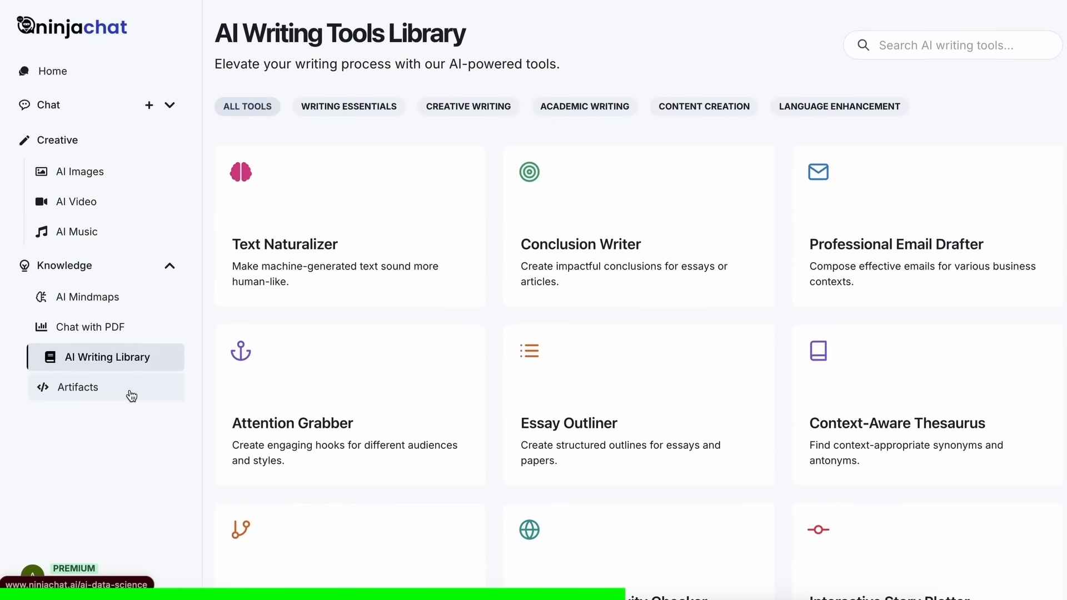
{"action": "left_click", "coordinate": [77, 387]}
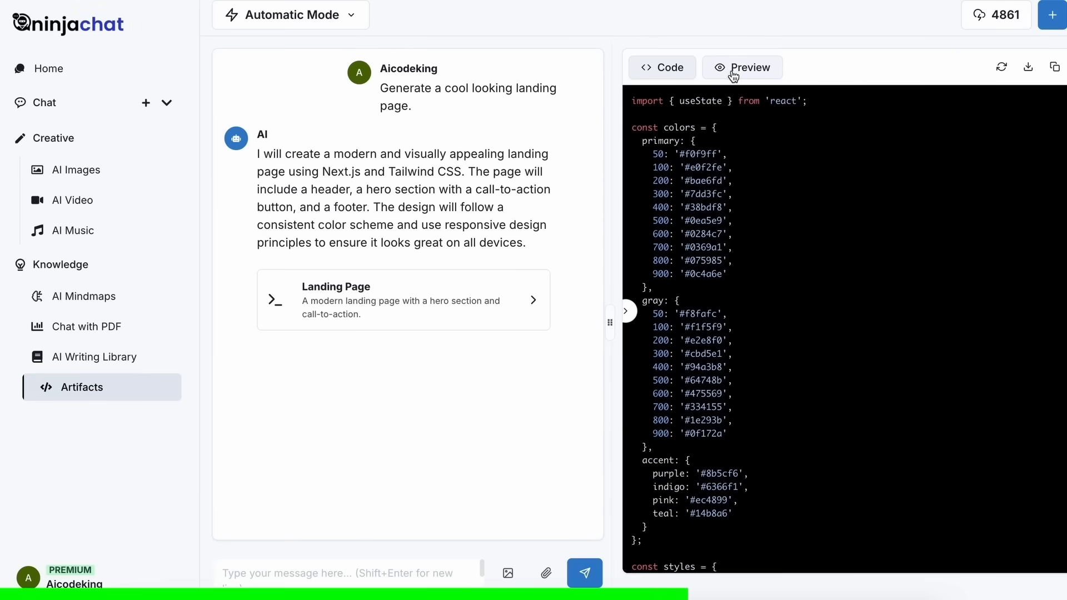
Step: Switch the Artifacts view from Code to Preview to render the landing page
{"action": "left_click", "coordinate": [742, 67]}
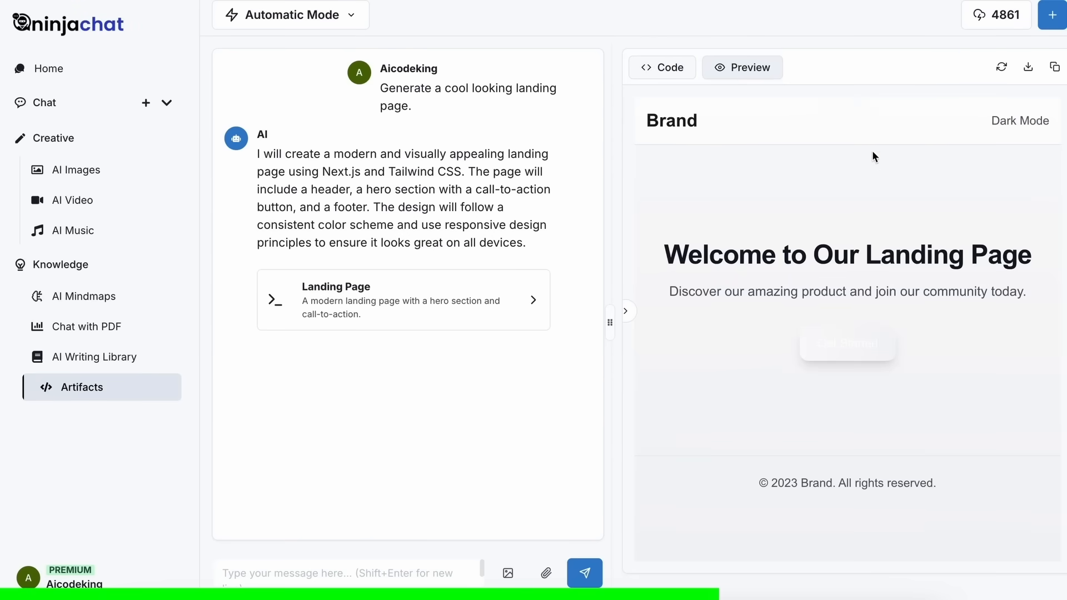
{"action": "mouse_move", "coordinate": [973, 91]}
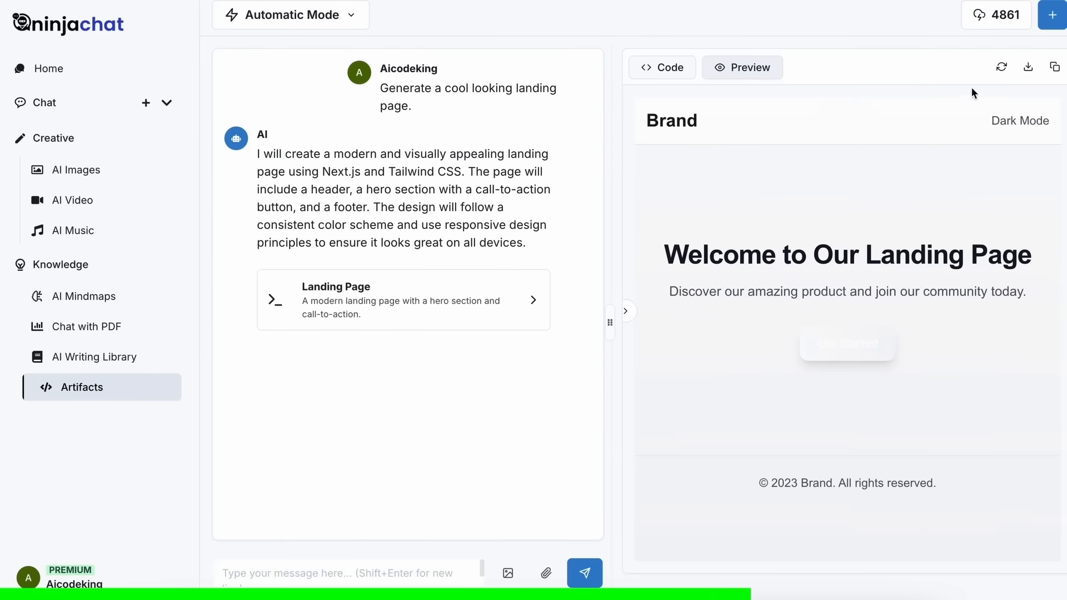
{"action": "mouse_move", "coordinate": [1055, 67]}
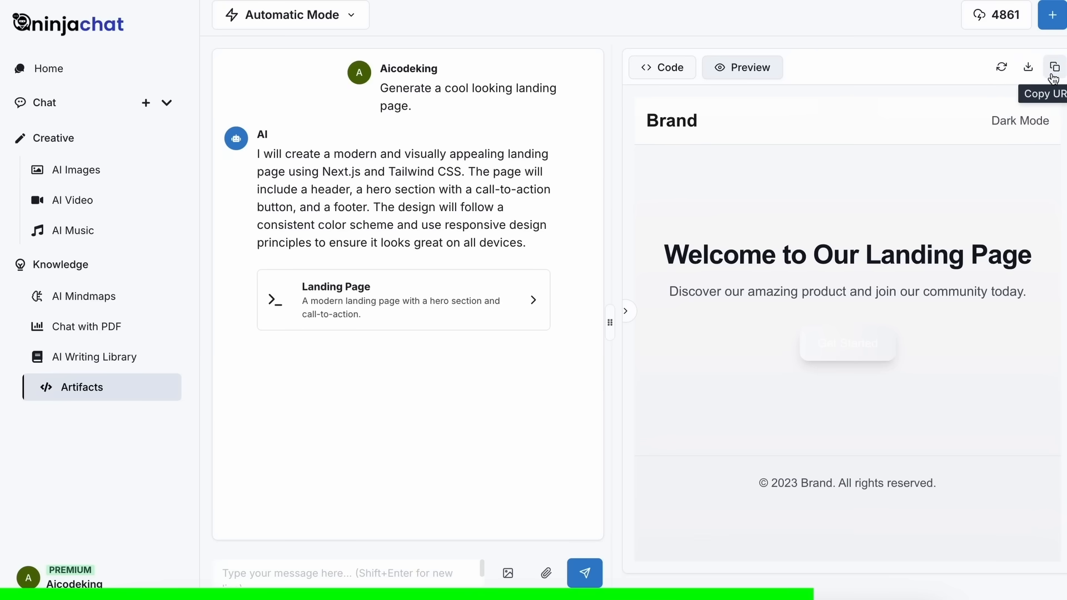
{"action": "mouse_move", "coordinate": [687, 11]}
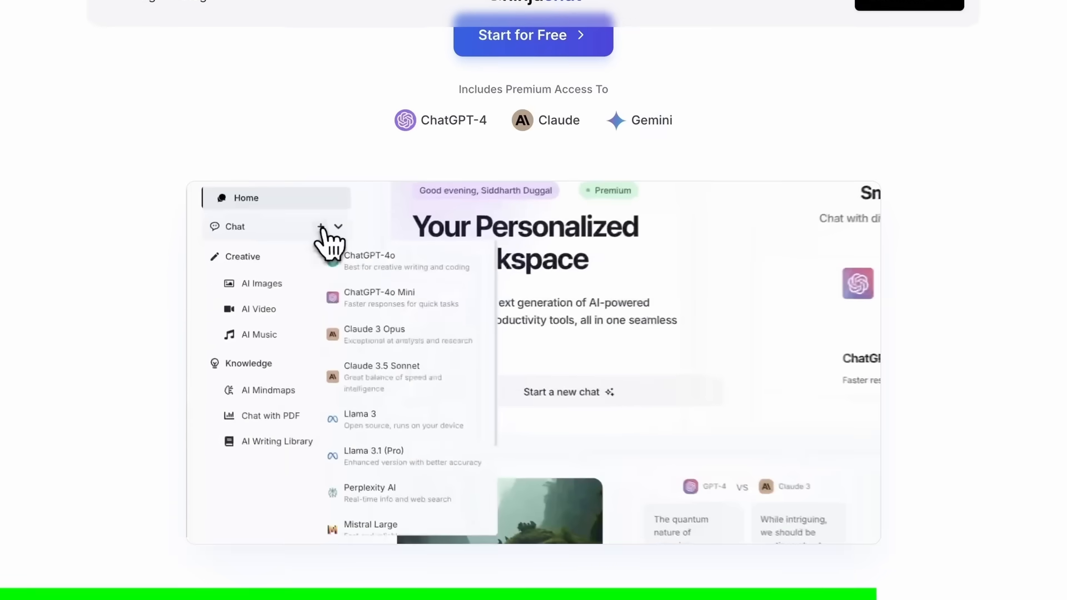
{"action": "scroll", "scroll_direction": "down", "scroll_amount": 3}
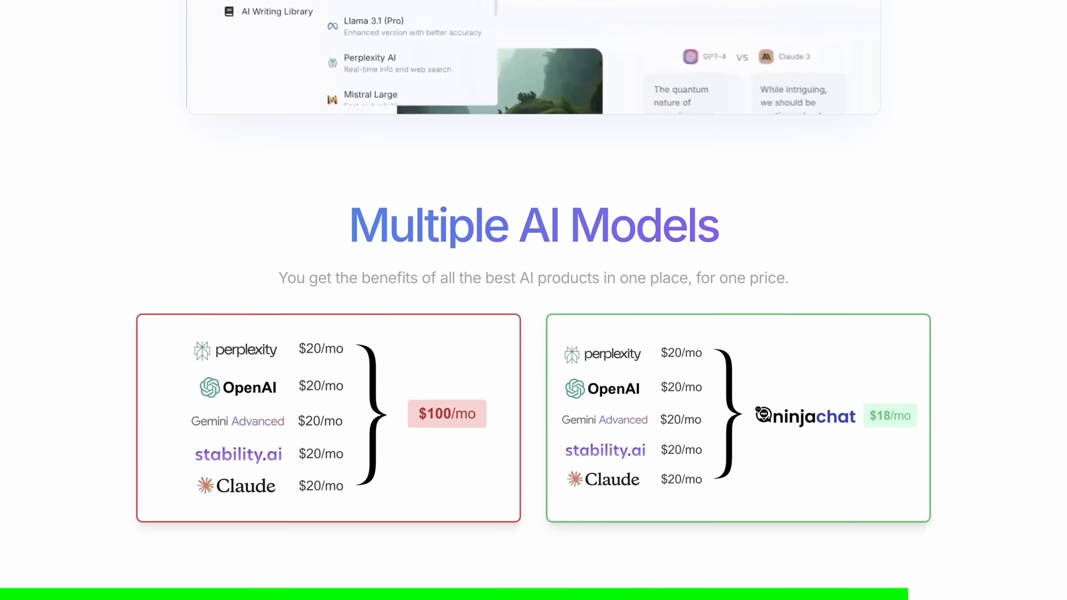
{"action": "scroll", "scroll_direction": "down", "scroll_amount": 3}
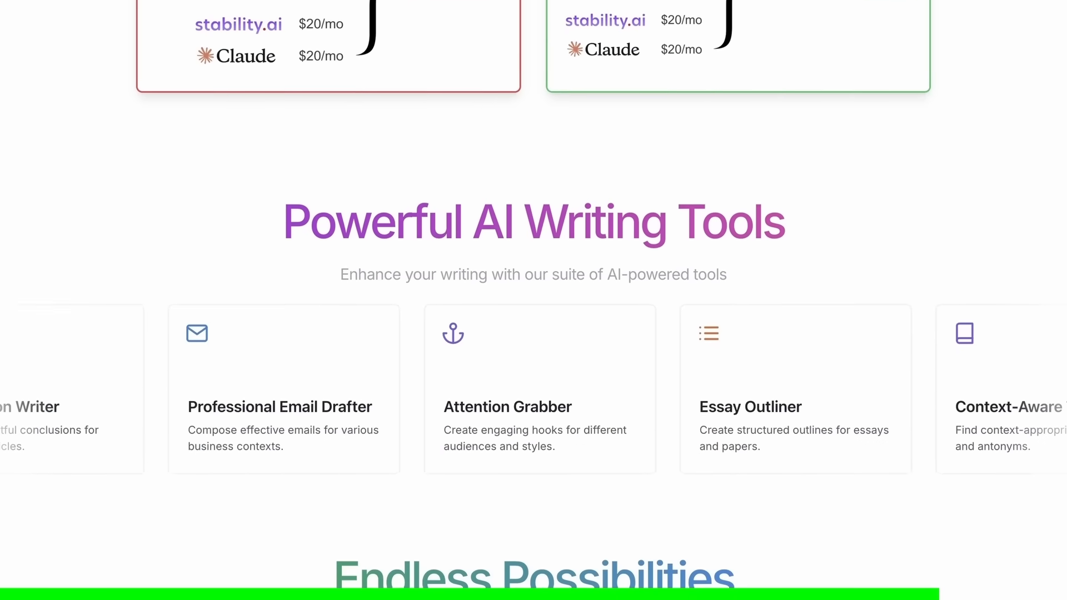
{"action": "scroll", "scroll_direction": "down", "scroll_amount": 3}
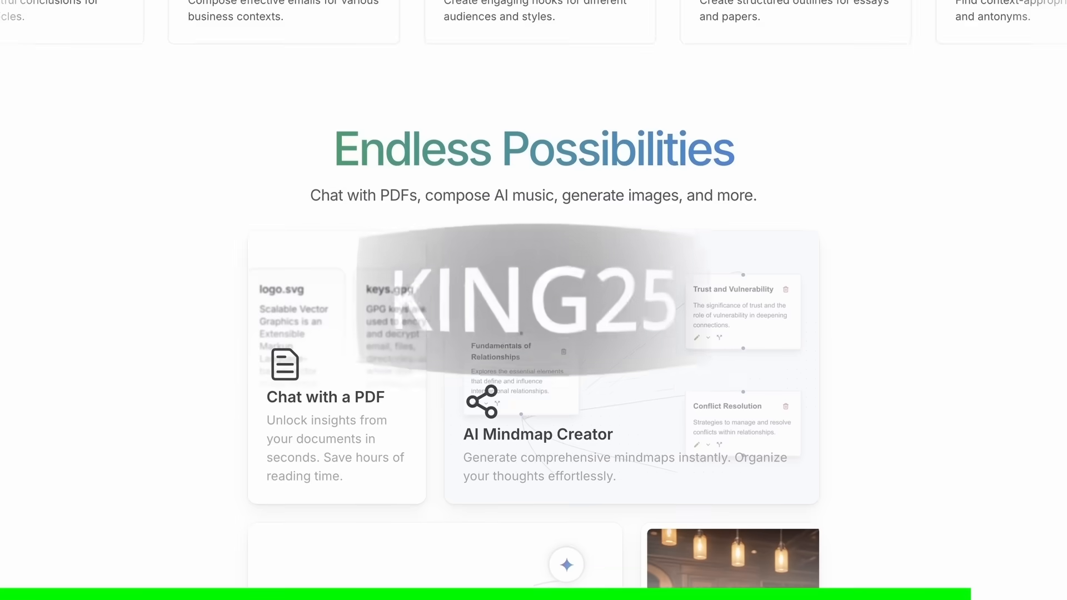
{"action": "scroll", "scroll_direction": "down", "scroll_amount": 3}
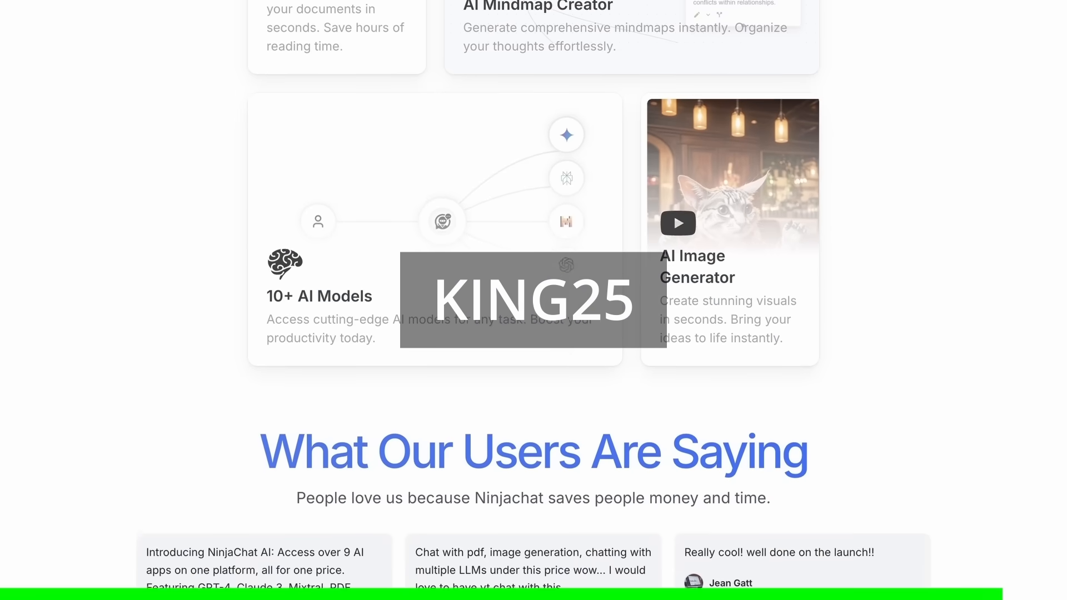
{"action": "scroll", "scroll_direction": "down", "scroll_amount": 3}
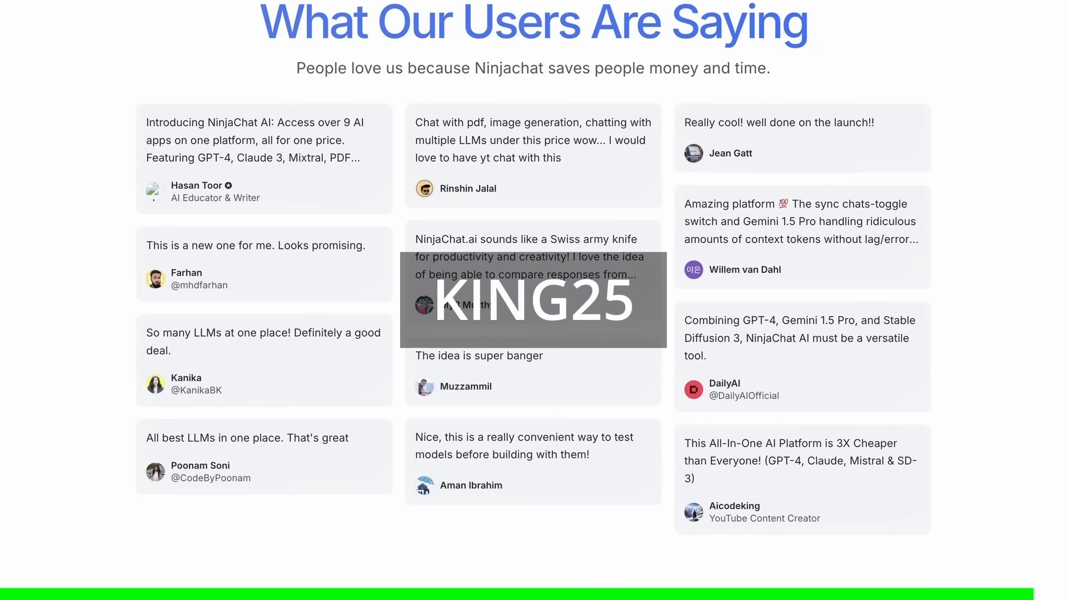
{"action": "scroll", "scroll_direction": "down", "scroll_amount": 3}
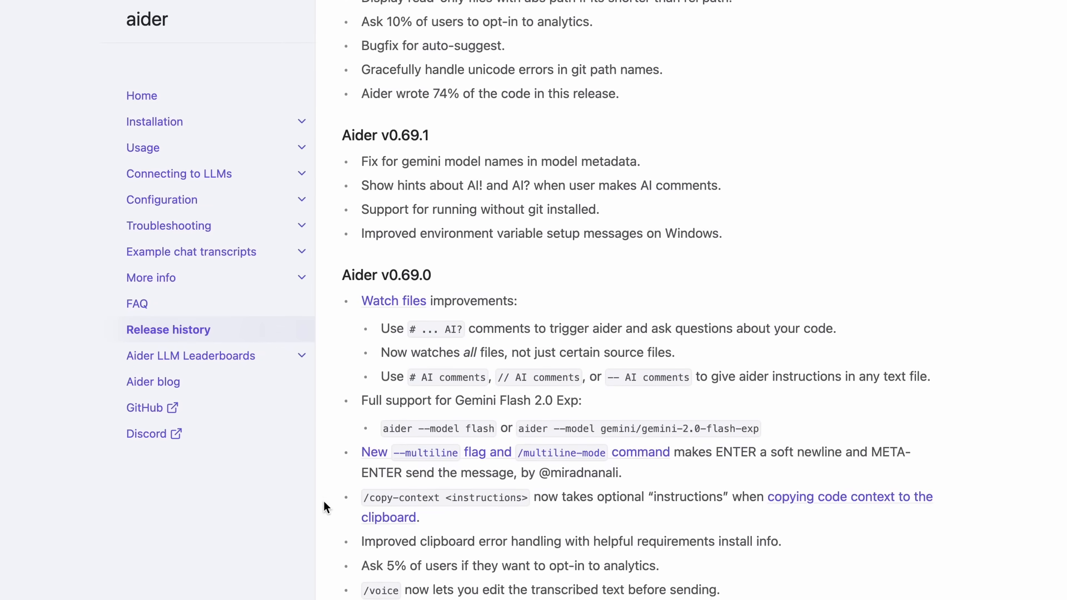
Step: Scroll Aider's release history to the v0.72.0 DeepSeek R1 support notes
{"action": "scroll", "scroll_direction": "down", "scroll_amount": 3}
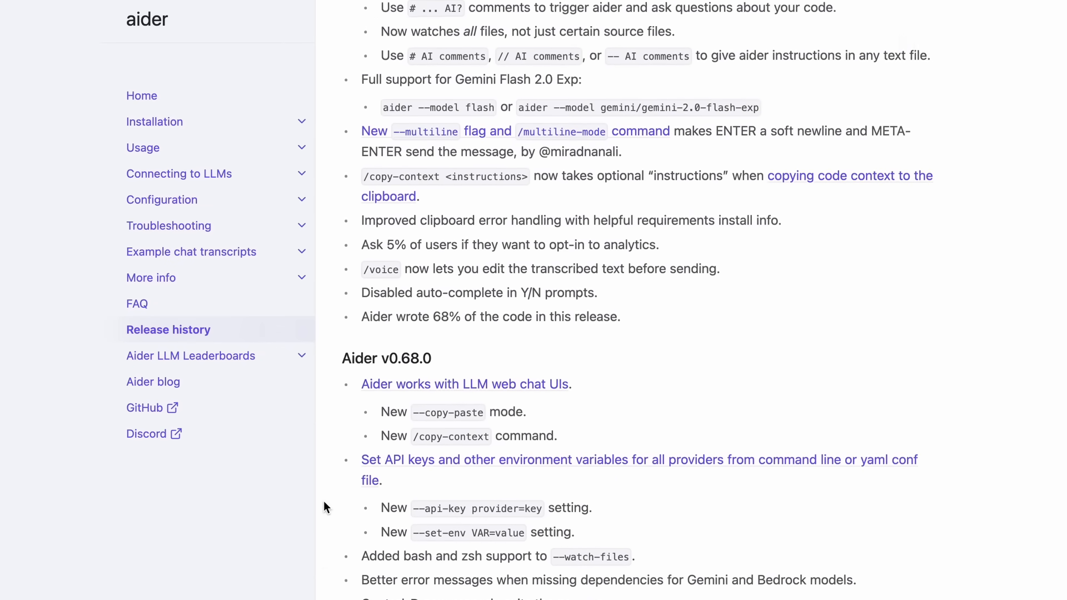
{"action": "scroll", "scroll_direction": "up", "scroll_amount": 3}
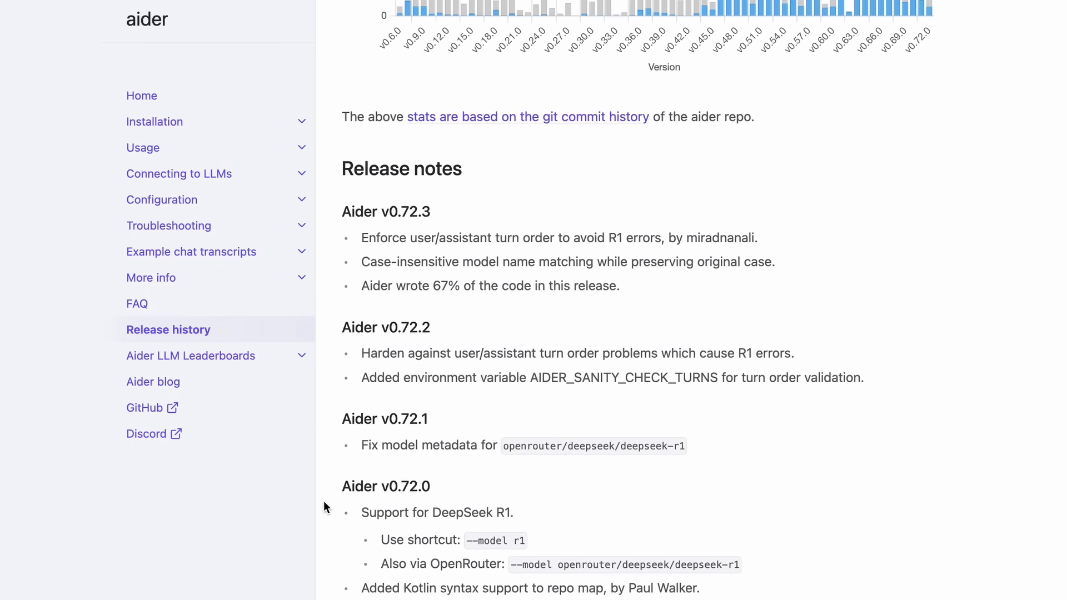
{"action": "scroll", "scroll_direction": "down", "scroll_amount": 3}
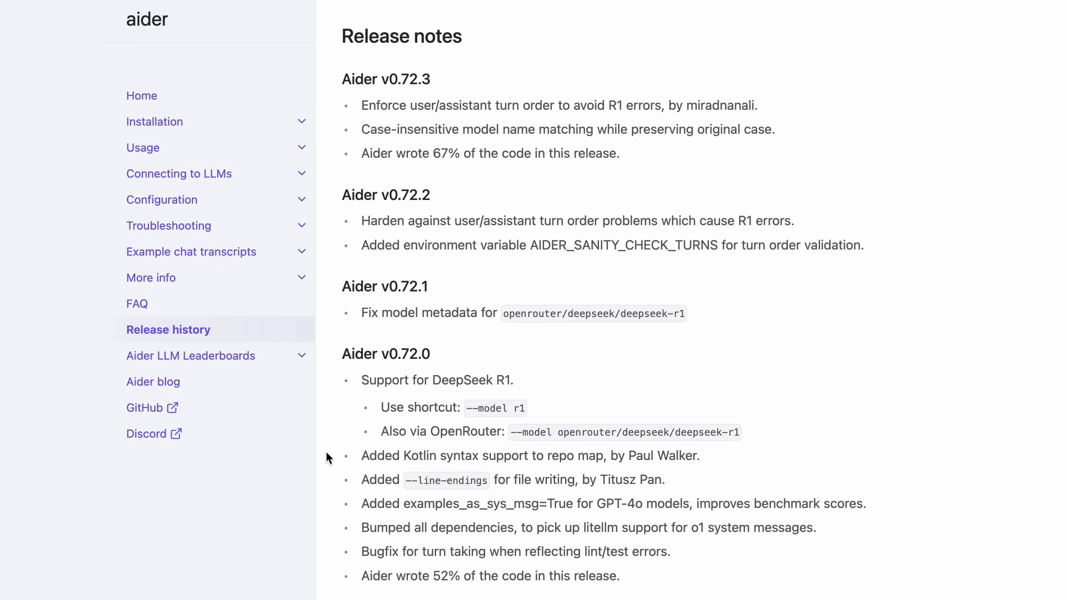
{"action": "mouse_move", "coordinate": [358, 405]}
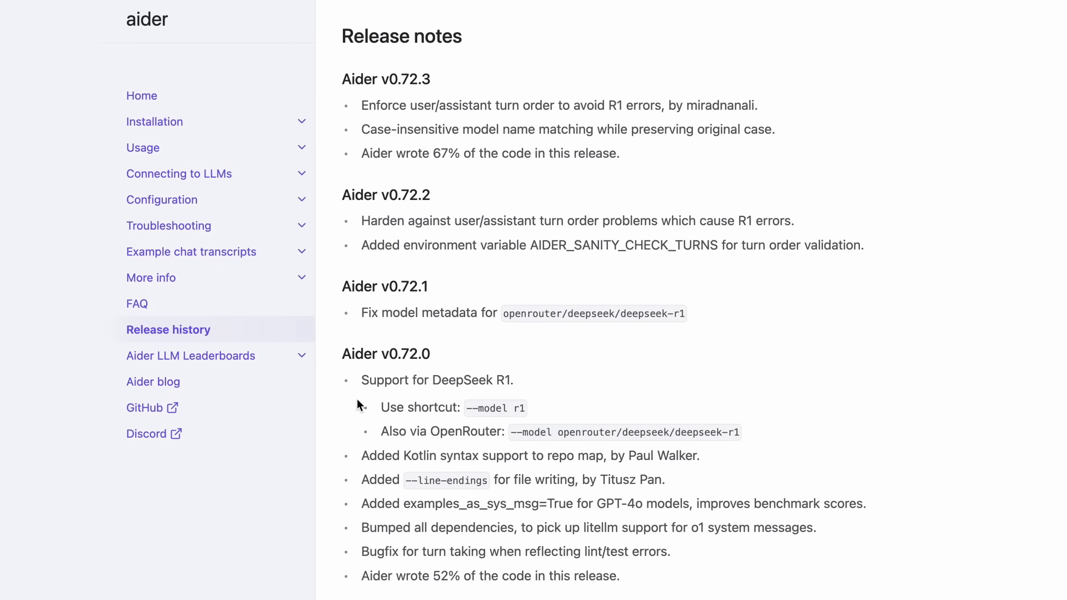
{"action": "mouse_move", "coordinate": [400, 272]}
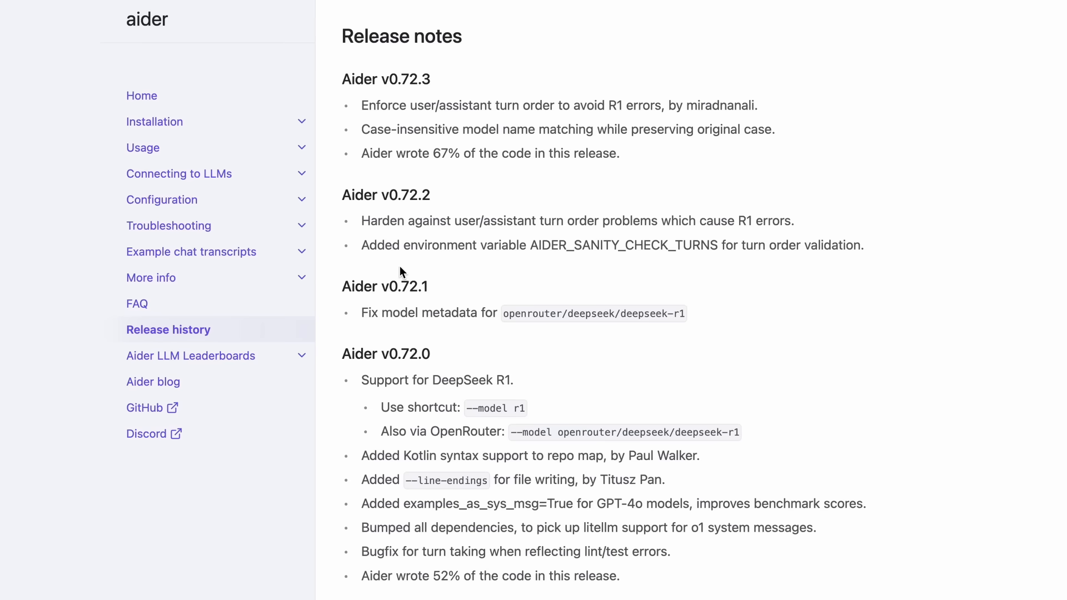
{"action": "mouse_move", "coordinate": [539, 366]}
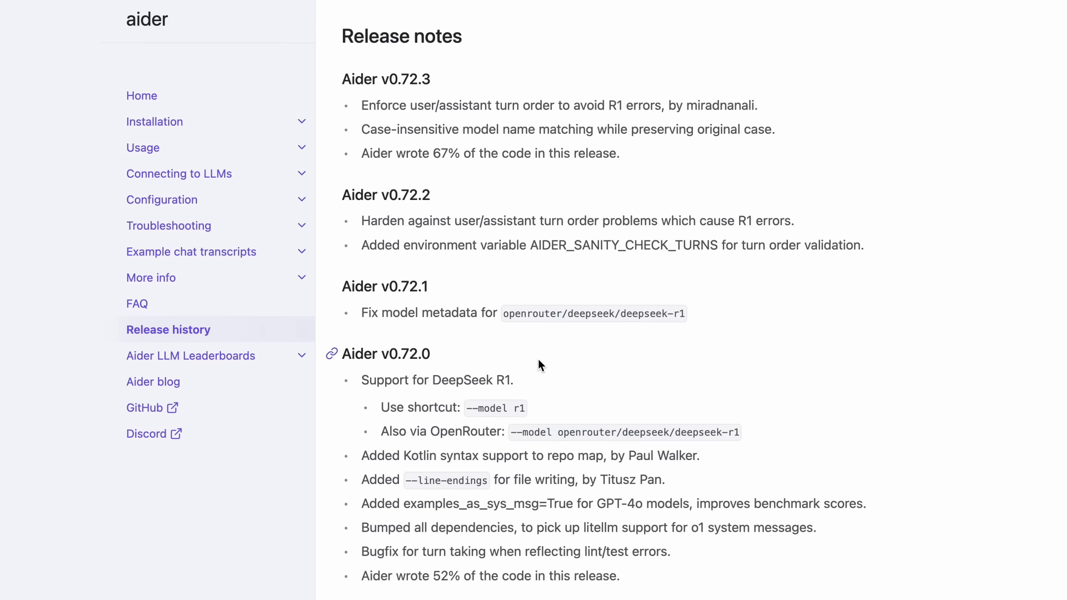
{"action": "scroll", "scroll_direction": "down", "scroll_amount": 3}
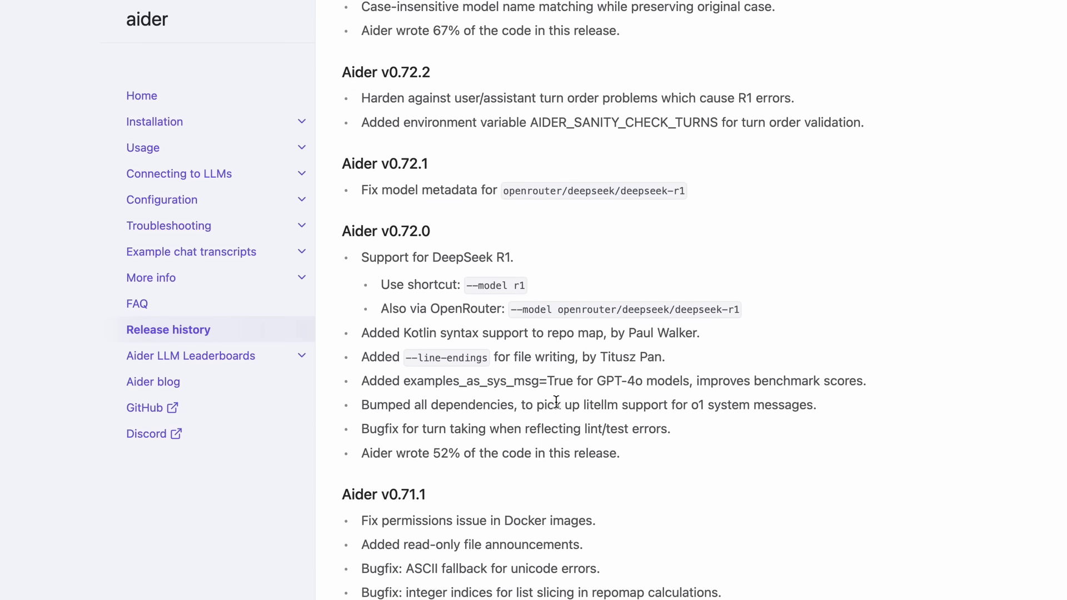
{"action": "scroll", "scroll_direction": "down", "scroll_amount": 3}
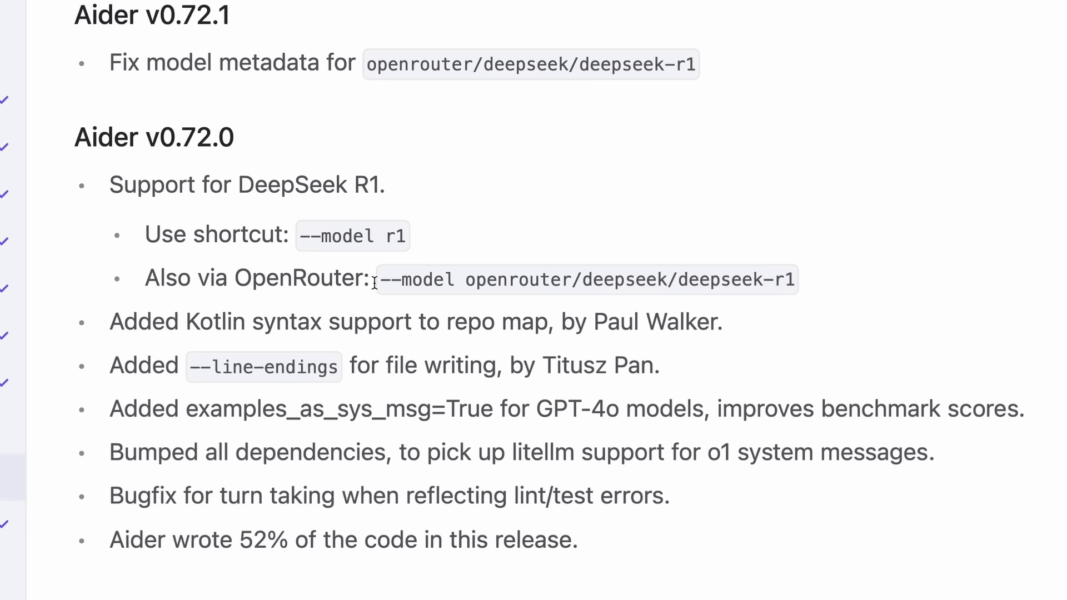
Step: Read the v0.69–v0.72 release notes, clearing highlights on the AI comments notes
{"action": "scroll", "scroll_direction": "down", "scroll_amount": 3}
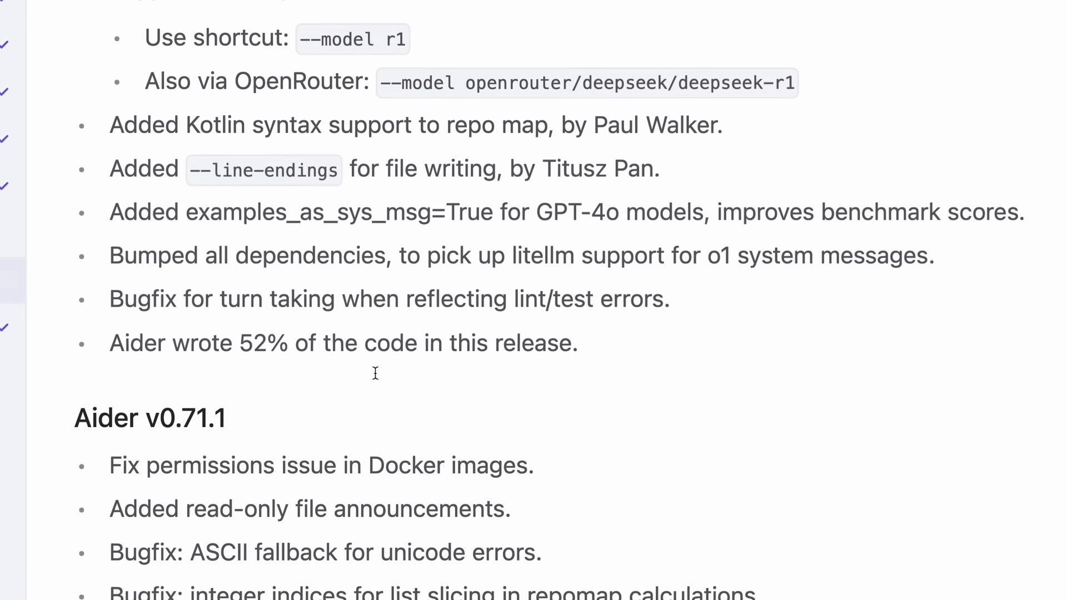
{"action": "scroll", "scroll_direction": "up", "scroll_amount": 3}
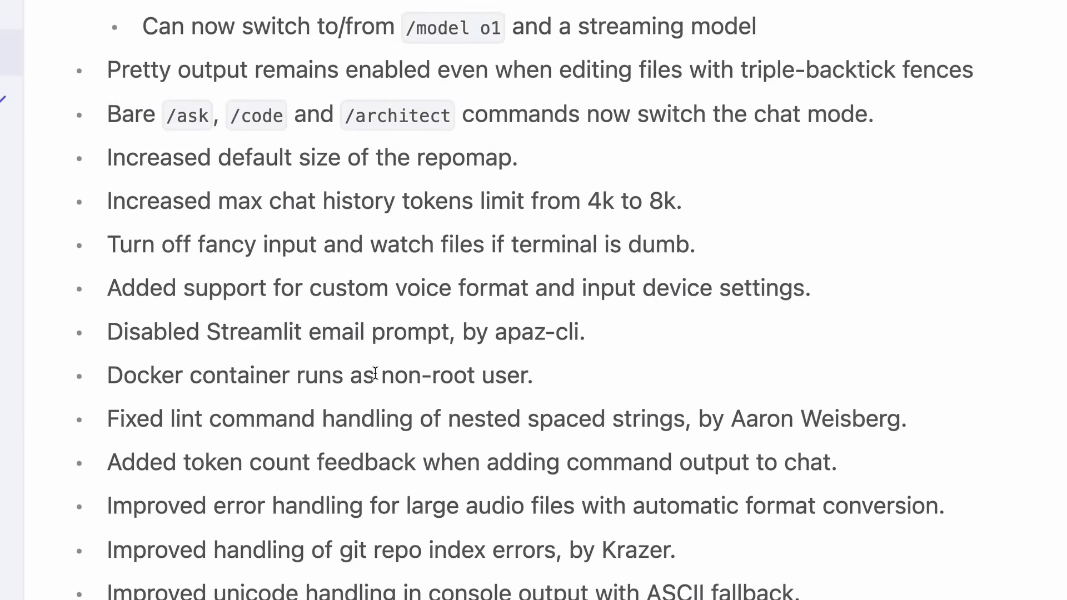
{"action": "scroll", "scroll_direction": "down", "scroll_amount": 3}
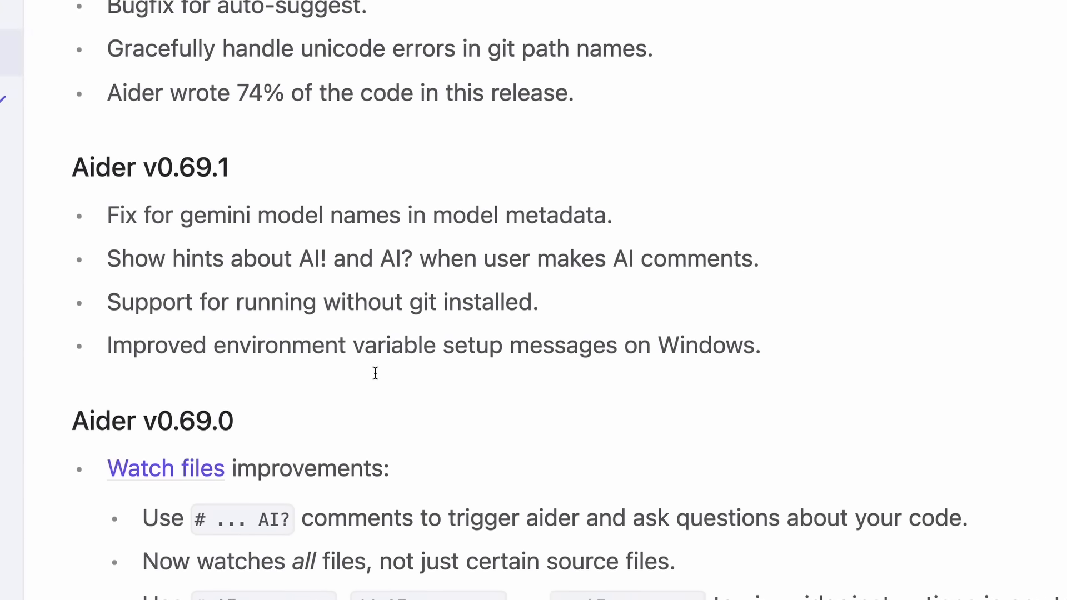
{"action": "scroll", "scroll_direction": "down", "scroll_amount": 3}
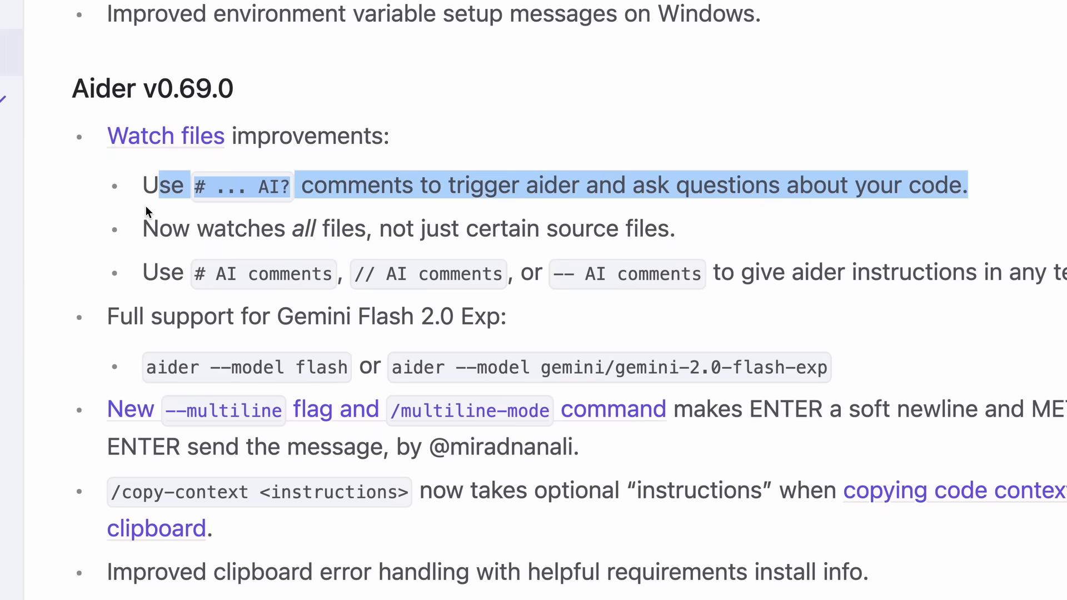
{"action": "left_click", "coordinate": [145, 228]}
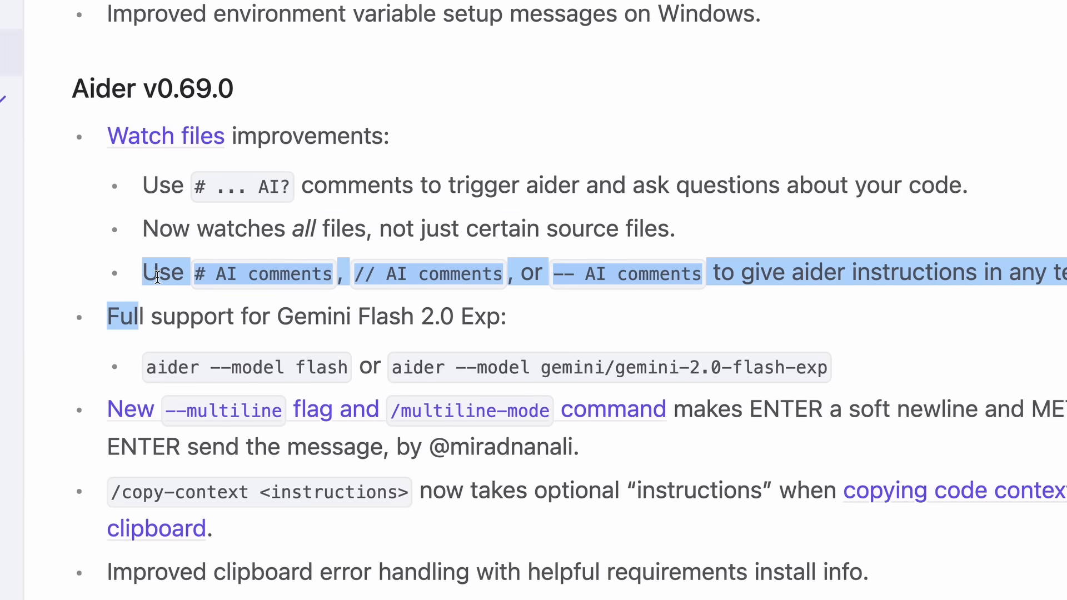
{"action": "mouse_move", "coordinate": [165, 272]}
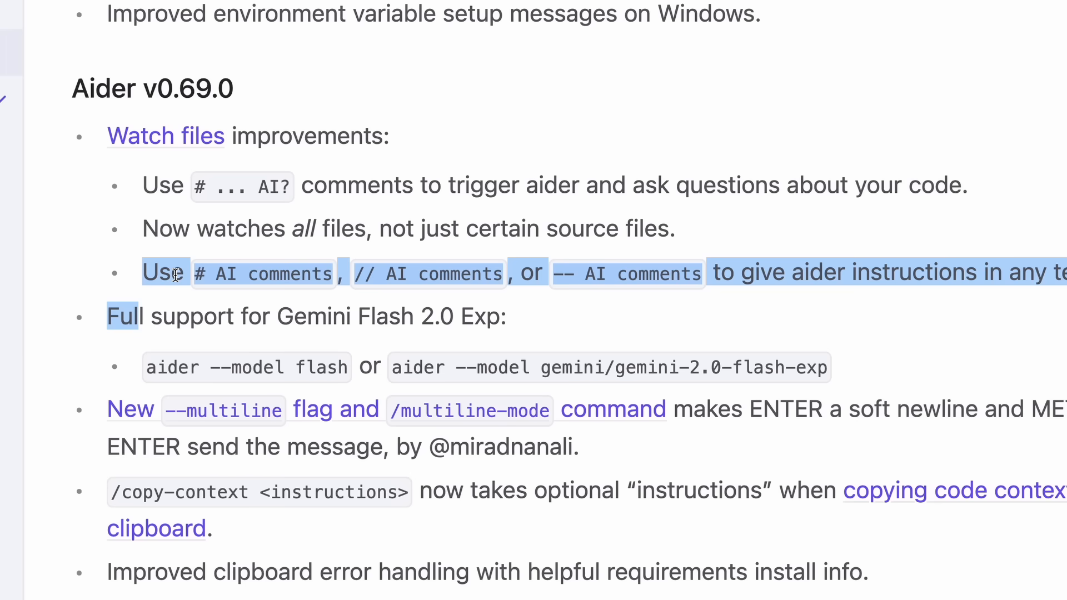
{"action": "left_click", "coordinate": [150, 339]}
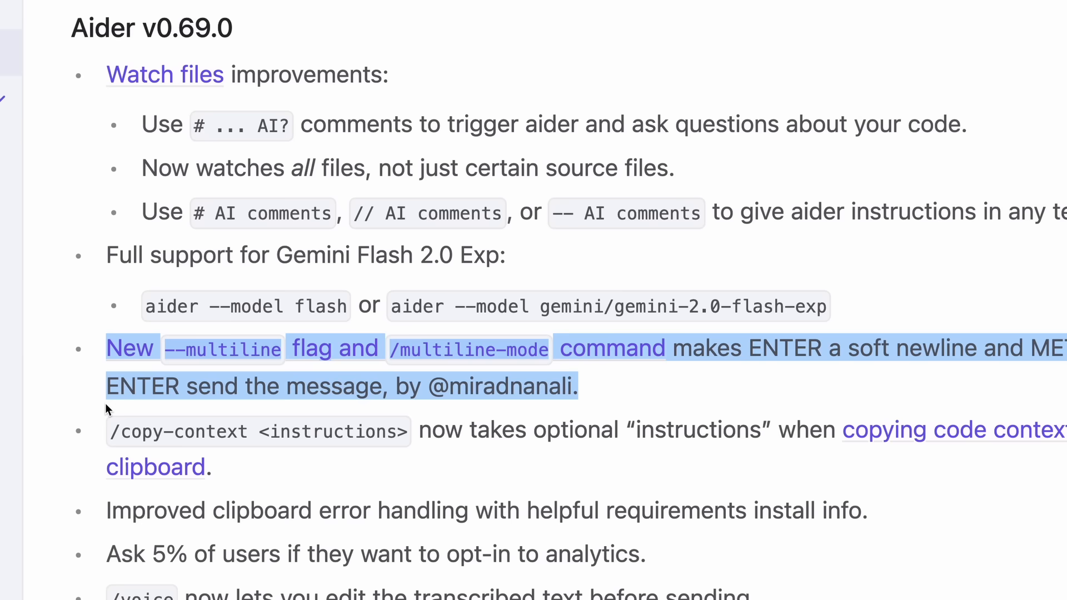
{"action": "scroll", "scroll_direction": "down", "scroll_amount": 3}
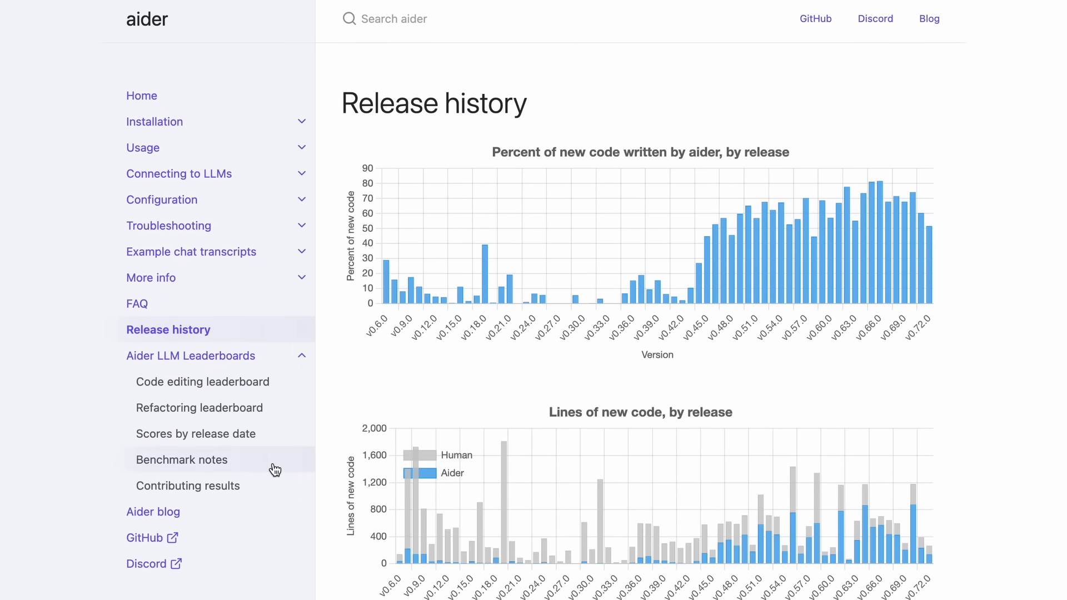
Step: Open the blog post 'R1+Sonnet set SOTA on aider's polyglot benchmark' from the Aider blog
{"action": "left_click", "coordinate": [152, 512]}
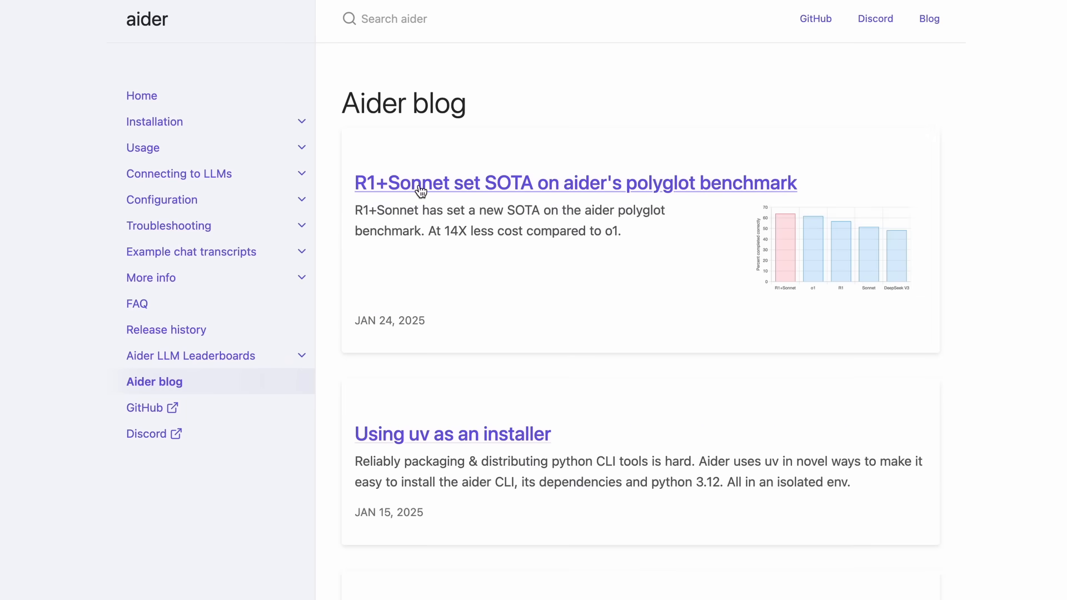
{"action": "mouse_move", "coordinate": [432, 215]}
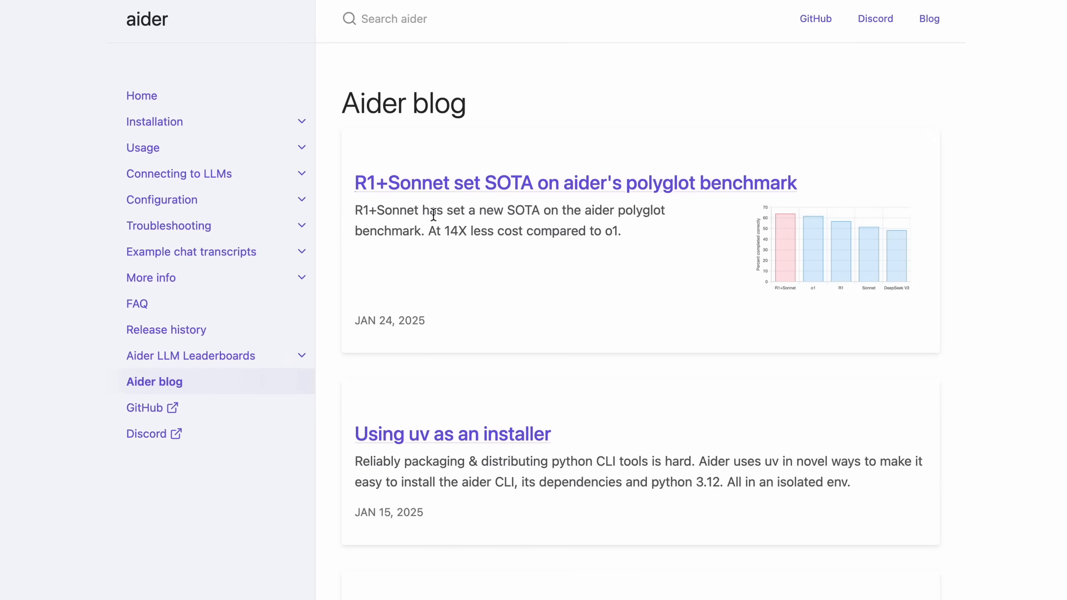
{"action": "mouse_move", "coordinate": [473, 187]}
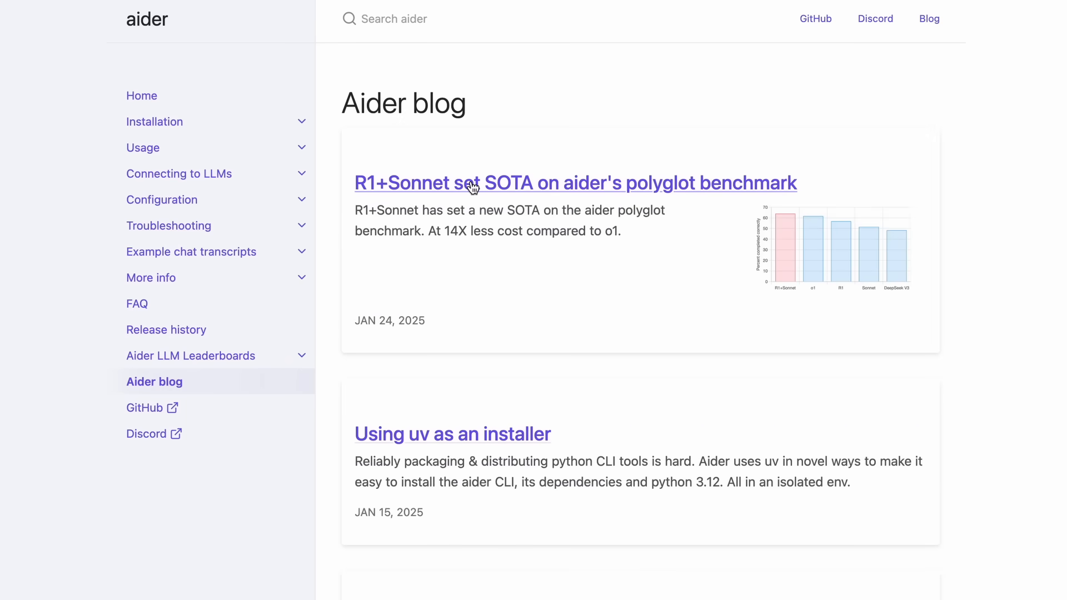
{"action": "mouse_move", "coordinate": [578, 130]}
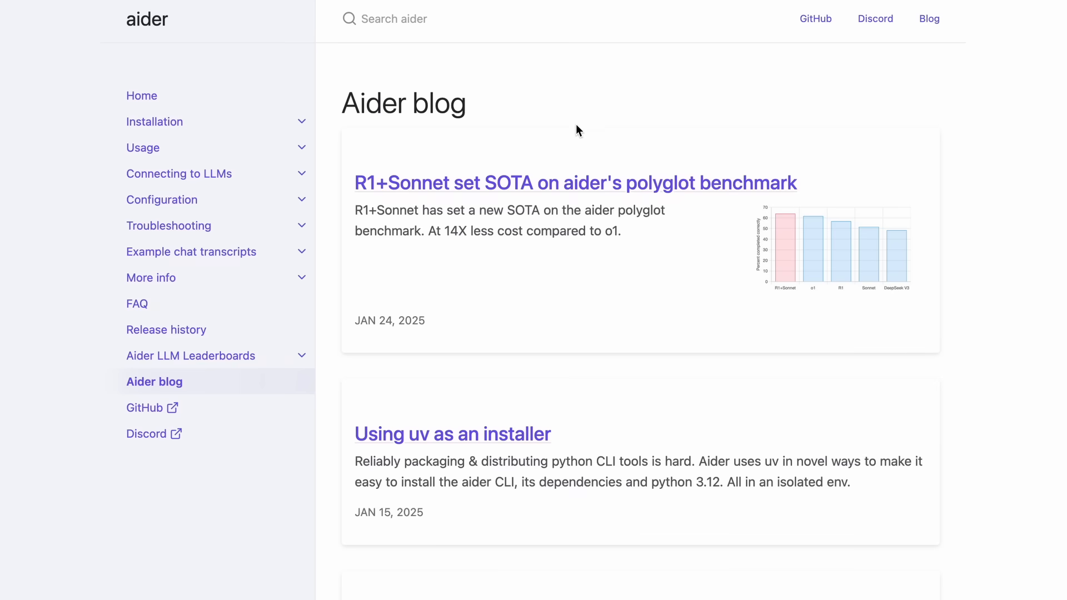
{"action": "mouse_move", "coordinate": [584, 184]}
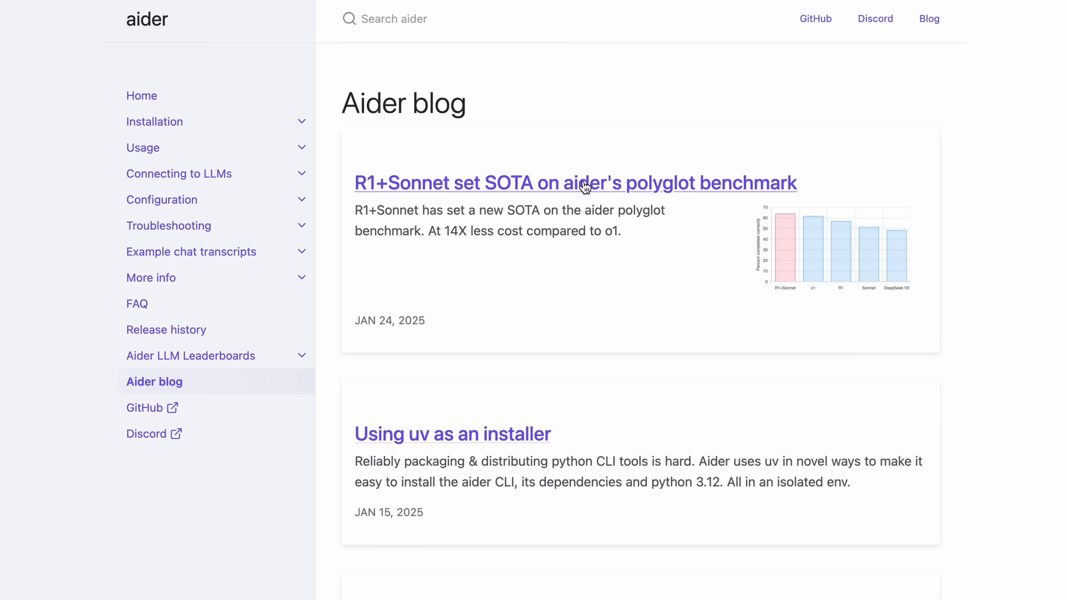
{"action": "left_click", "coordinate": [576, 182]}
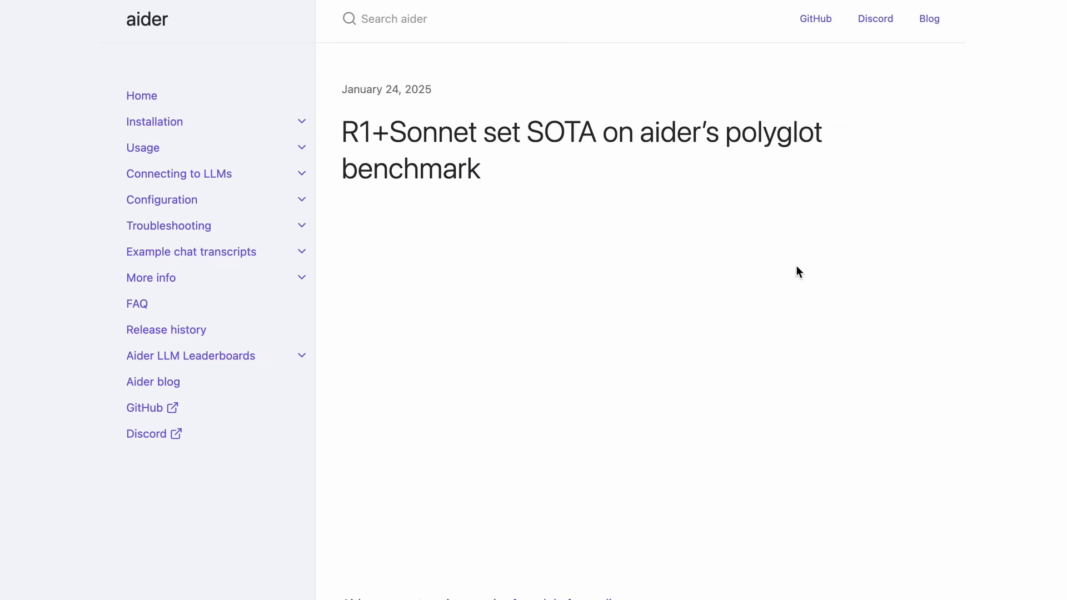
{"action": "scroll", "scroll_direction": "down", "scroll_amount": 3}
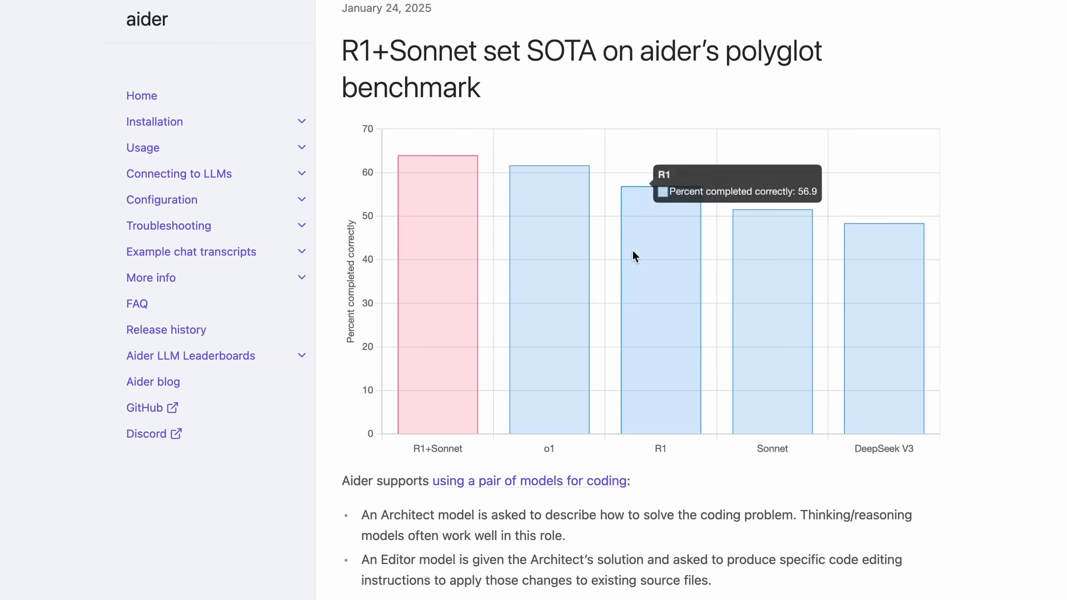
{"action": "scroll", "scroll_direction": "down", "scroll_amount": 3}
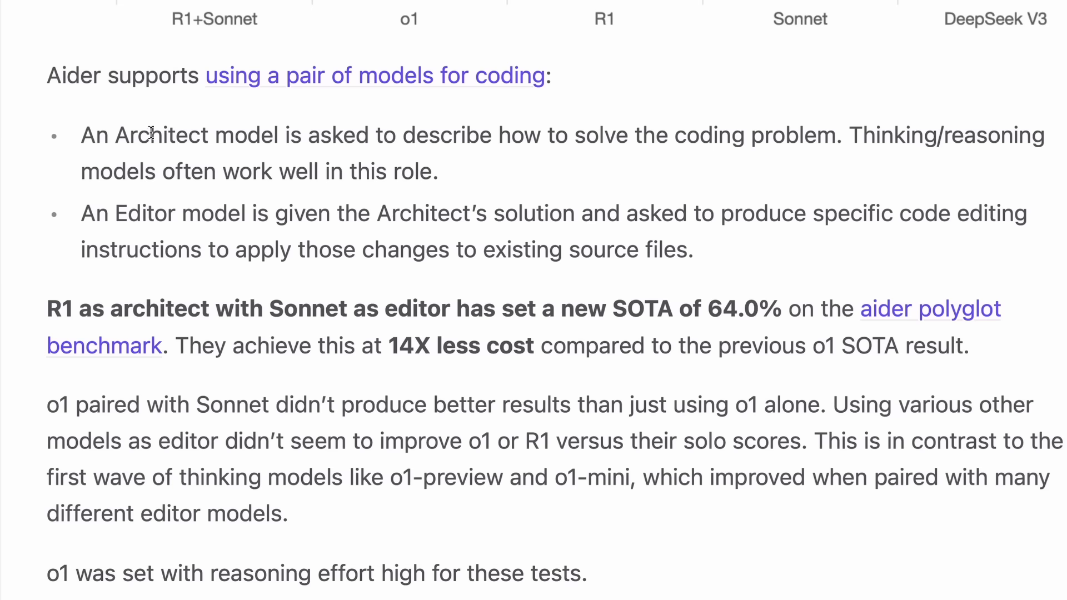
{"action": "left_click_drag", "start_coordinate": [116, 135], "coordinate": [421, 171]}
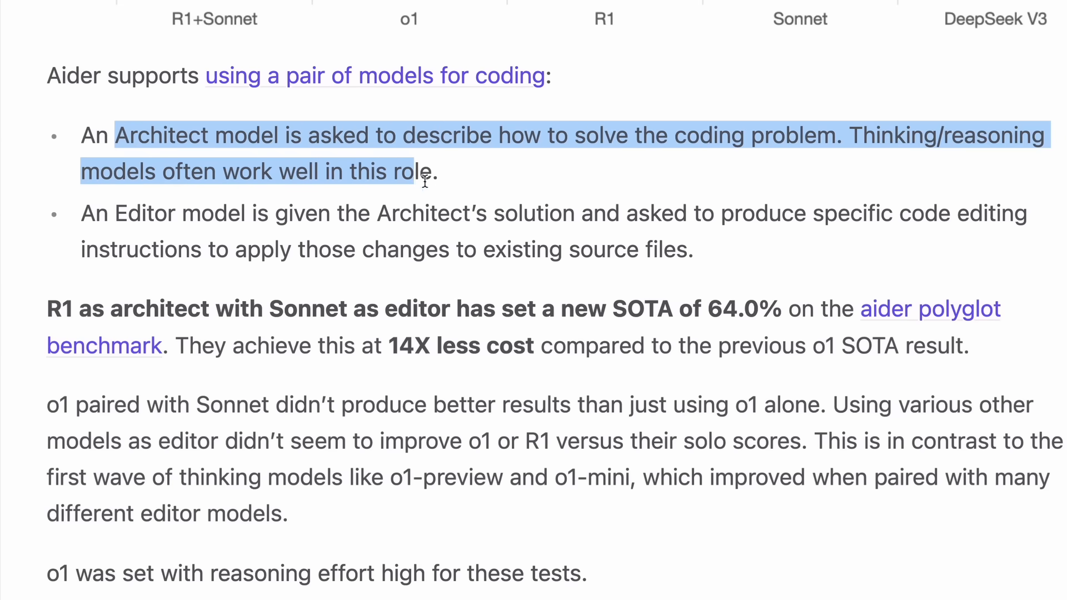
{"action": "left_click", "coordinate": [82, 212]}
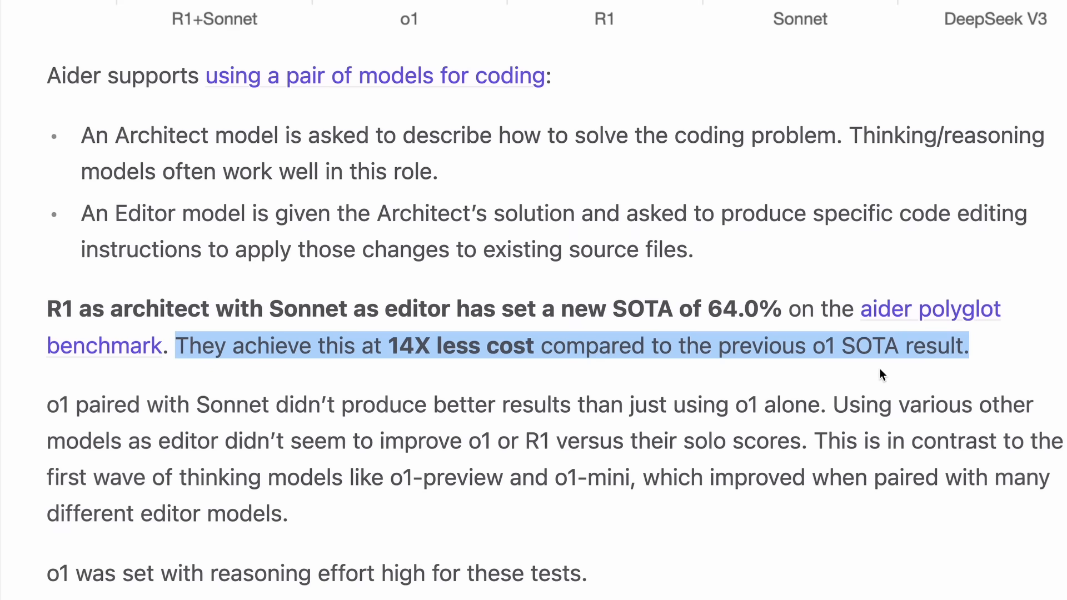
{"action": "mouse_move", "coordinate": [988, 390]}
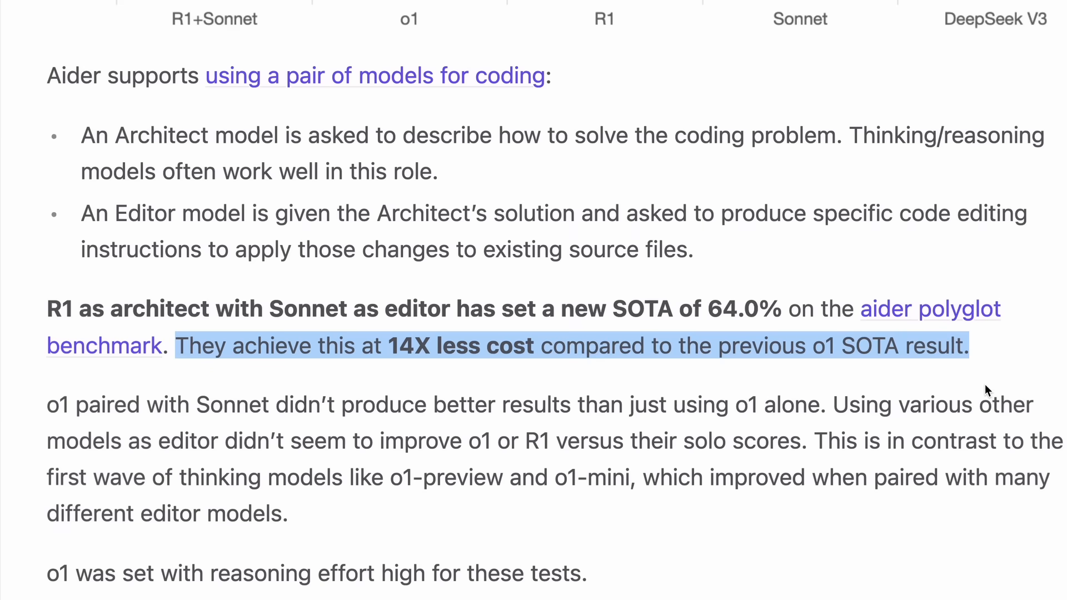
{"action": "mouse_move", "coordinate": [958, 348]}
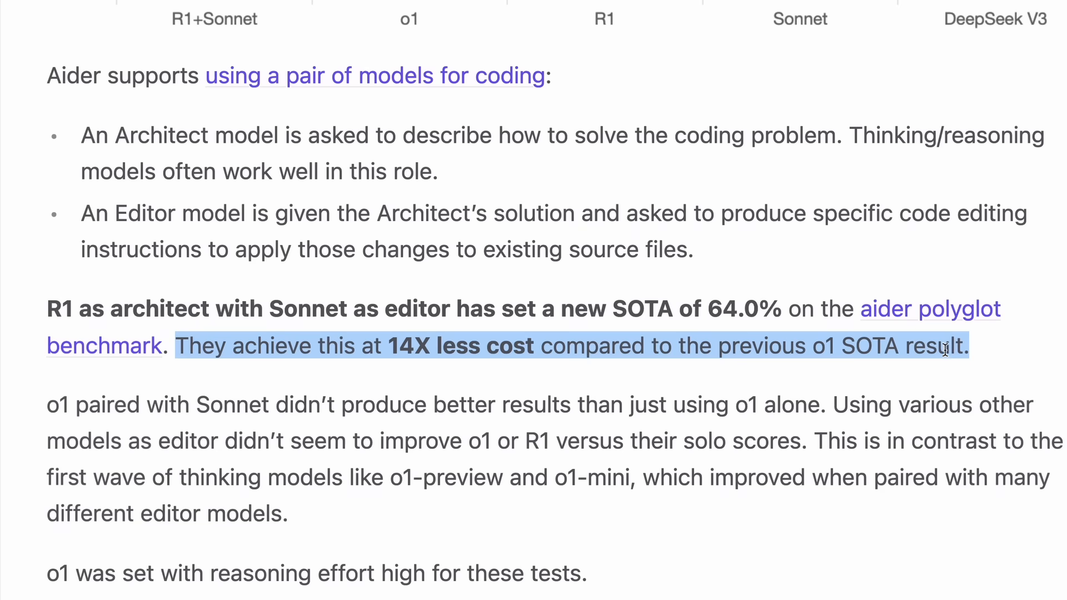
{"action": "mouse_move", "coordinate": [956, 370]}
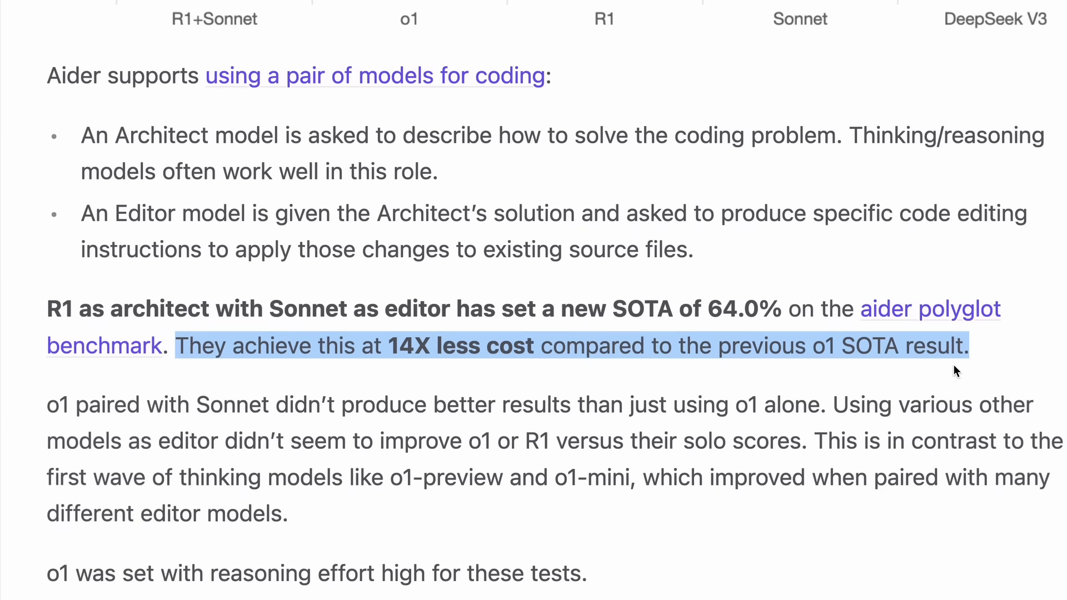
{"action": "scroll", "scroll_direction": "down", "scroll_amount": 3}
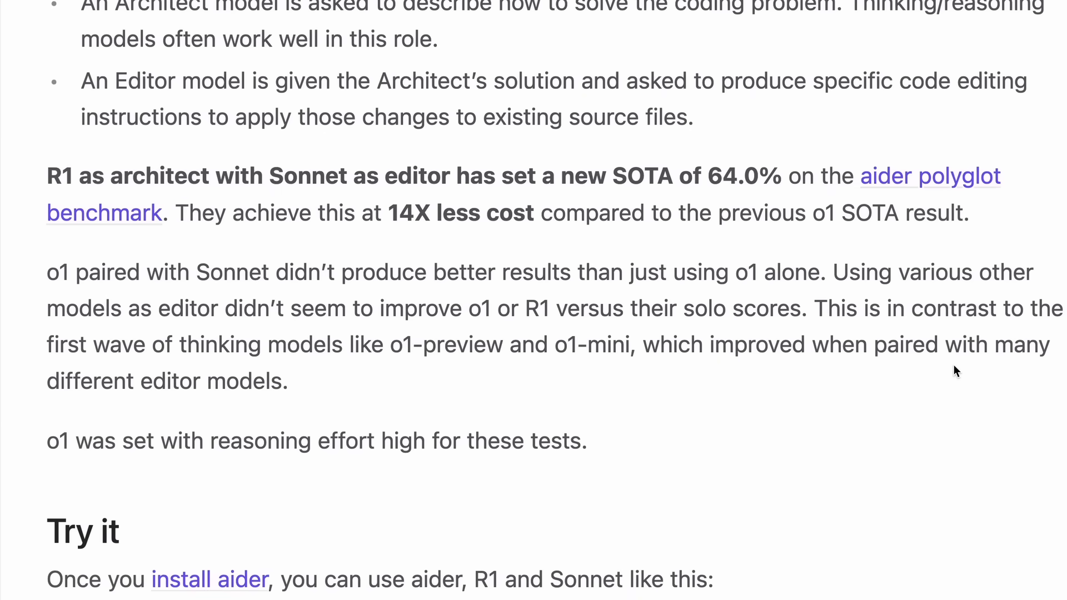
{"action": "scroll", "scroll_direction": "down", "scroll_amount": 3}
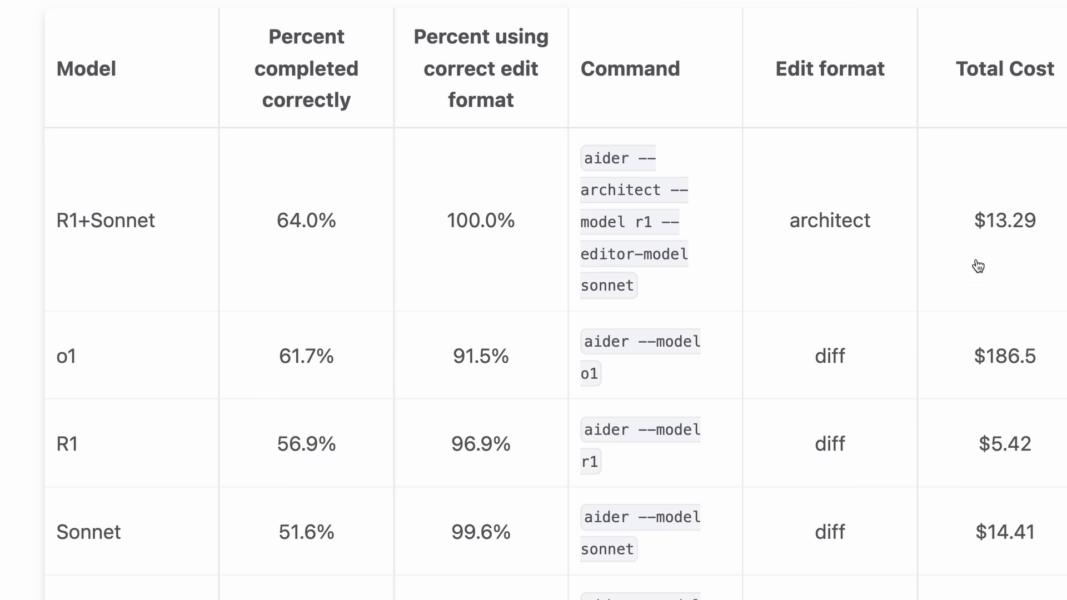
{"action": "mouse_move", "coordinate": [964, 359]}
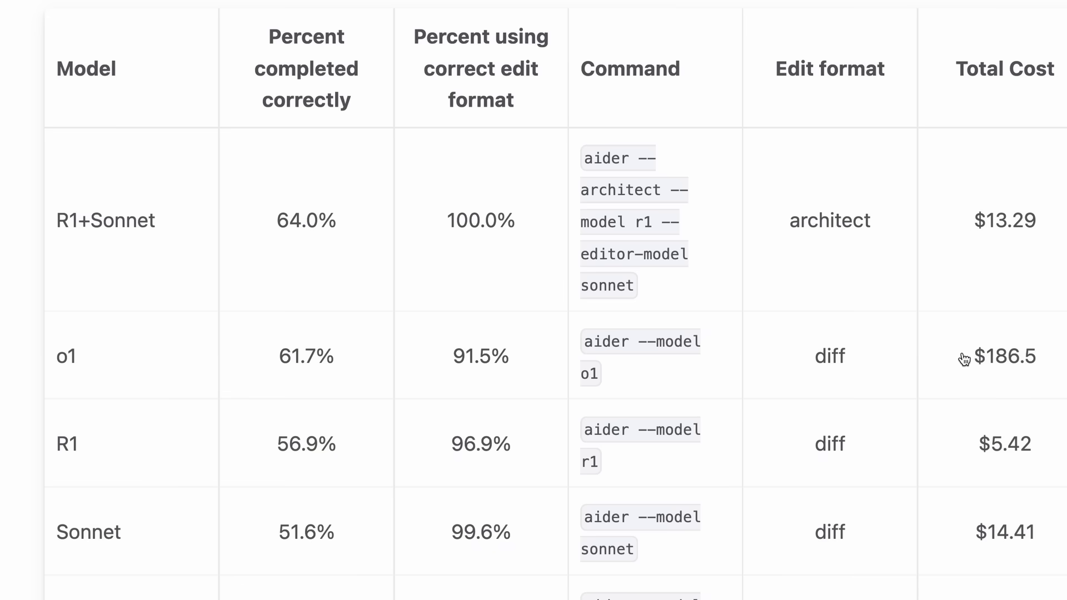
{"action": "mouse_move", "coordinate": [968, 358]}
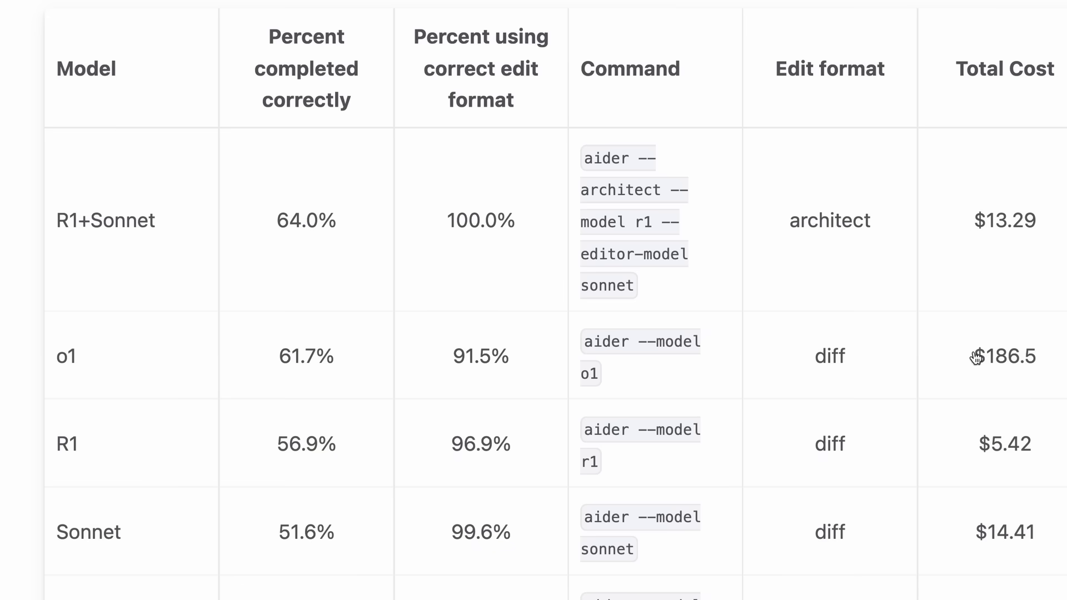
{"action": "mouse_move", "coordinate": [860, 312]}
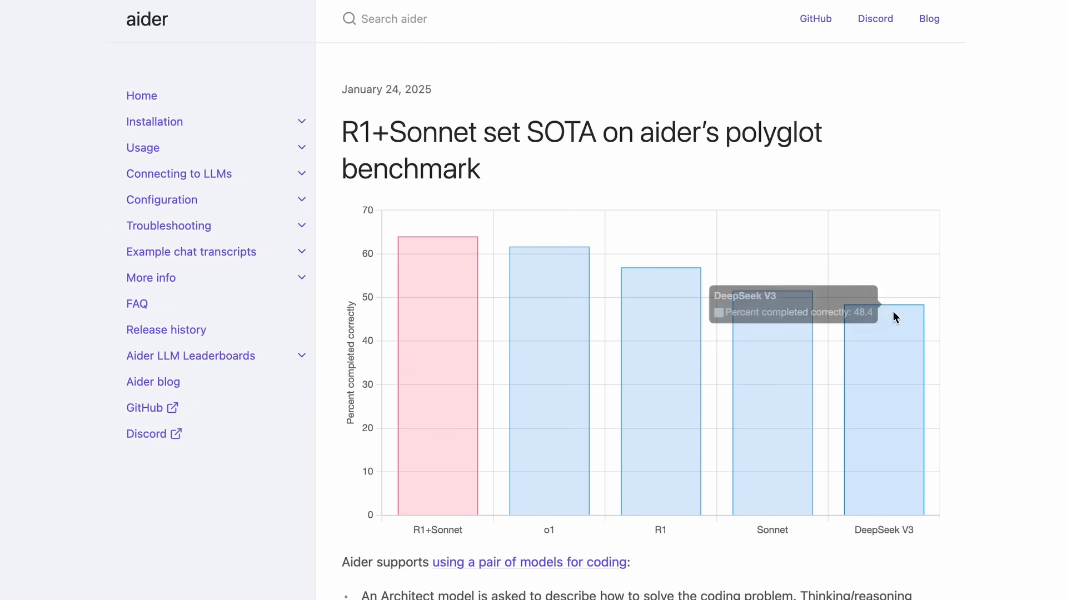
{"action": "mouse_move", "coordinate": [540, 309]}
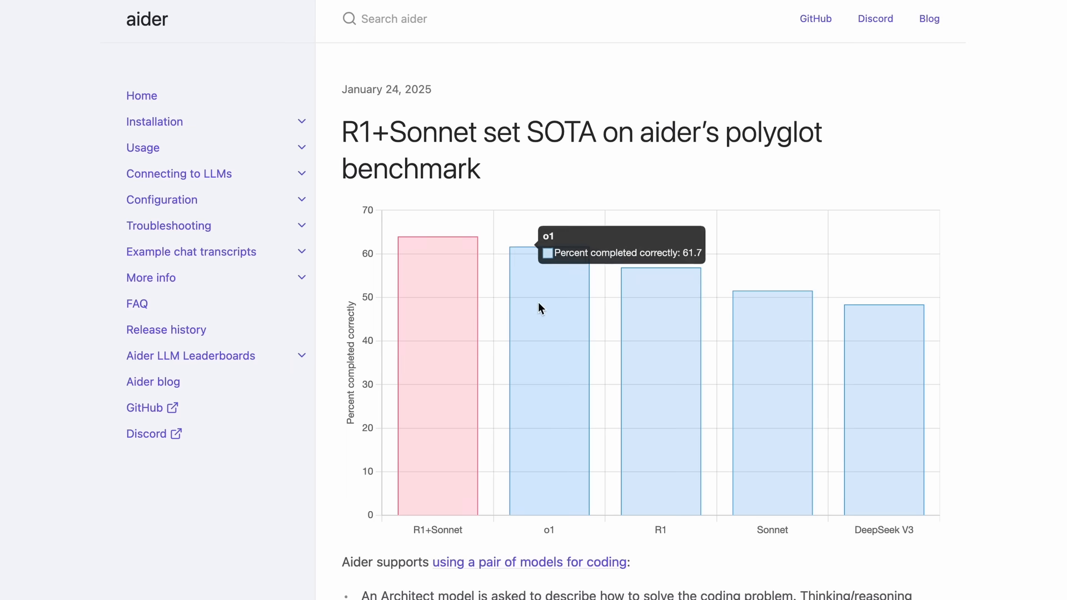
{"action": "mouse_move", "coordinate": [710, 2]}
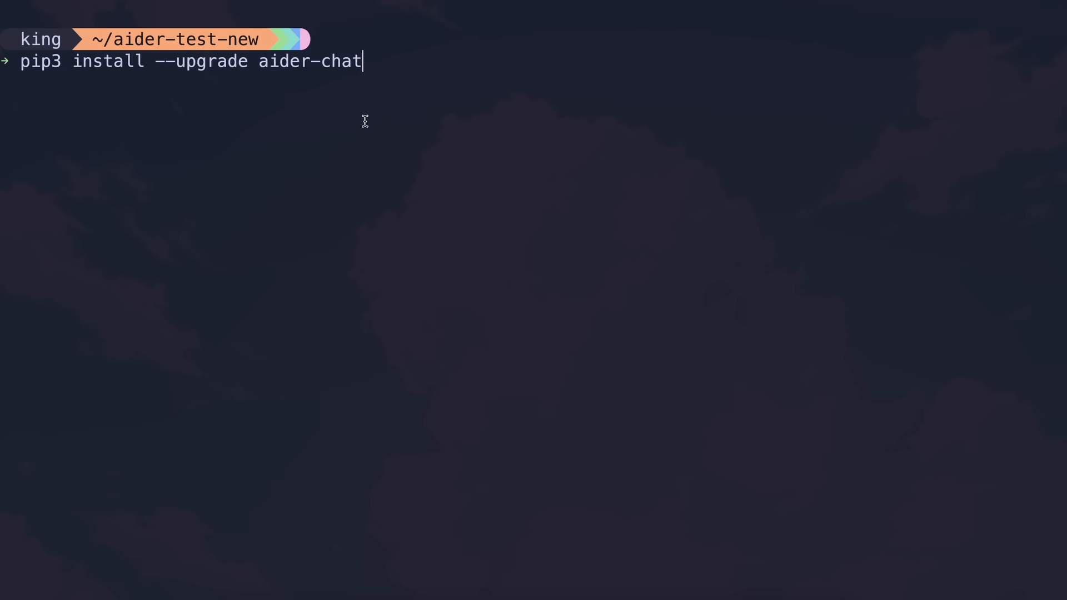
Step: Run pip3 install --upgrade aider-chat in the terminal
{"action": "key", "text": "Return"}
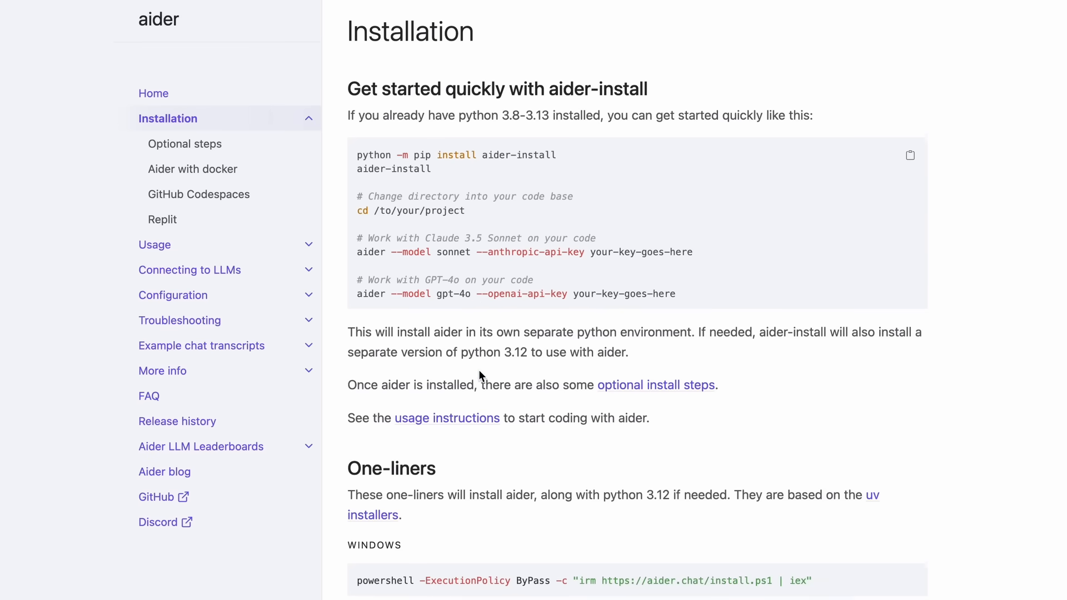
{"action": "scroll", "scroll_direction": "down", "scroll_amount": 3}
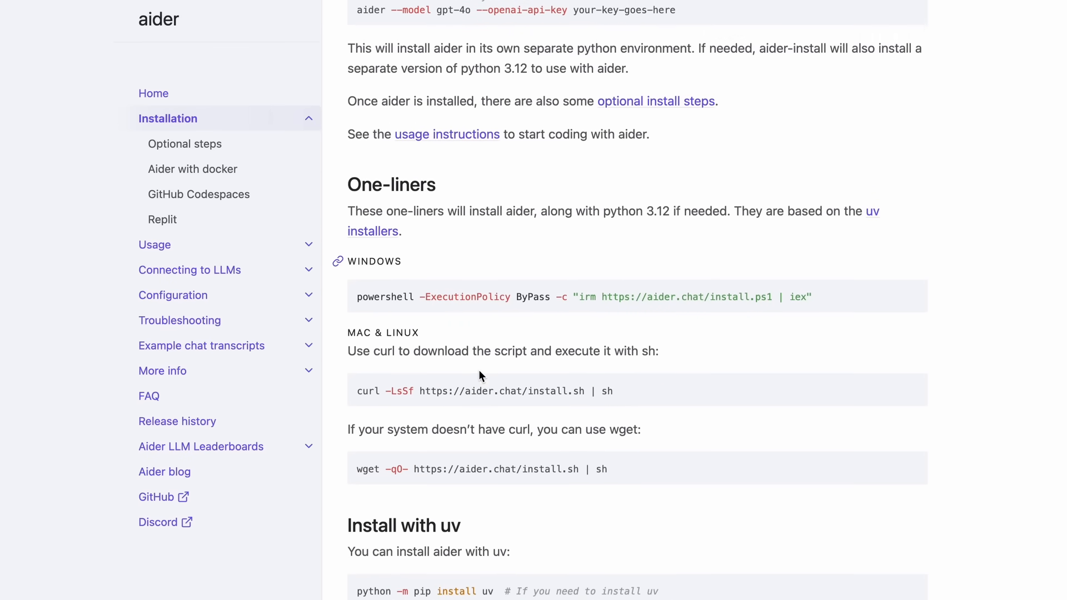
{"action": "scroll", "scroll_direction": "down", "scroll_amount": 3}
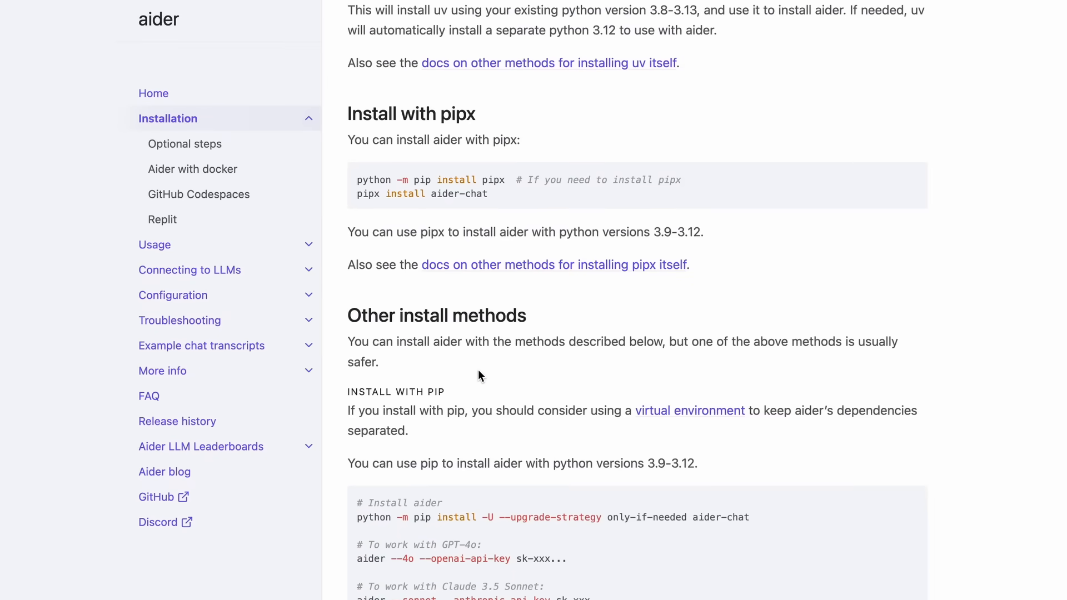
{"action": "scroll", "scroll_direction": "down", "scroll_amount": 3}
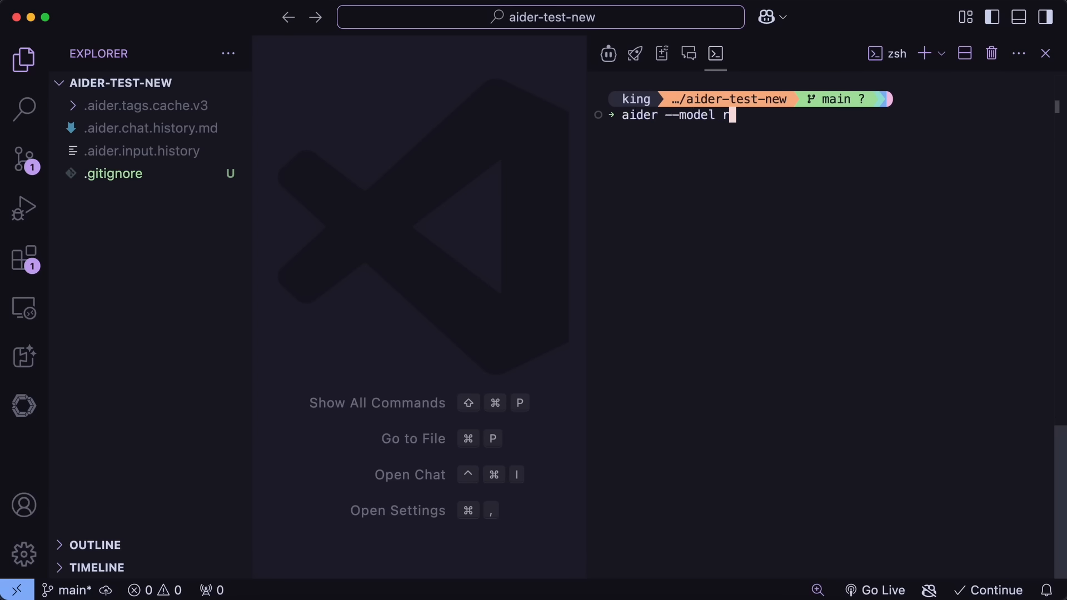
Step: Launch aider with the r1 model, send 'hi', then end the session with Ctrl+C
{"action": "type", "text": "1"}
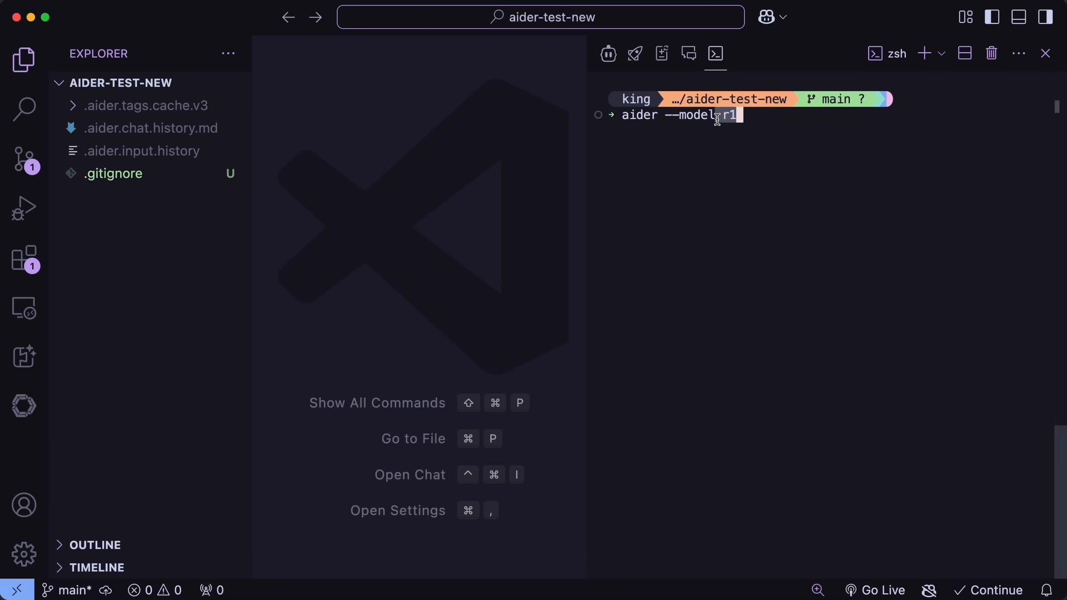
{"action": "key", "text": "Return"}
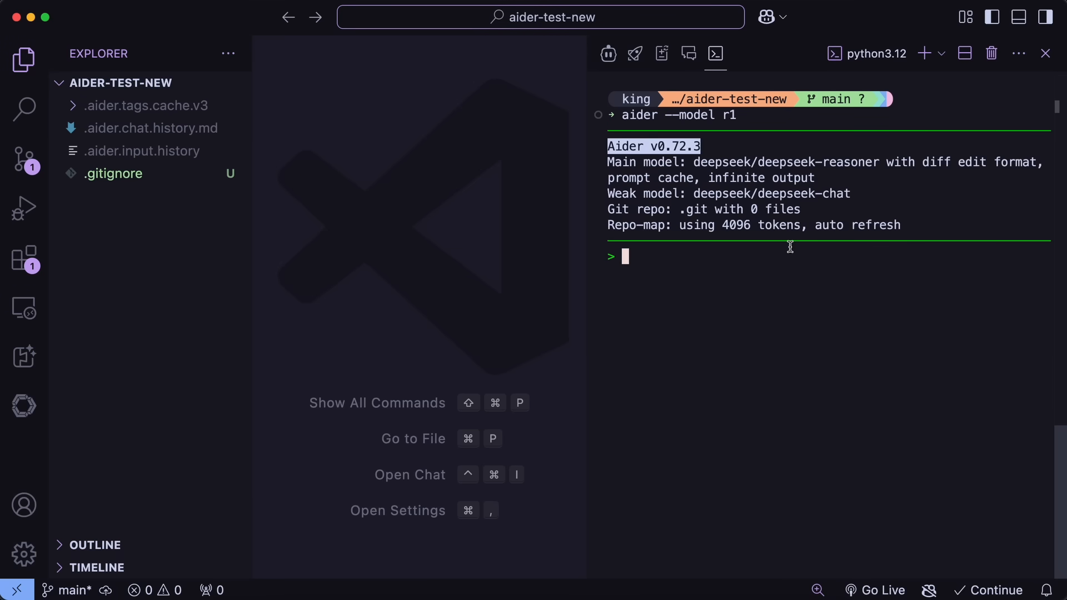
{"action": "mouse_move", "coordinate": [786, 274]}
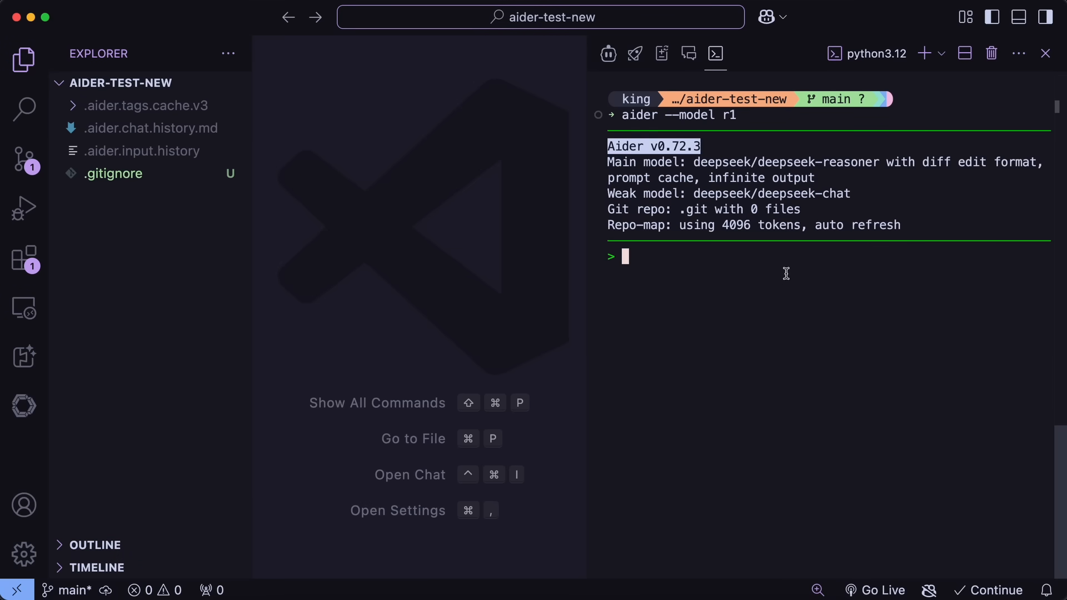
{"action": "type", "text": "hi"}
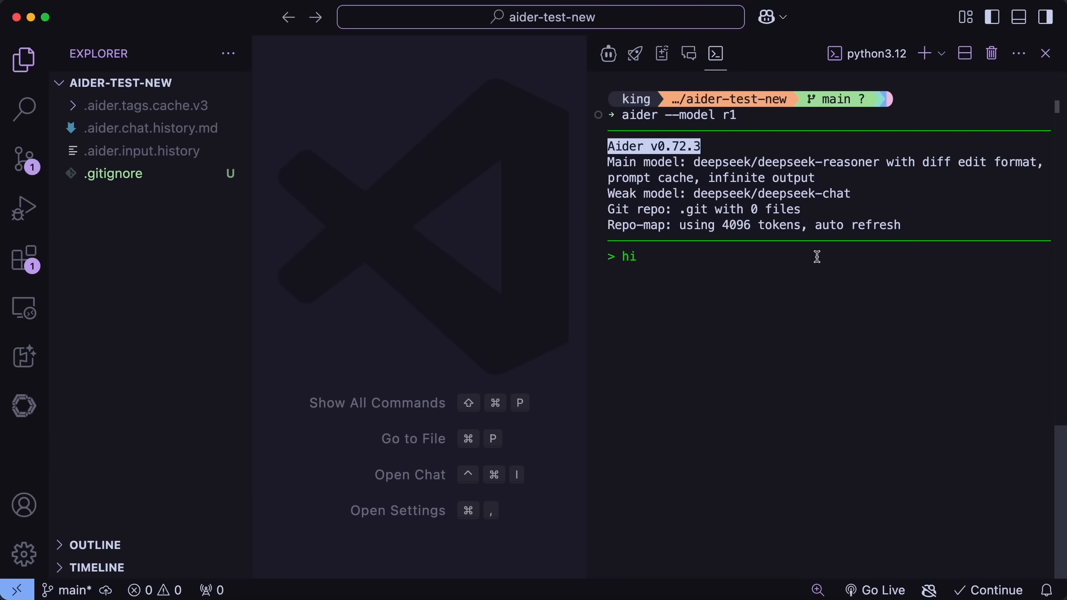
{"action": "mouse_move", "coordinate": [794, 279]}
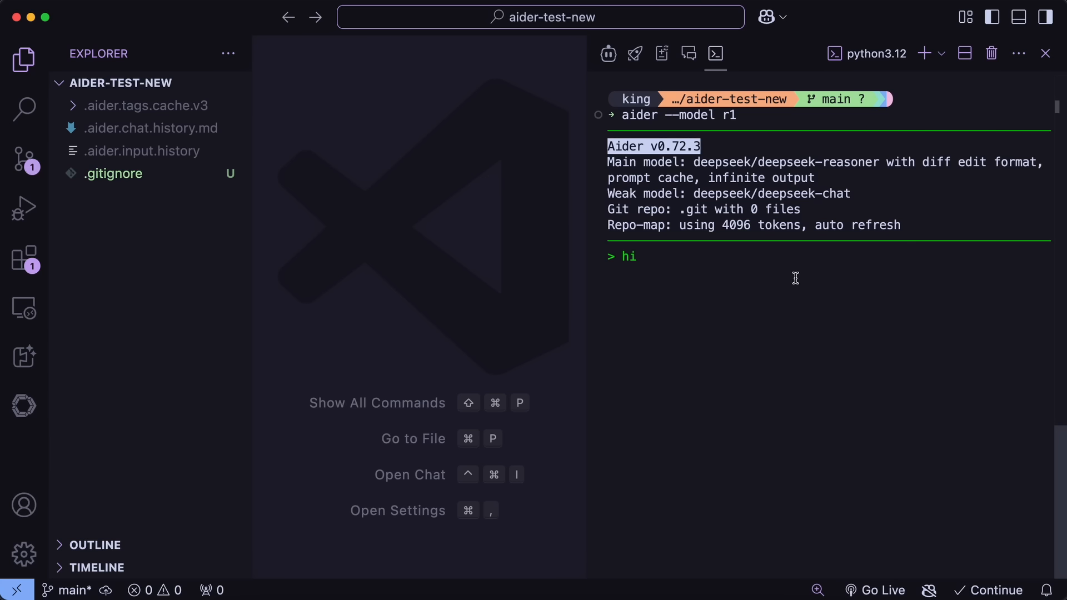
{"action": "mouse_move", "coordinate": [794, 335]}
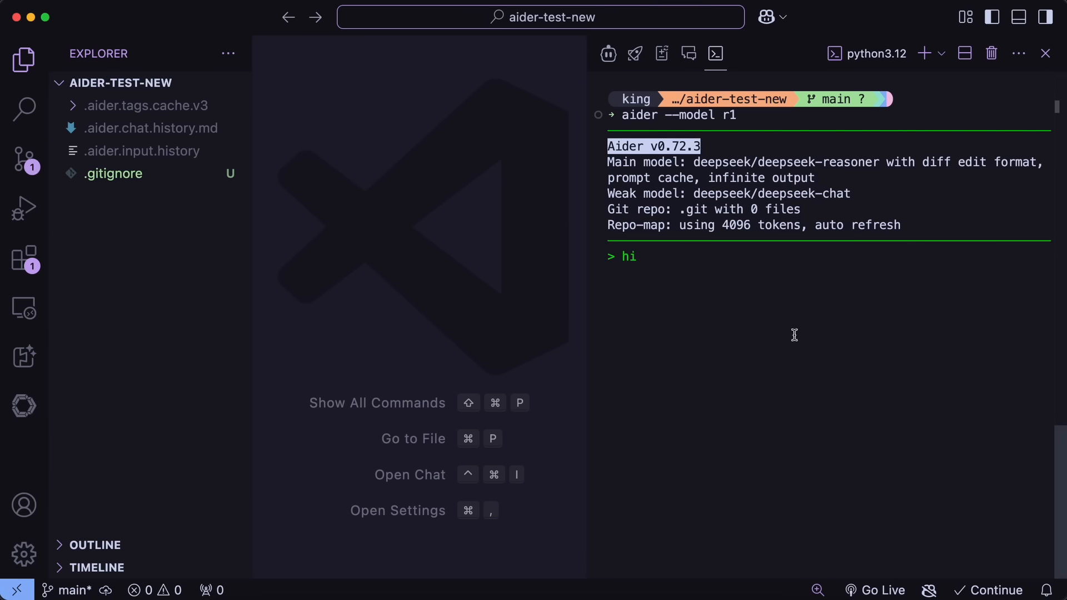
{"action": "mouse_move", "coordinate": [609, 282]}
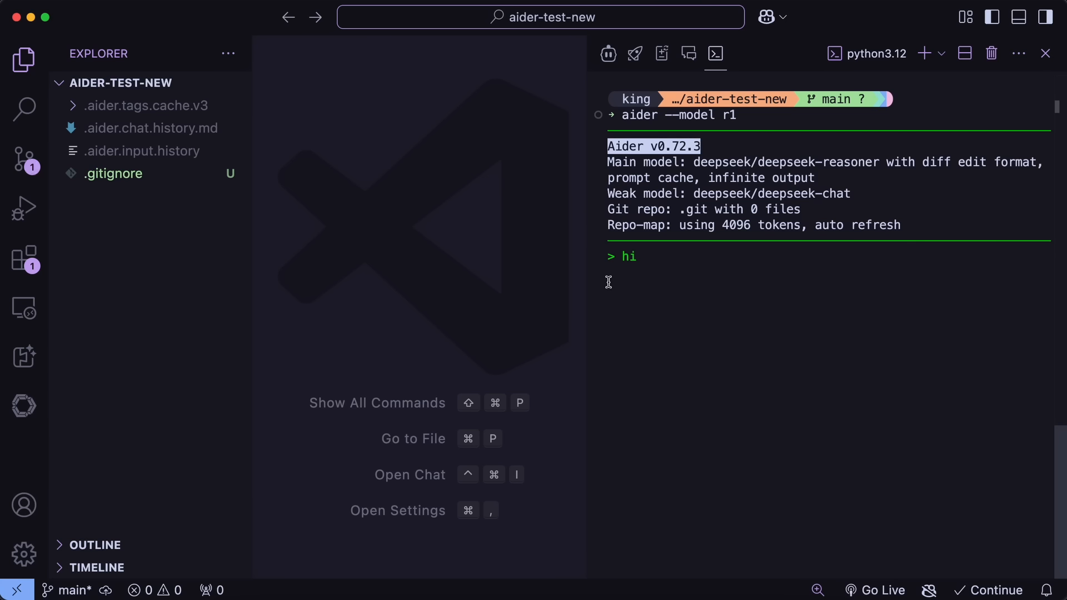
{"action": "mouse_move", "coordinate": [821, 279]}
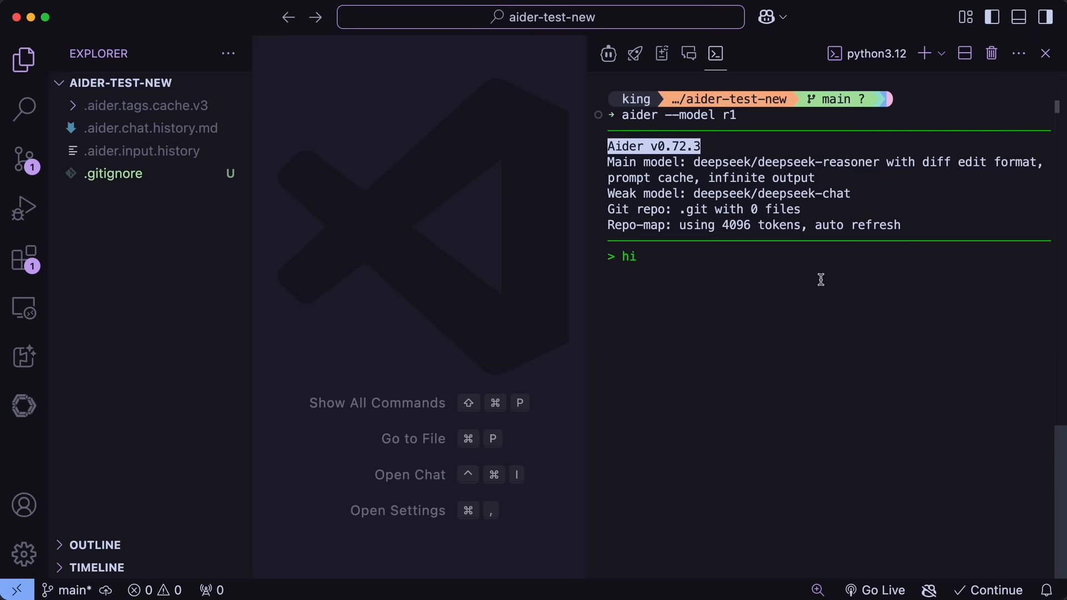
{"action": "key", "text": "ctrl+c"}
{"action": "type", "text": "aider"}
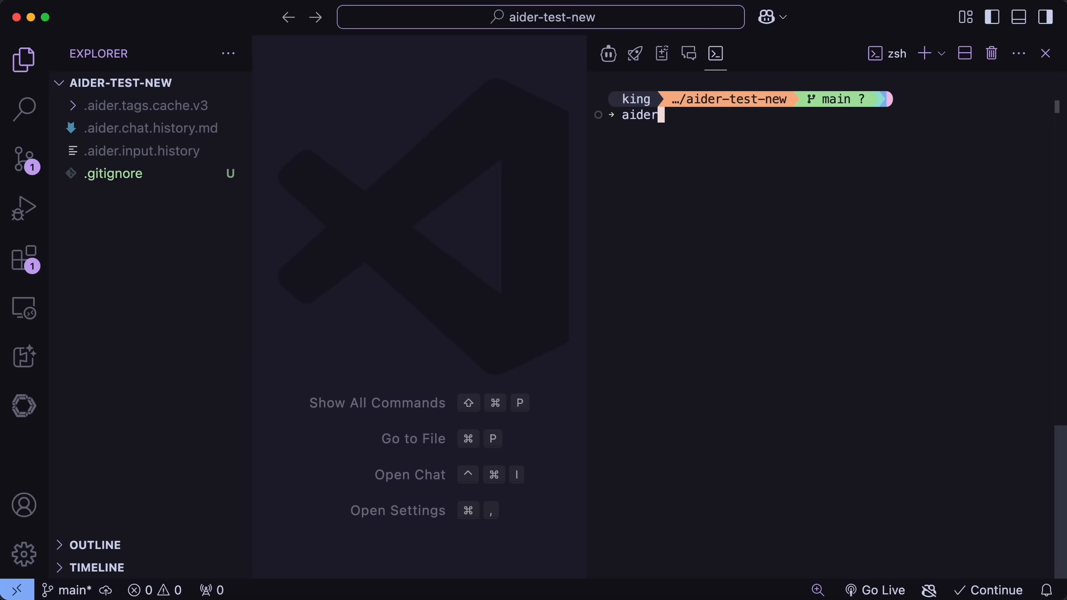
Step: Start Aider with a --model option and ask in new.py for a good sorting library
{"action": "type", "text": "--model dee"}
{"action": "type", "text": "#"}
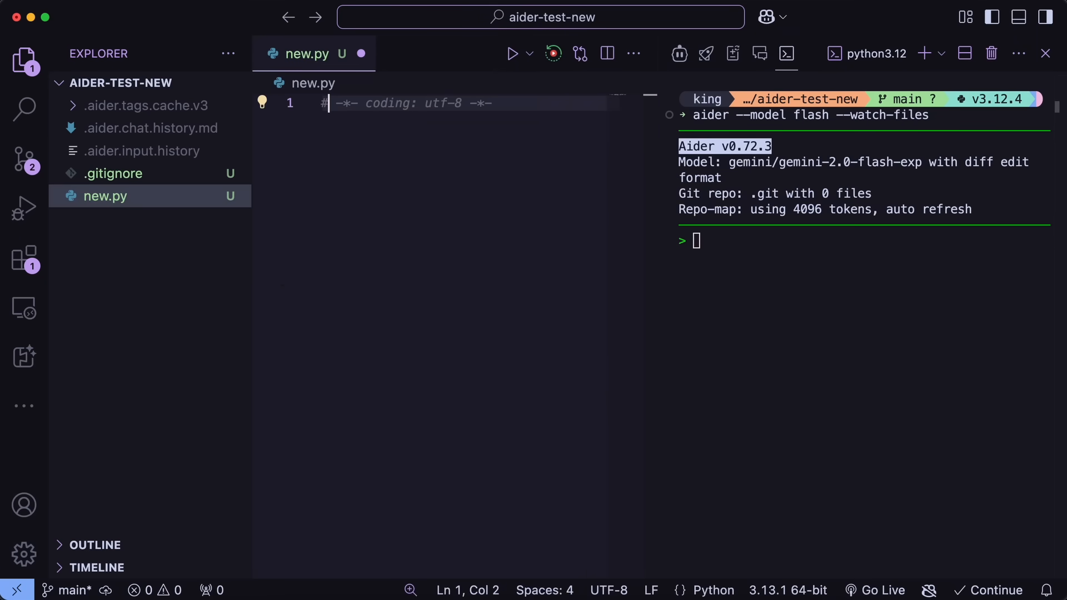
{"action": "type", "text": "Tell m"}
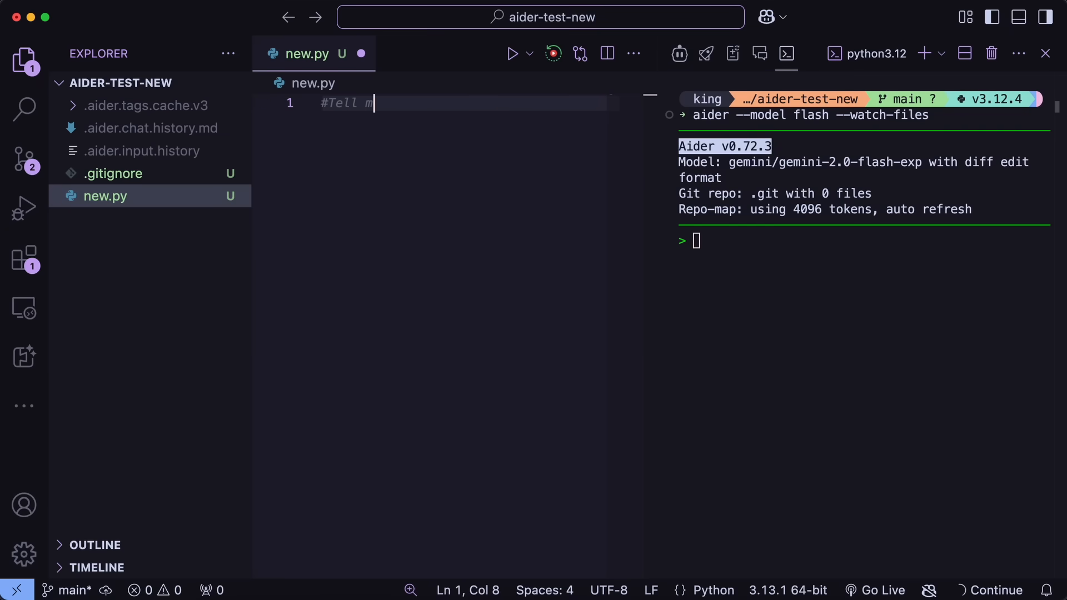
{"action": "type", "text": "e a good lib"}
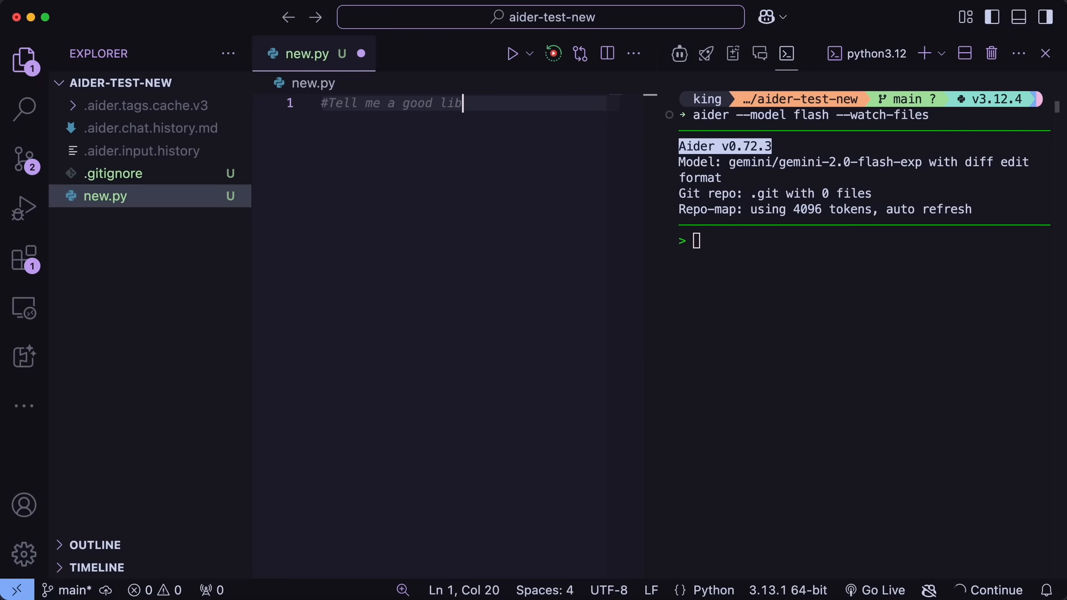
{"action": "type", "text": "rary for sorting AI?"}
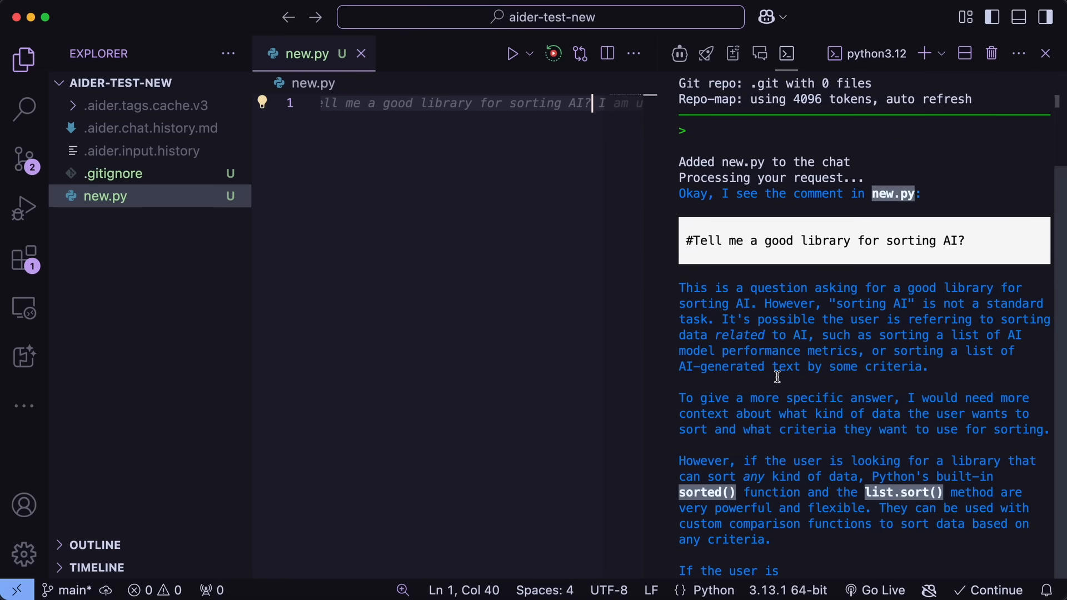
{"action": "scroll", "scroll_direction": "down", "scroll_amount": 3}
{"action": "type", "text": "#AI Comment"}
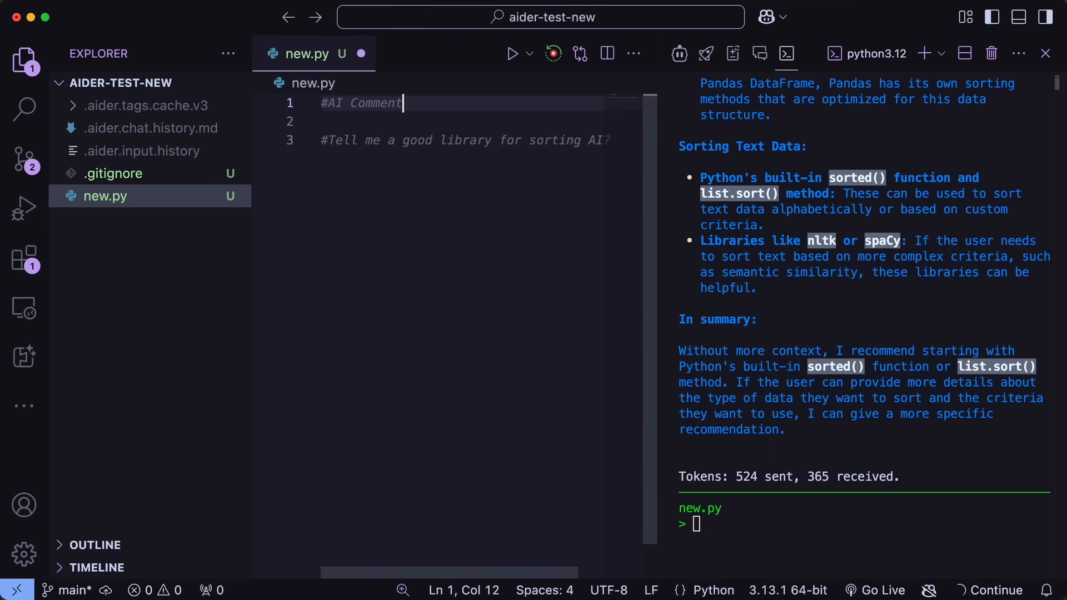
Step: Add the '# - Never use Numpy Library' rule in new.py and scroll through Aider's revised answer
{"action": "key", "text": "enter"}
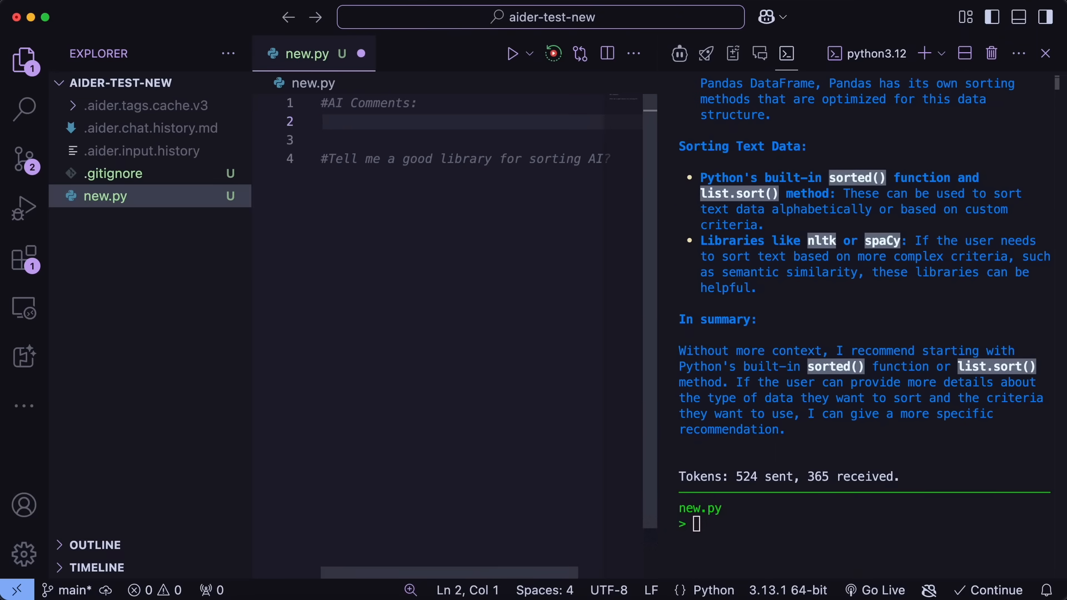
{"action": "type", "text": "# - Never"}
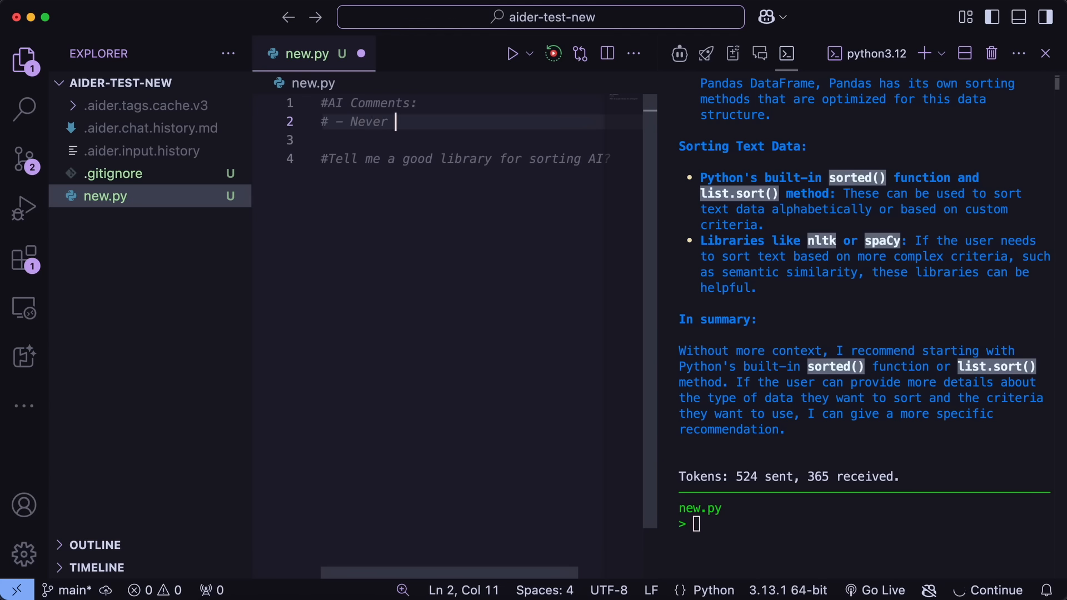
{"action": "type", "text": "use N"}
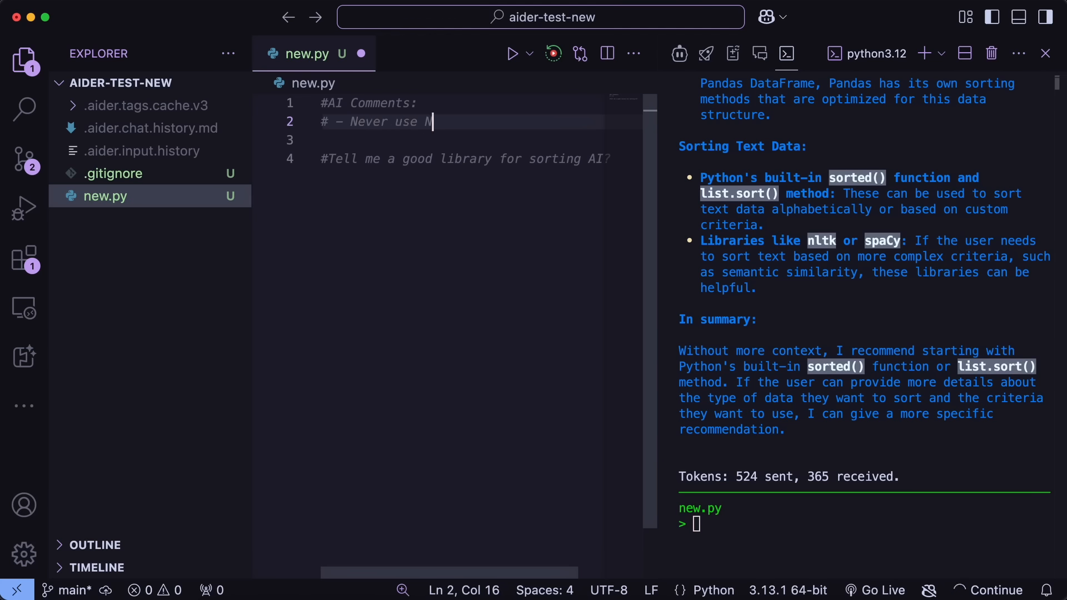
{"action": "type", "text": "umpy Lib"}
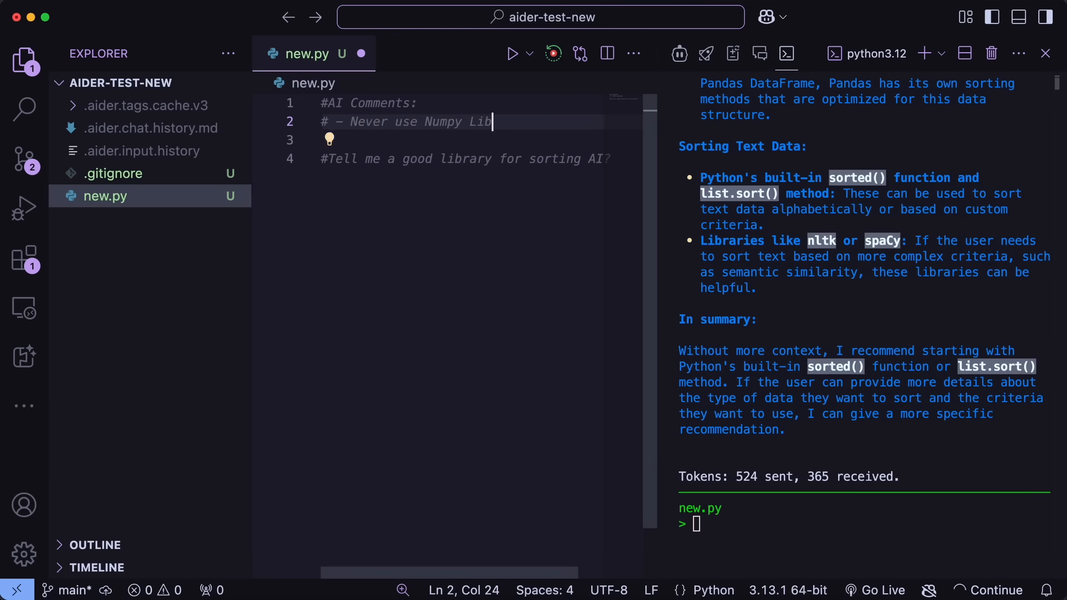
{"action": "type", "text": "rary"}
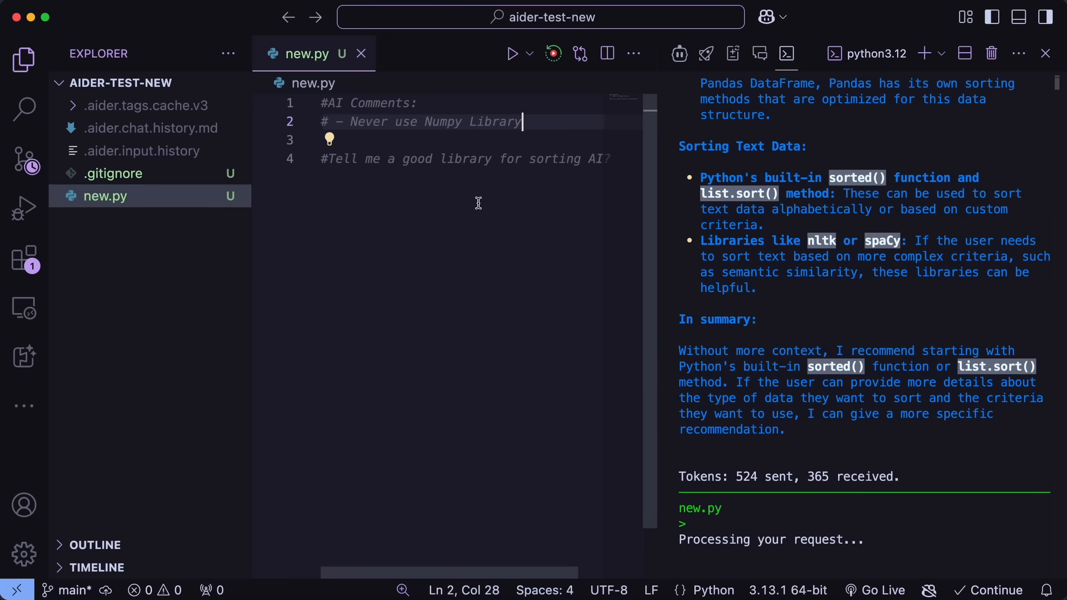
{"action": "scroll", "scroll_direction": "down", "scroll_amount": 3}
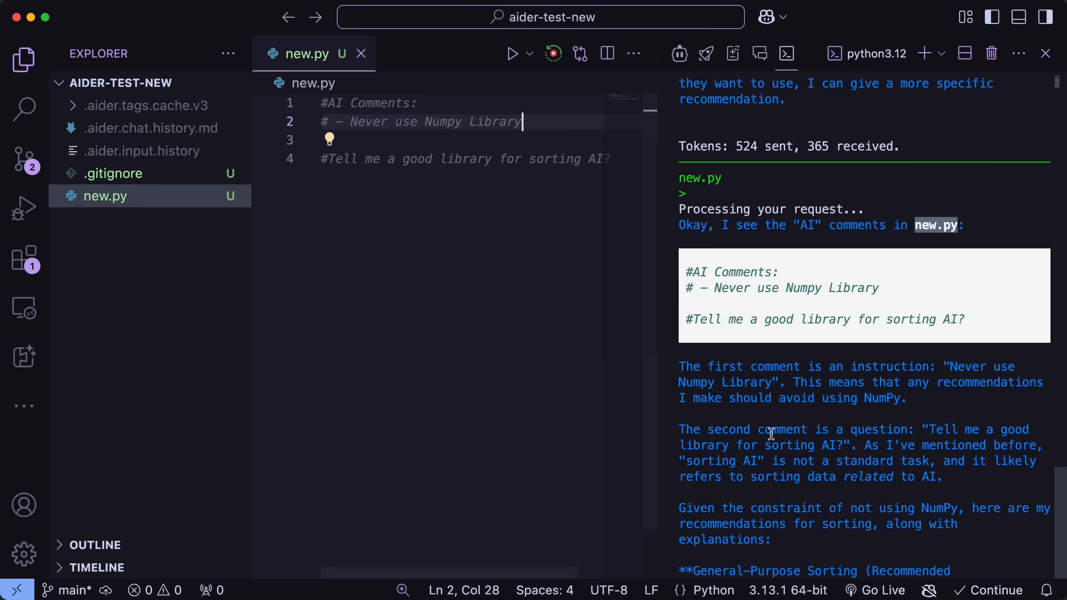
{"action": "scroll", "scroll_direction": "down", "scroll_amount": 3}
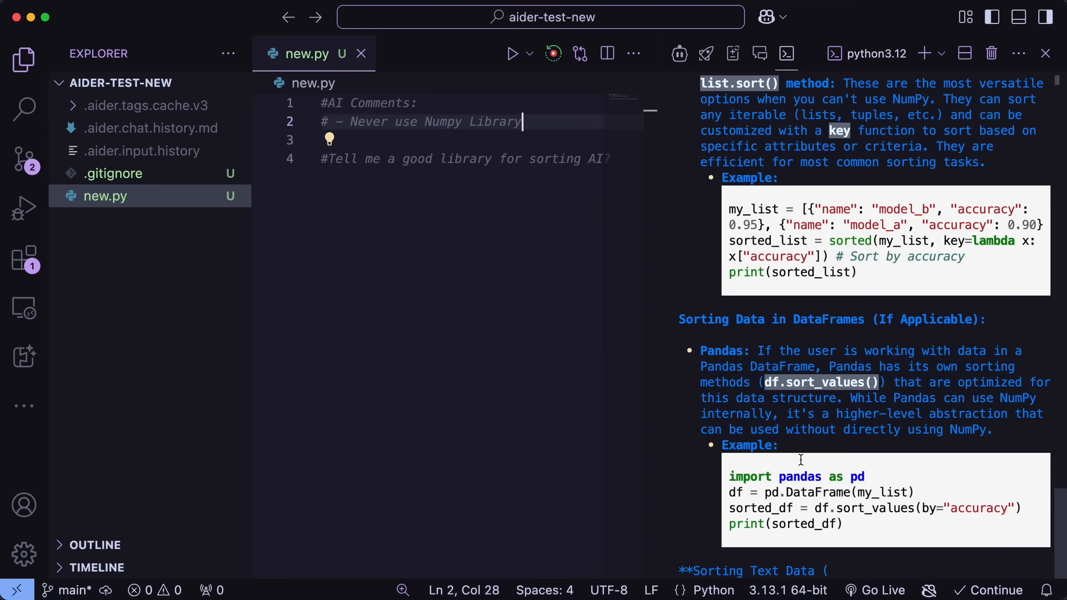
{"action": "scroll", "scroll_direction": "down", "scroll_amount": 3}
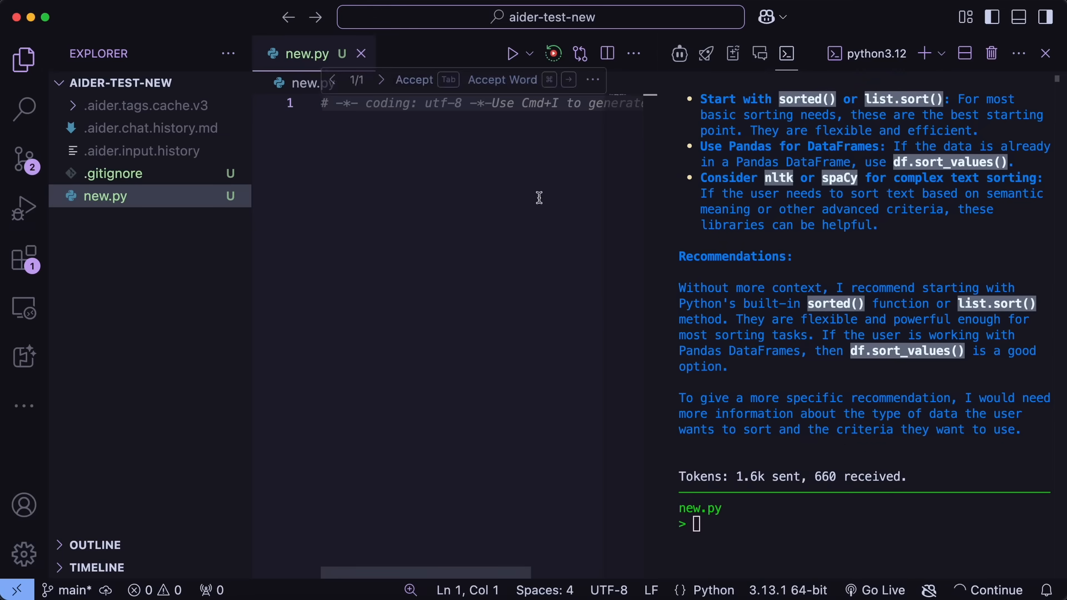
Step: Quit Aider, relaunch it with --multiline, and decline the warnings documentation prompt
{"action": "key", "text": "ctrl+c"}
{"action": "type", "text": "aider"}
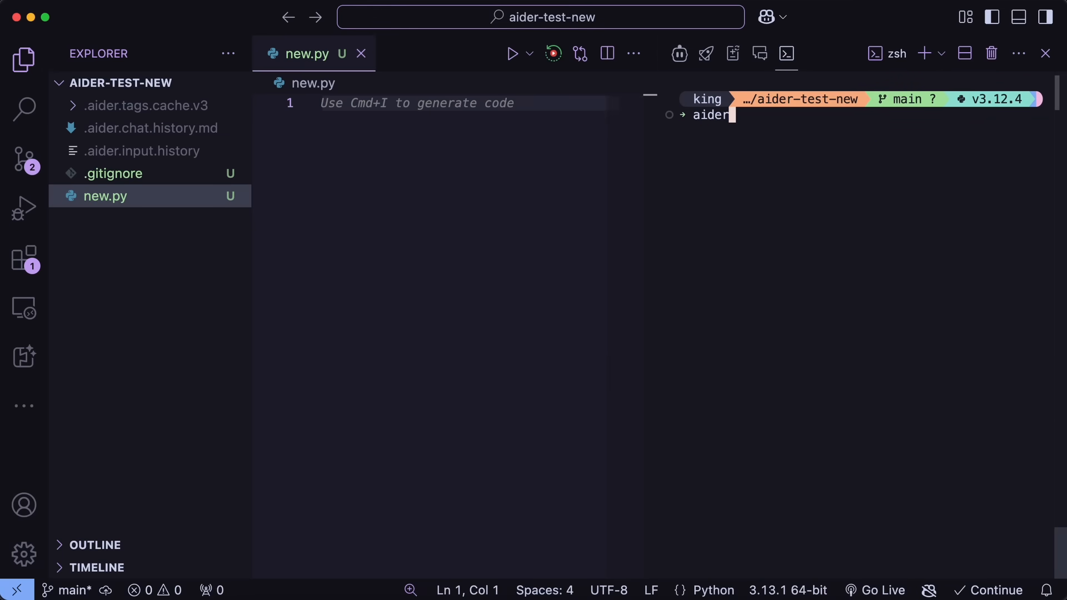
{"action": "type", "text": "--multil"}
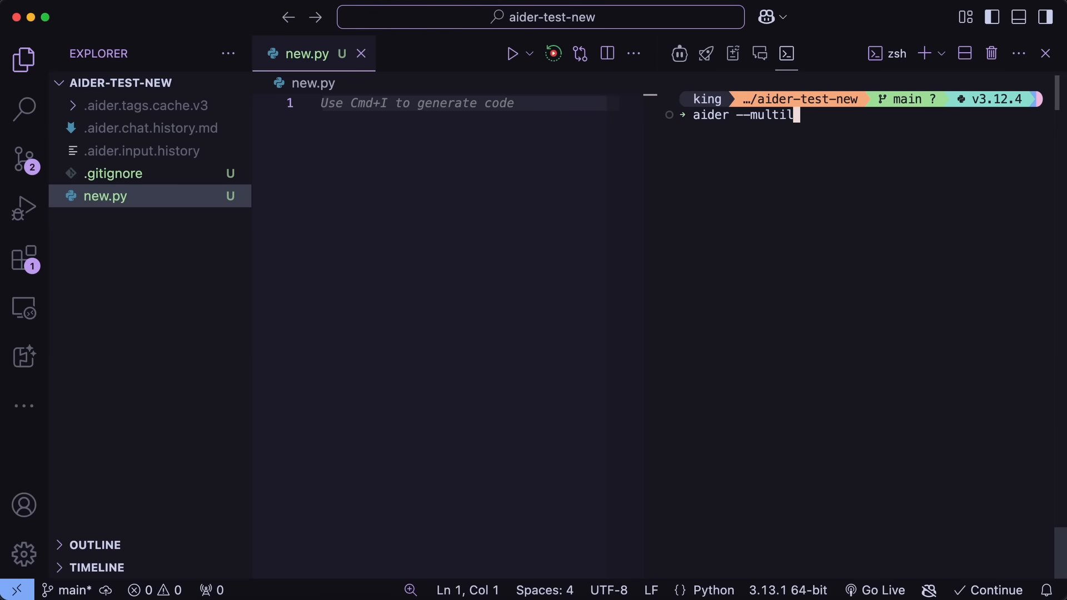
{"action": "key", "text": "Return"}
{"action": "type", "text": "N"}
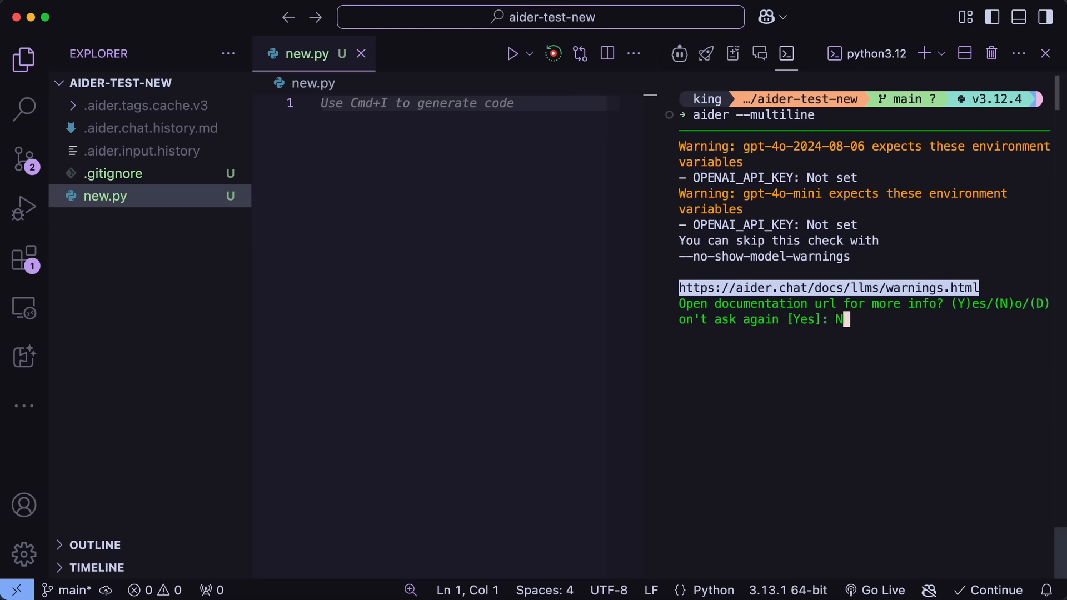
{"action": "key", "text": "Return"}
{"action": "type", "text": "multi"}
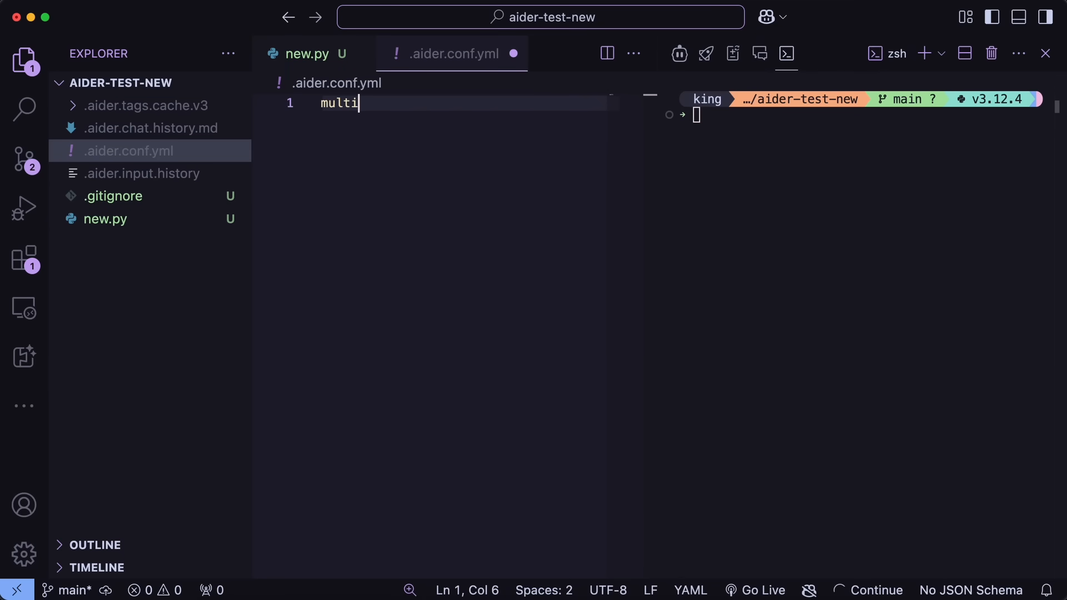
Step: Set multiline: true, model deepseek-reasoner and editor-model anthropic/claude-3.5-sonnet-latest in .aider.conf.yml
{"action": "type", "text": "l"}
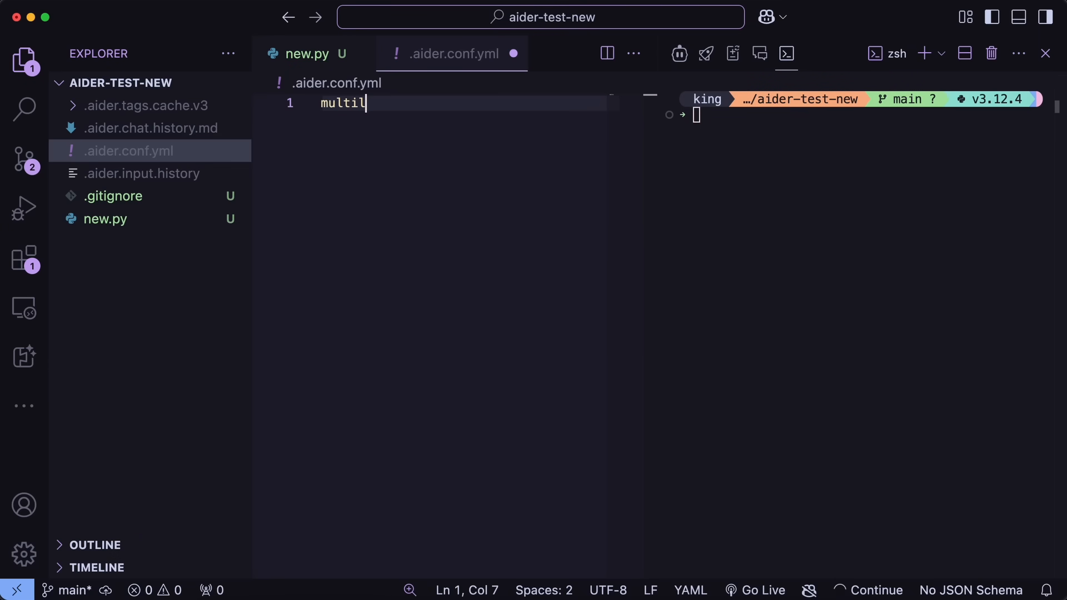
{"action": "type", "text": "ine: true"}
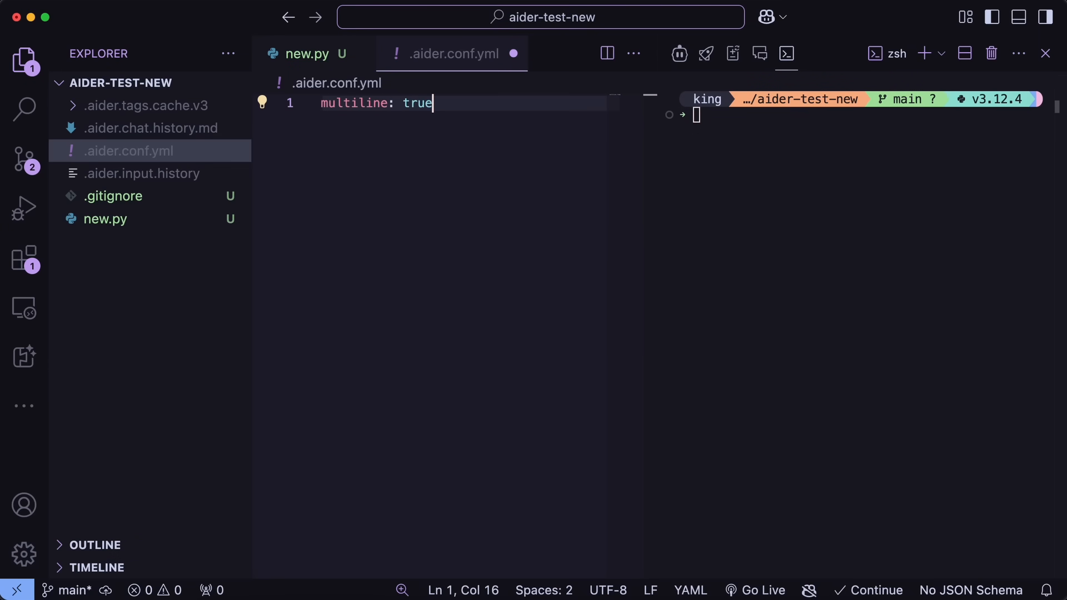
{"action": "left_click", "coordinate": [465, 245]}
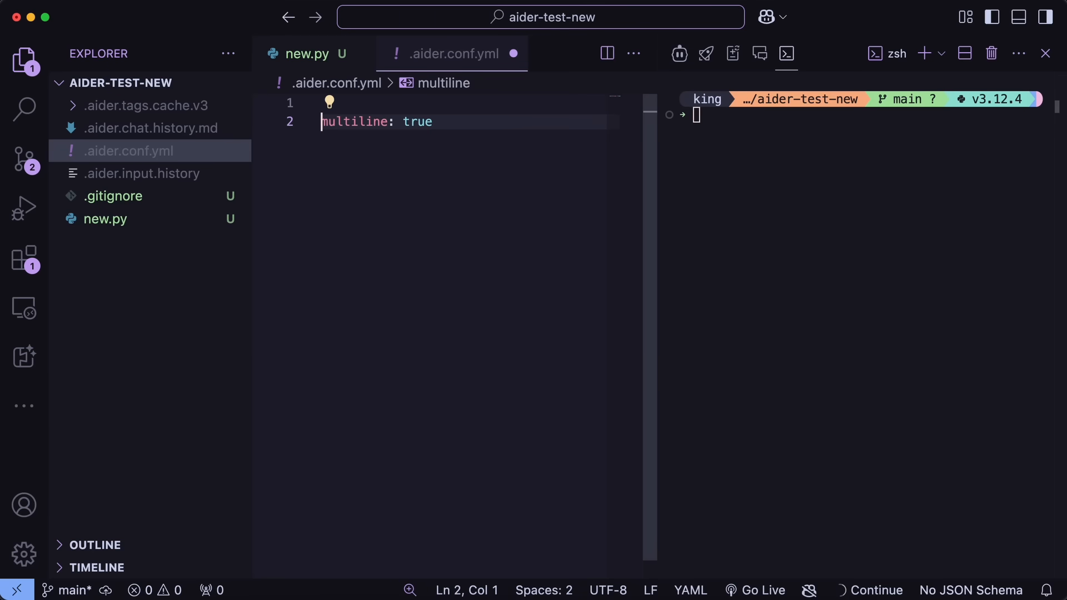
{"action": "type", "text": "model: deepseek/deepseek-reaso"}
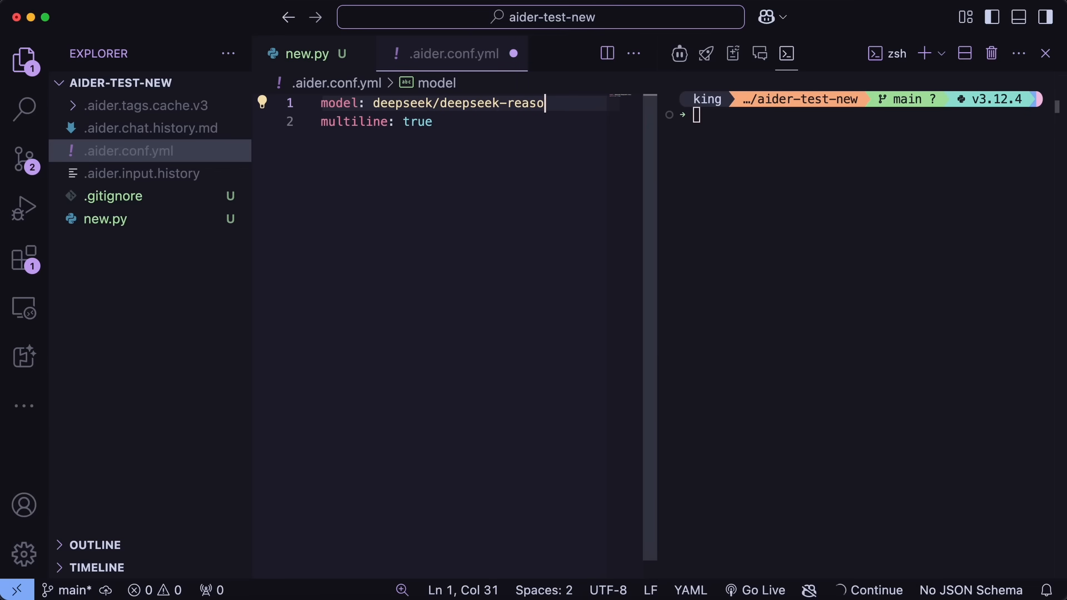
{"action": "type", "text": "ner"}
{"action": "type", "text": "editor-model:"}
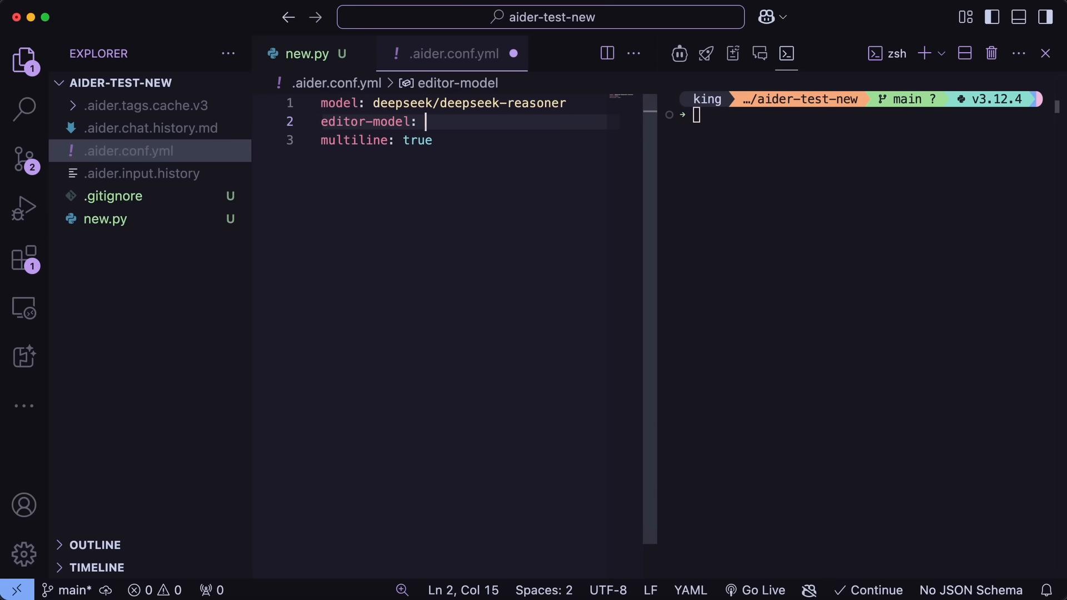
{"action": "type", "text": "anthropi"}
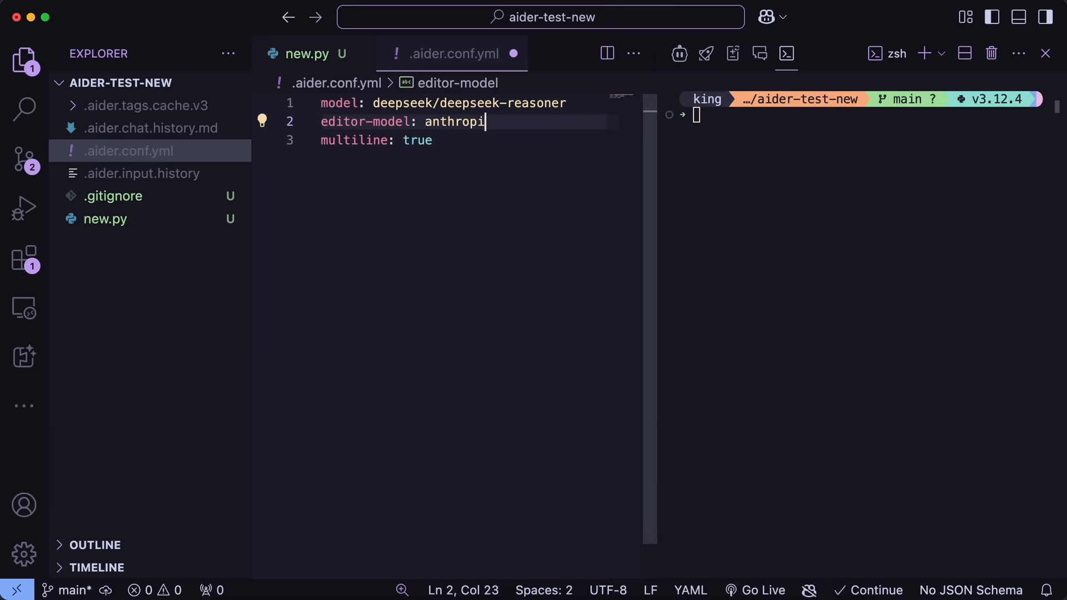
{"action": "type", "text": "c/claude"}
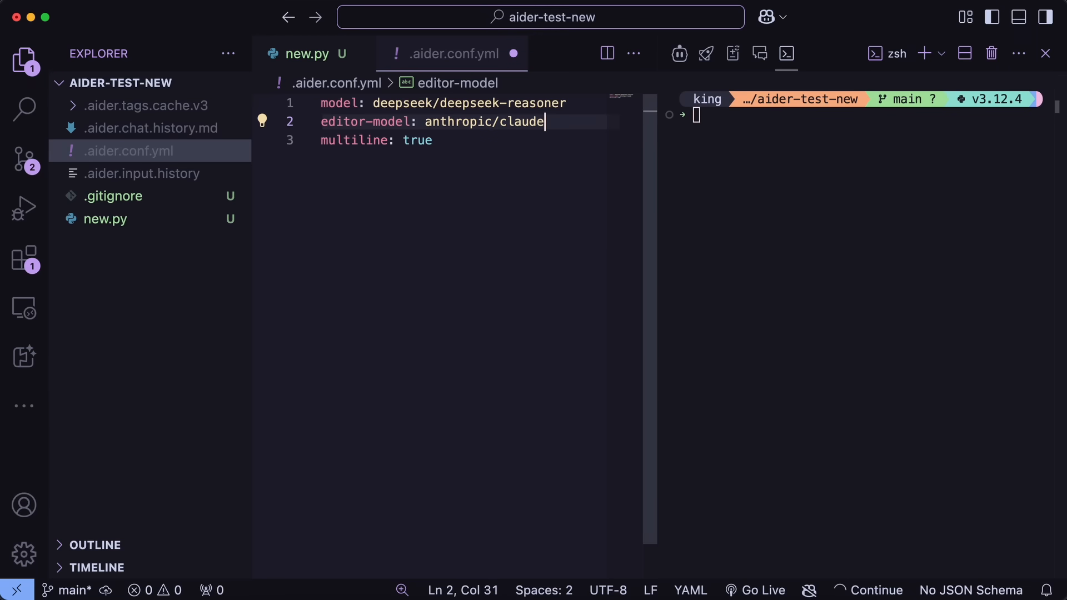
{"action": "type", "text": "-3.5-sonnet"}
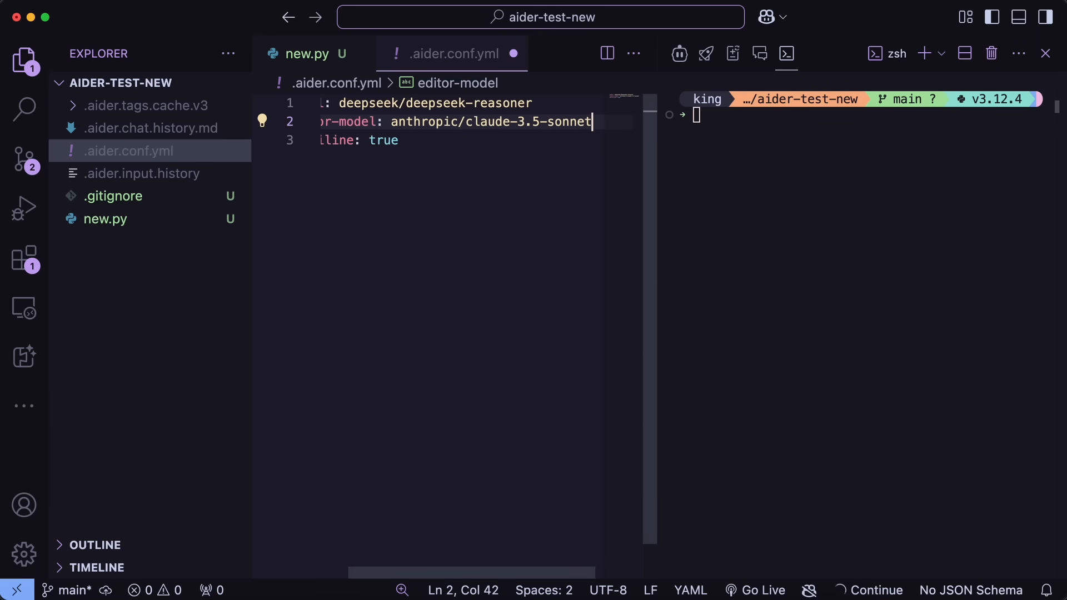
{"action": "type", "text": "-latest"}
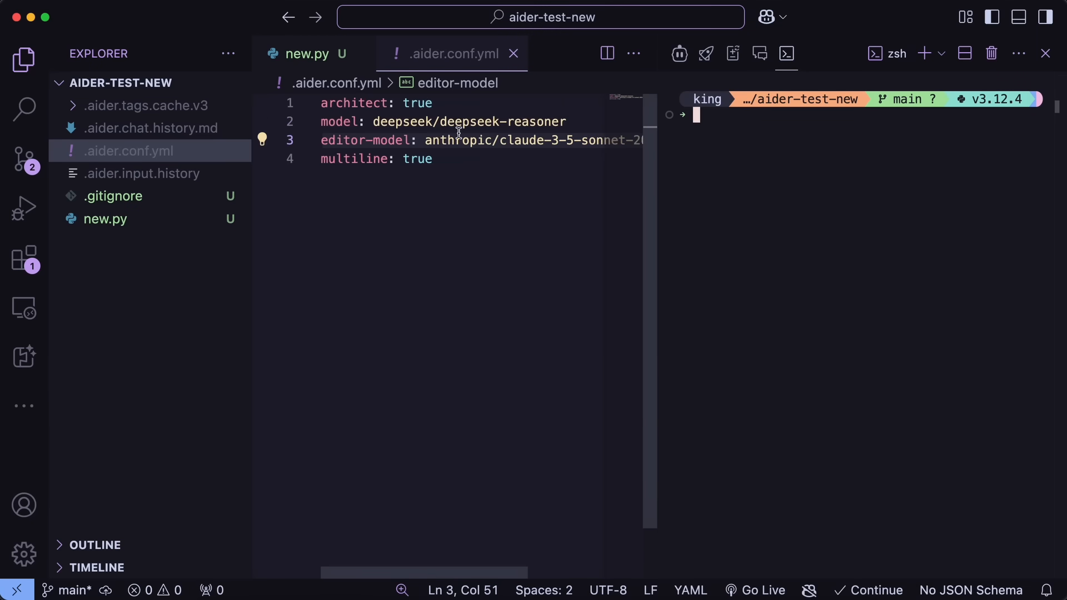
{"action": "mouse_move", "coordinate": [510, 136]}
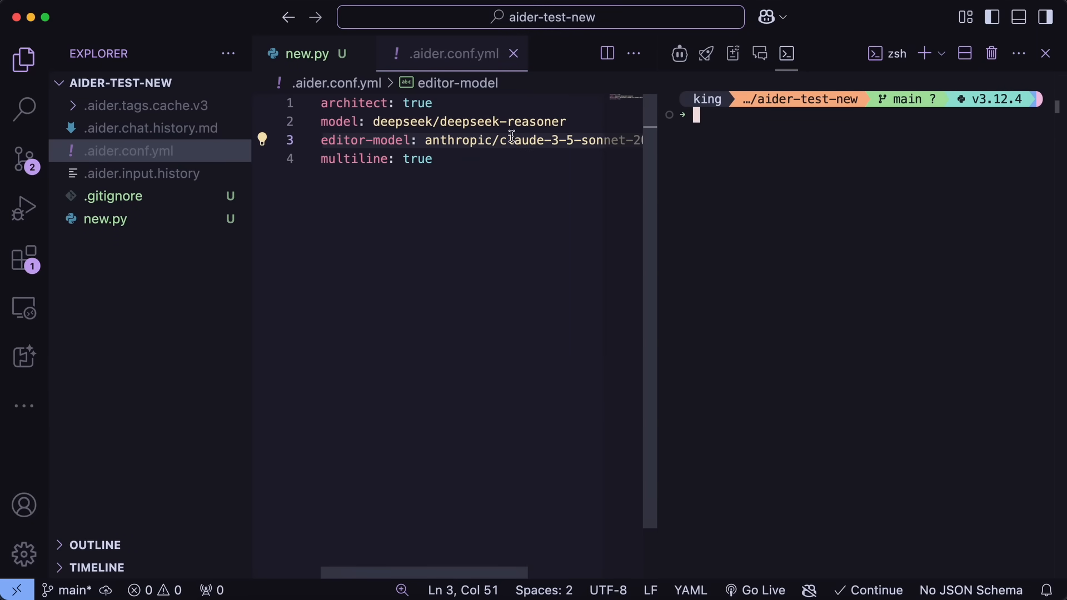
Step: Run aider in the terminal to launch with the new configuration
{"action": "type", "text": "aider"}
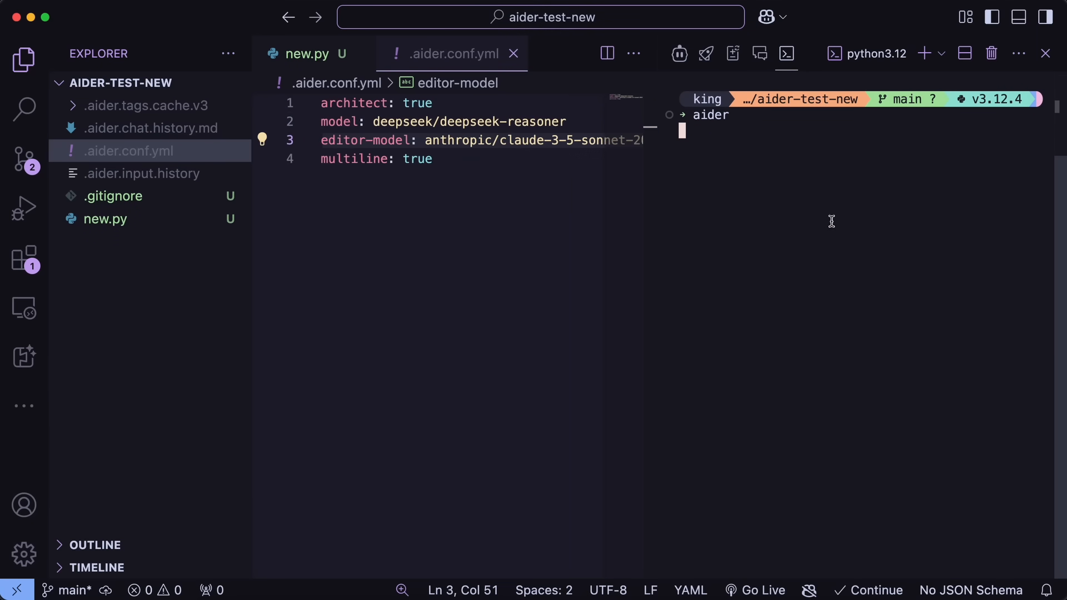
{"action": "key", "text": "Return"}
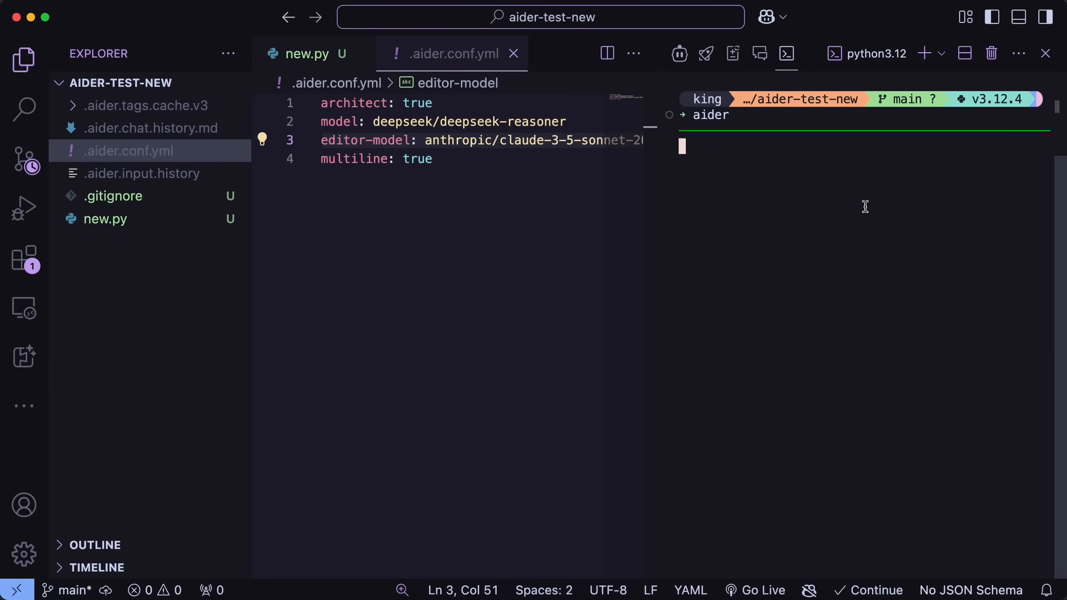
{"action": "key", "text": "Return"}
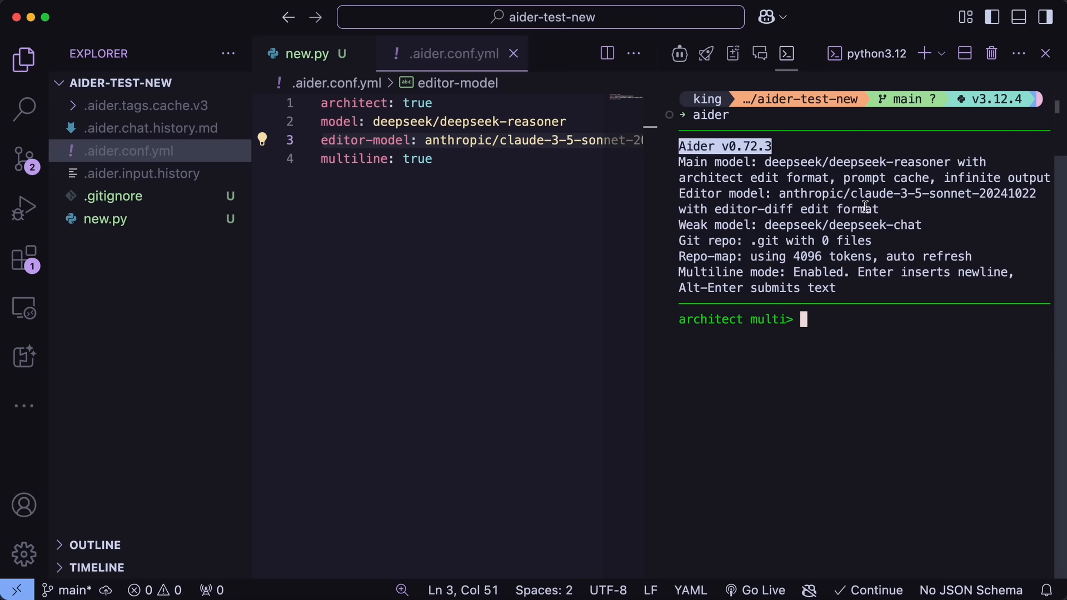
{"action": "mouse_move", "coordinate": [849, 261]}
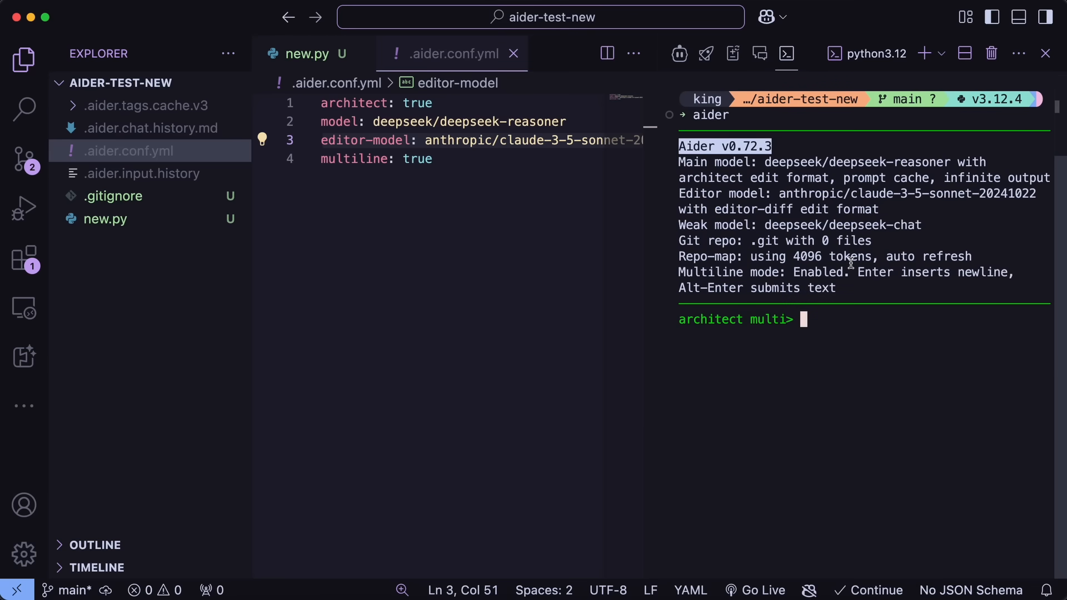
{"action": "mouse_move", "coordinate": [886, 261]}
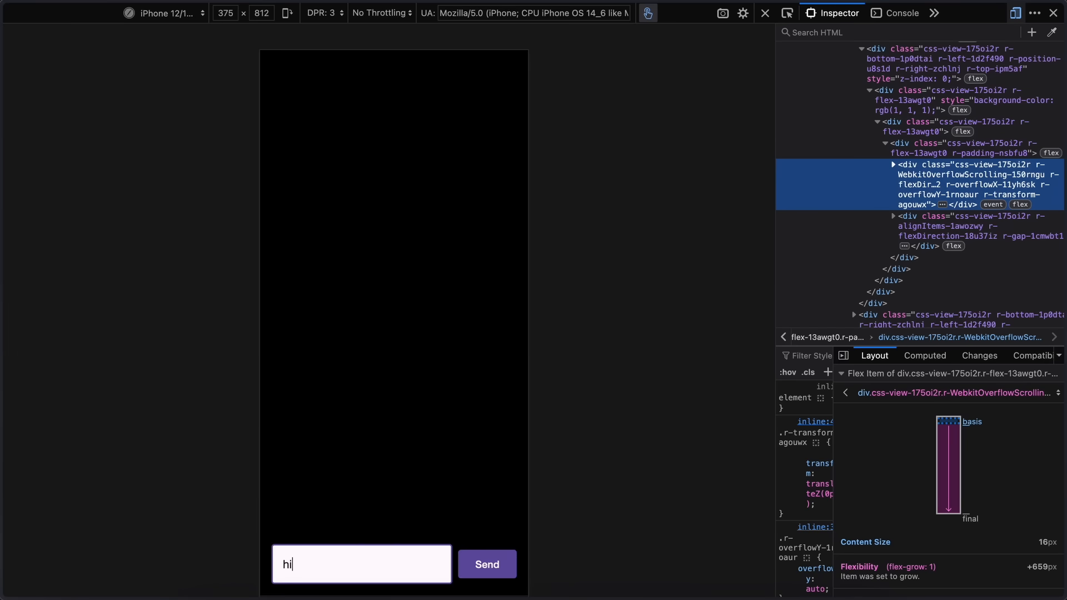
Step: Send the 'hi' message in the chat app, producing a Server Error screen
{"action": "left_click", "coordinate": [486, 564]}
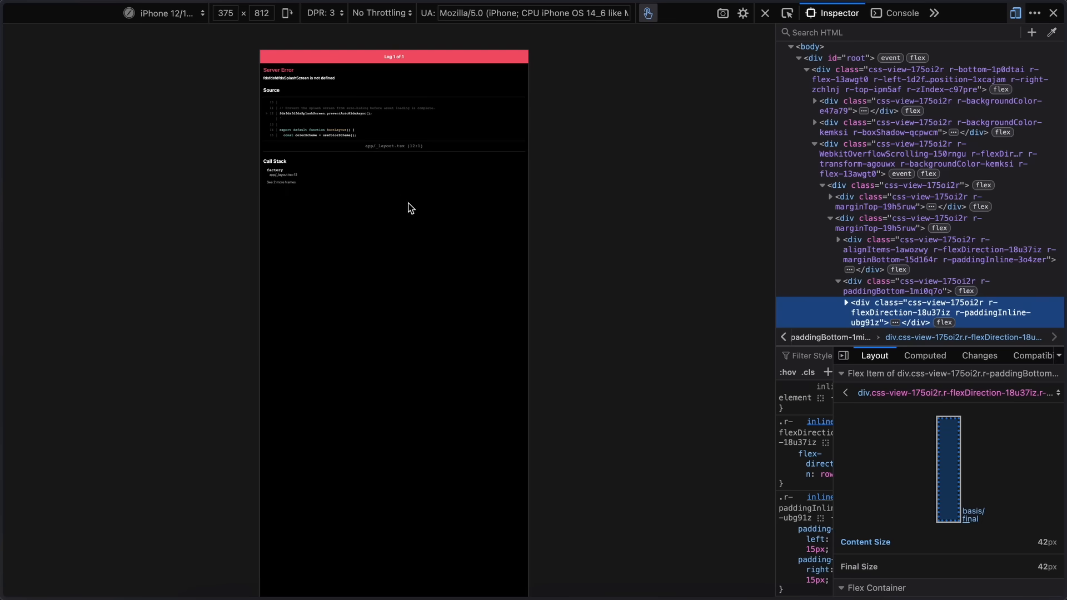
{"action": "mouse_move", "coordinate": [412, 109]}
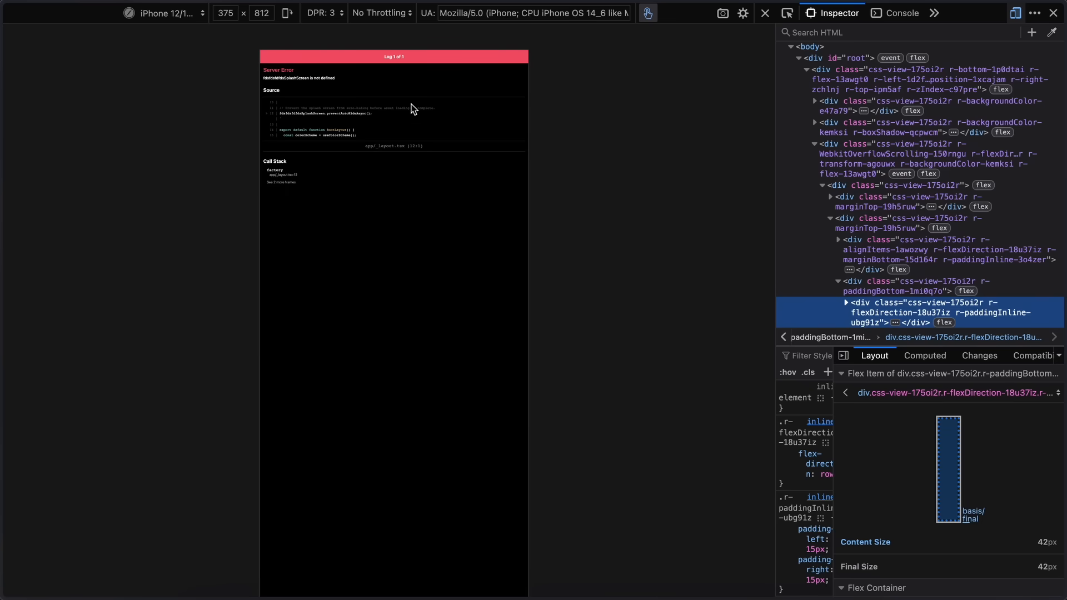
{"action": "mouse_move", "coordinate": [418, 124]}
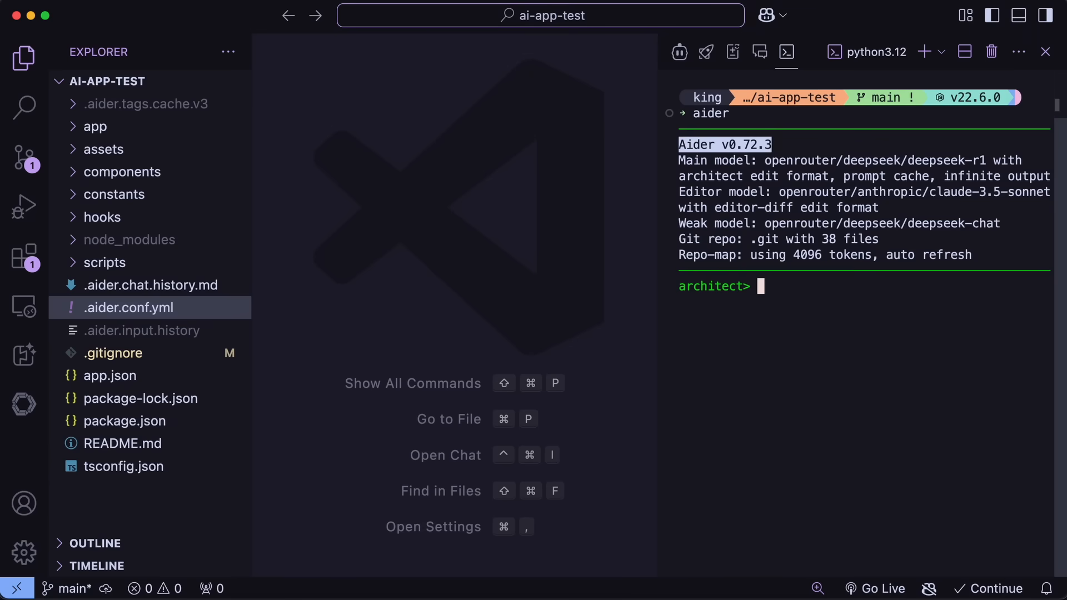
Step: Enter the prompt 'This is a basic expo app. Make s…' requesting an OpenAI SDK chat app
{"action": "type", "text": "This i"}
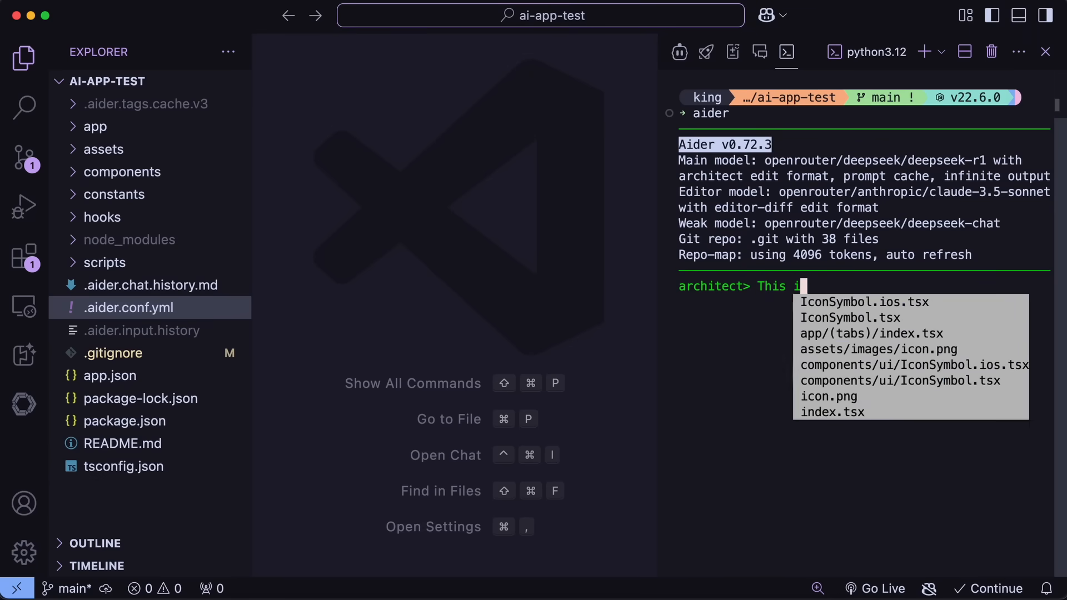
{"action": "type", "text": "s a basic e"}
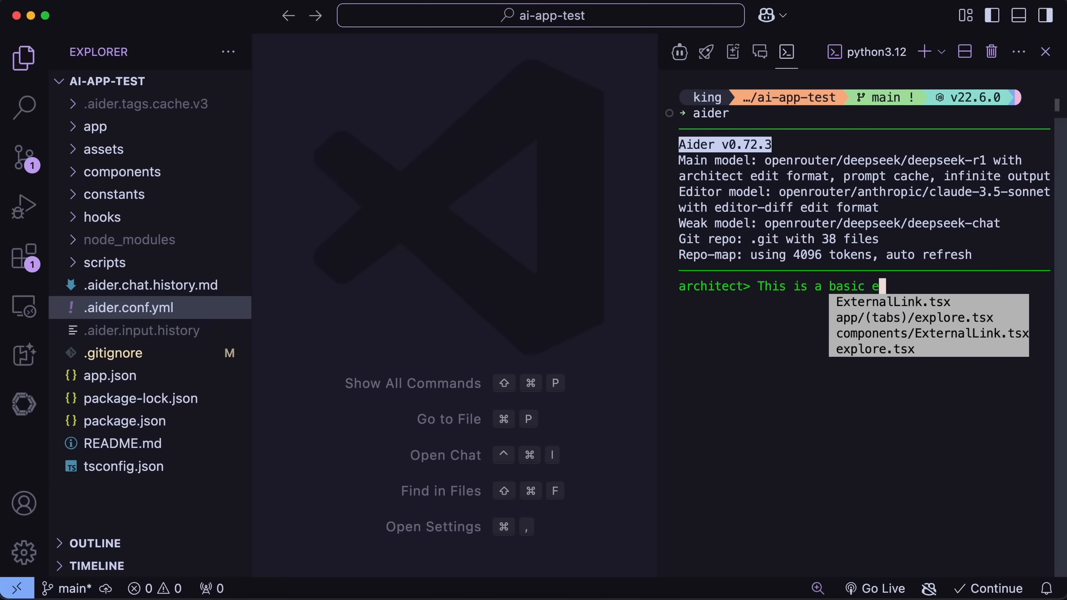
{"action": "type", "text": "xpo app."}
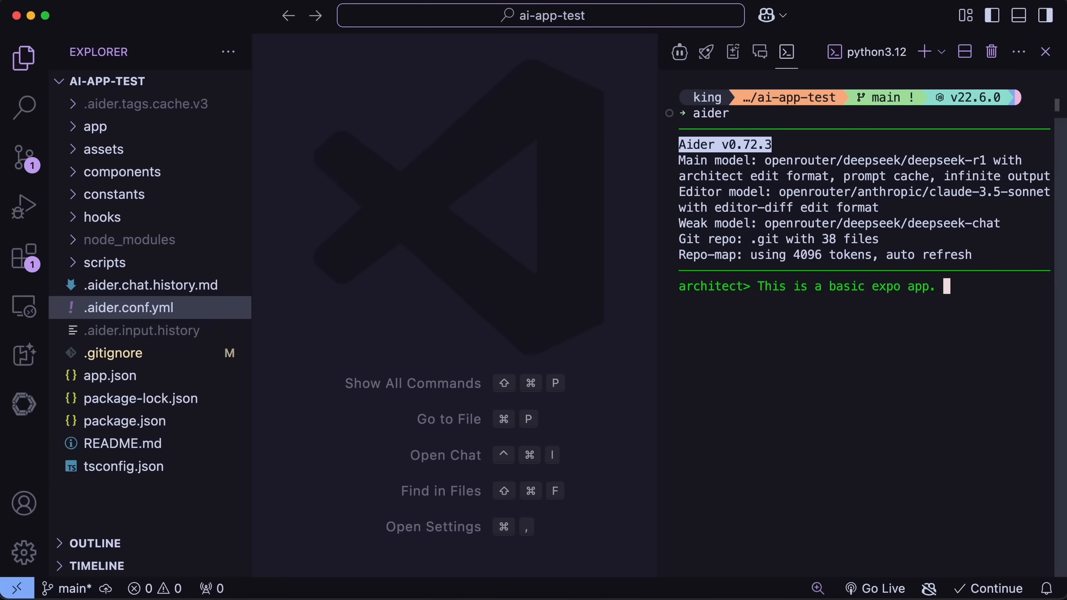
{"action": "type", "text": "Make s"}
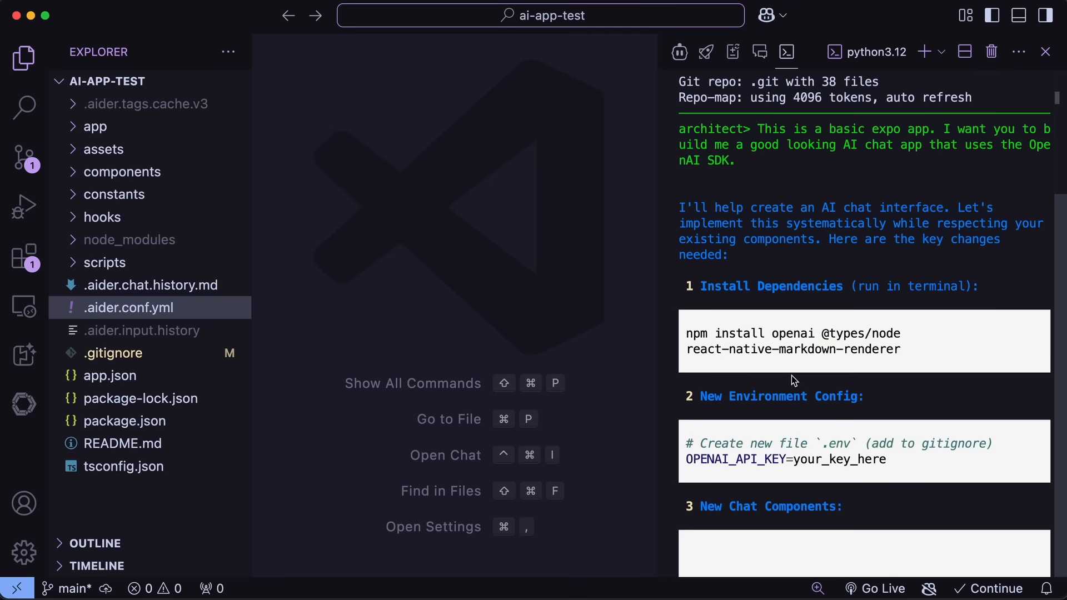
Step: Scroll through Aider's SEARCH/REPLACE edits for chat.tsx, layout and .env
{"action": "scroll", "scroll_direction": "down", "scroll_amount": 3}
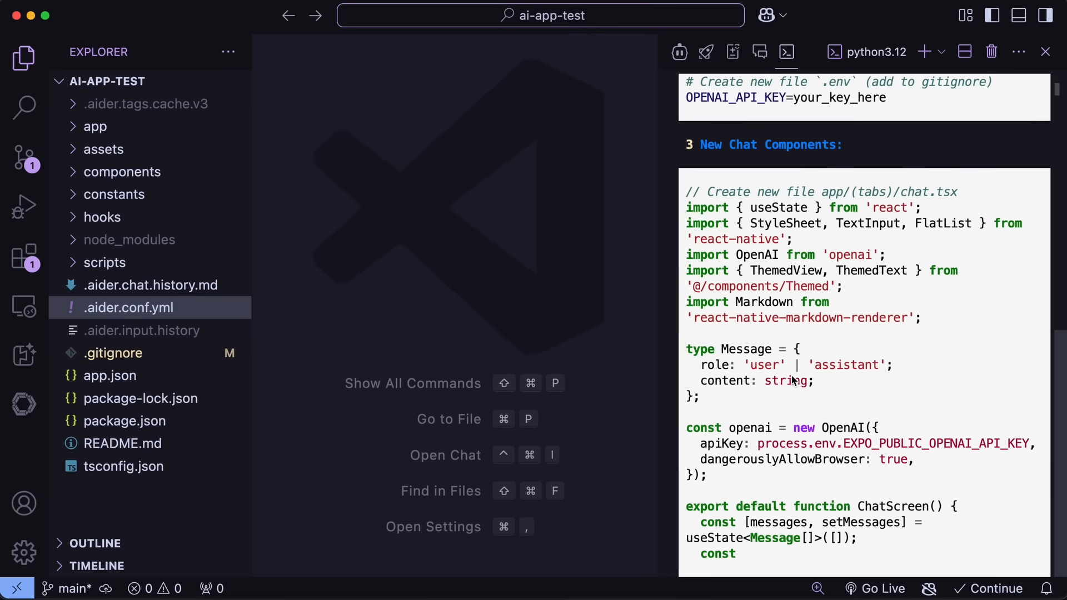
{"action": "scroll", "scroll_direction": "down", "scroll_amount": 3}
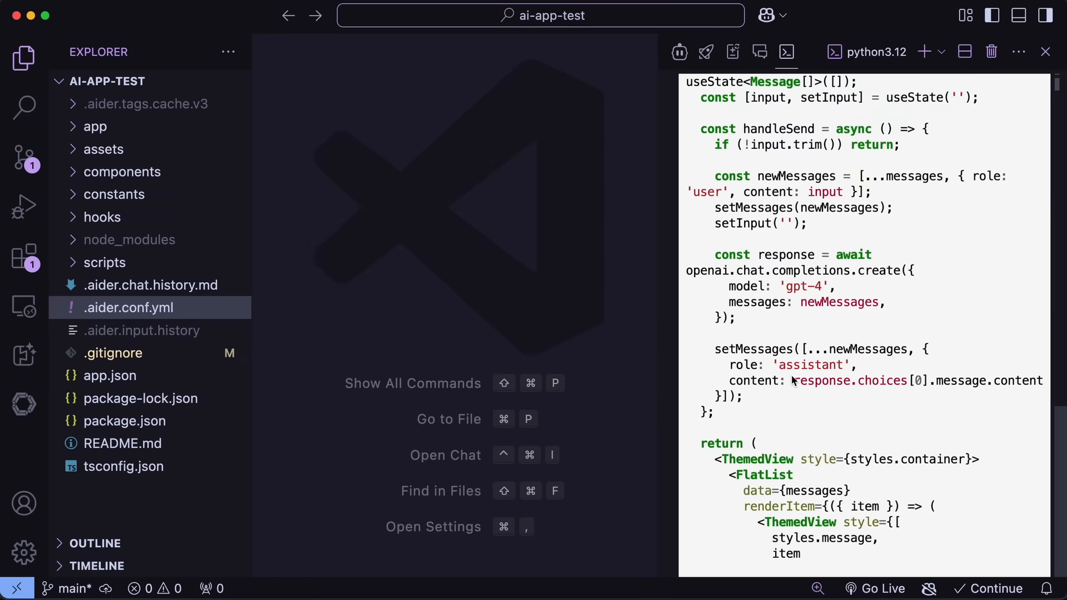
{"action": "scroll", "scroll_direction": "down", "scroll_amount": 3}
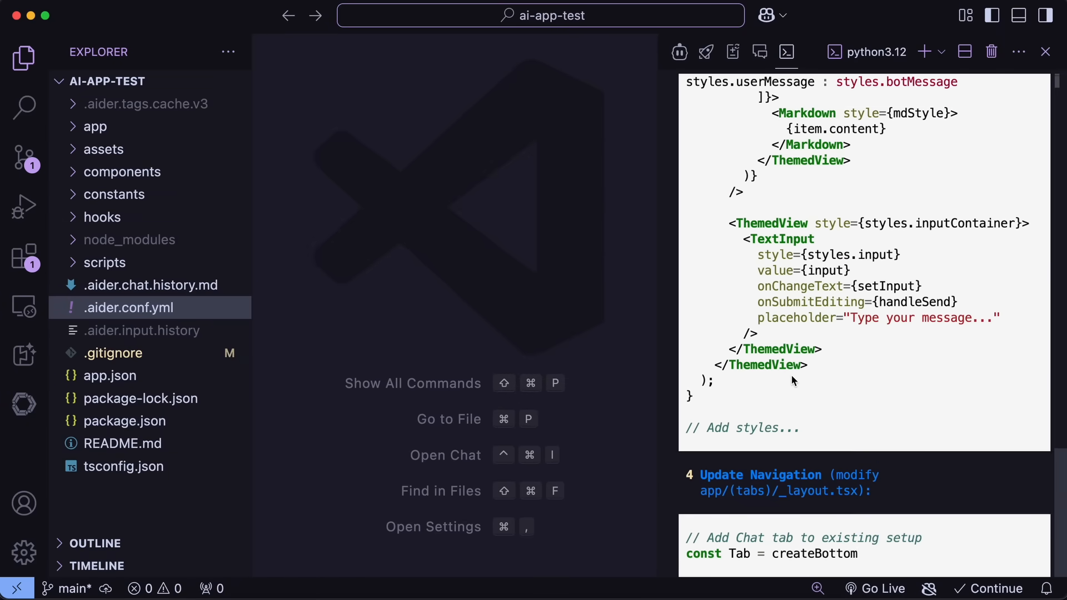
{"action": "scroll", "scroll_direction": "down", "scroll_amount": 3}
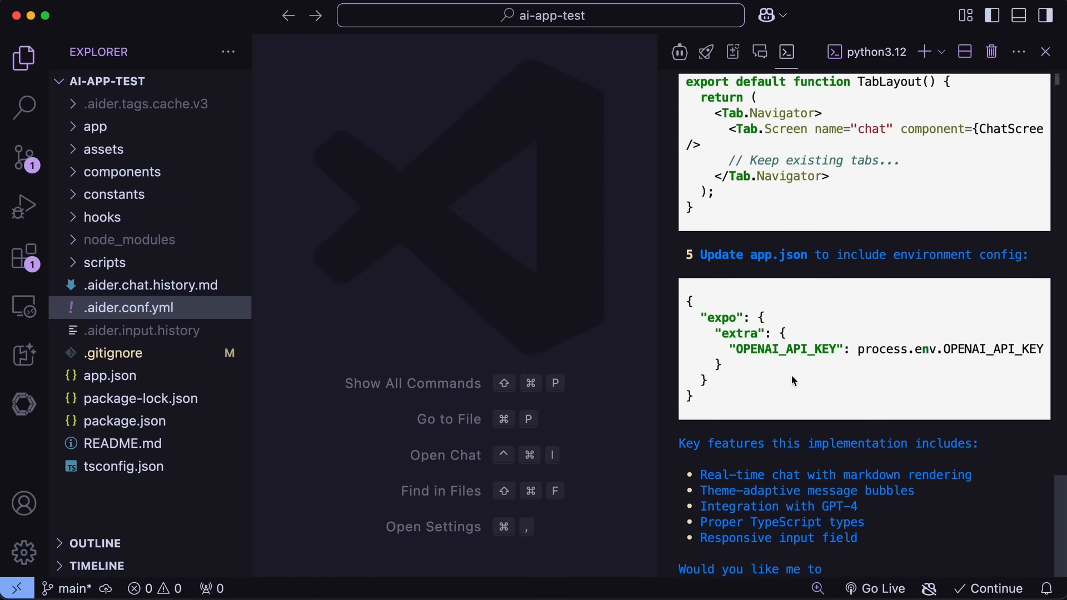
{"action": "scroll", "scroll_direction": "down", "scroll_amount": 3}
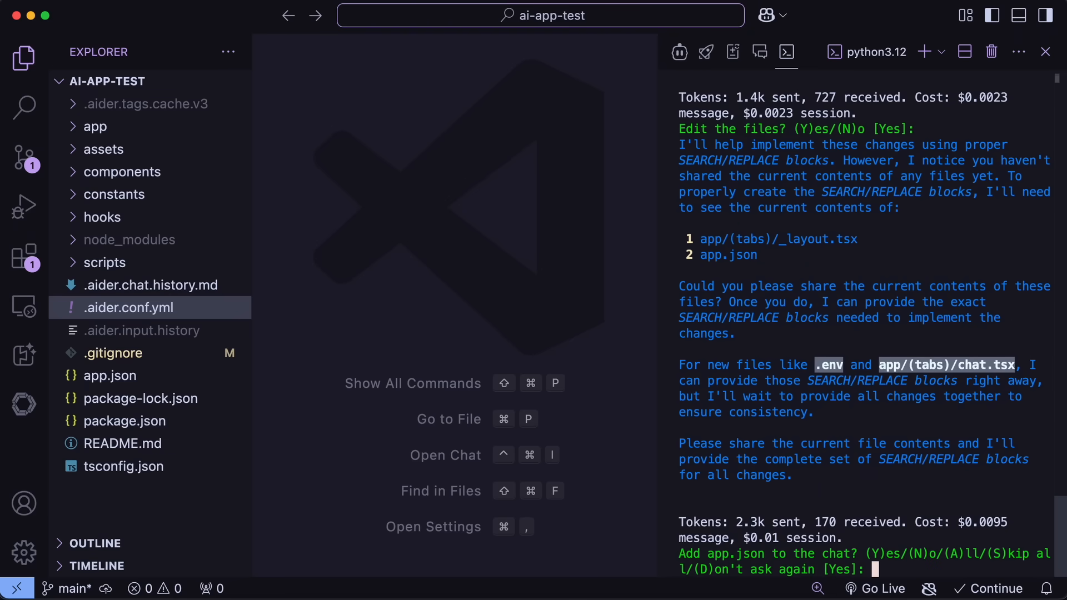
{"action": "scroll", "scroll_direction": "down", "scroll_amount": 3}
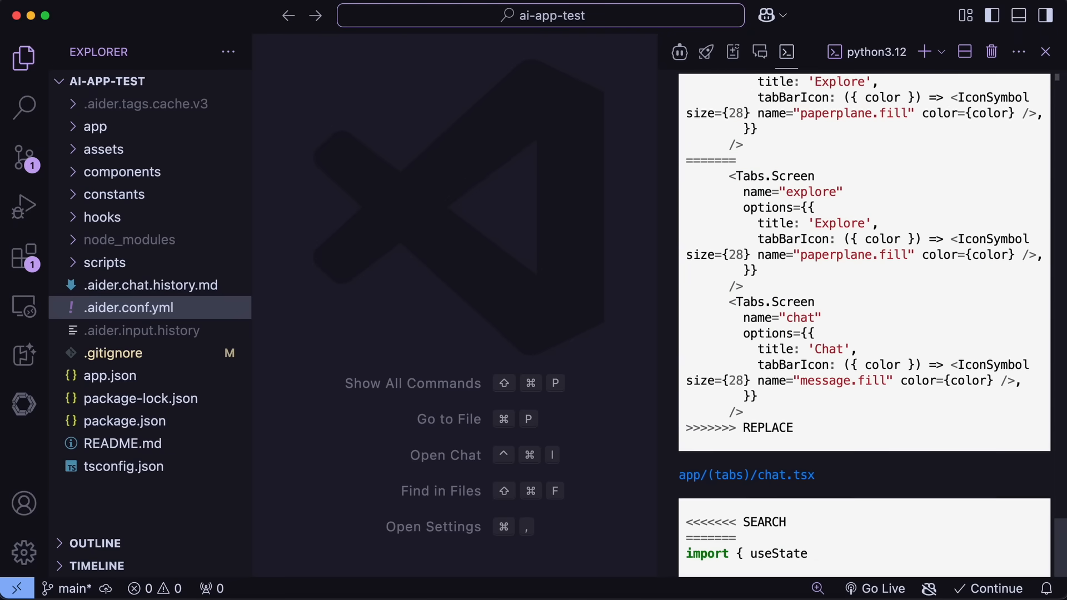
{"action": "scroll", "scroll_direction": "down", "scroll_amount": 3}
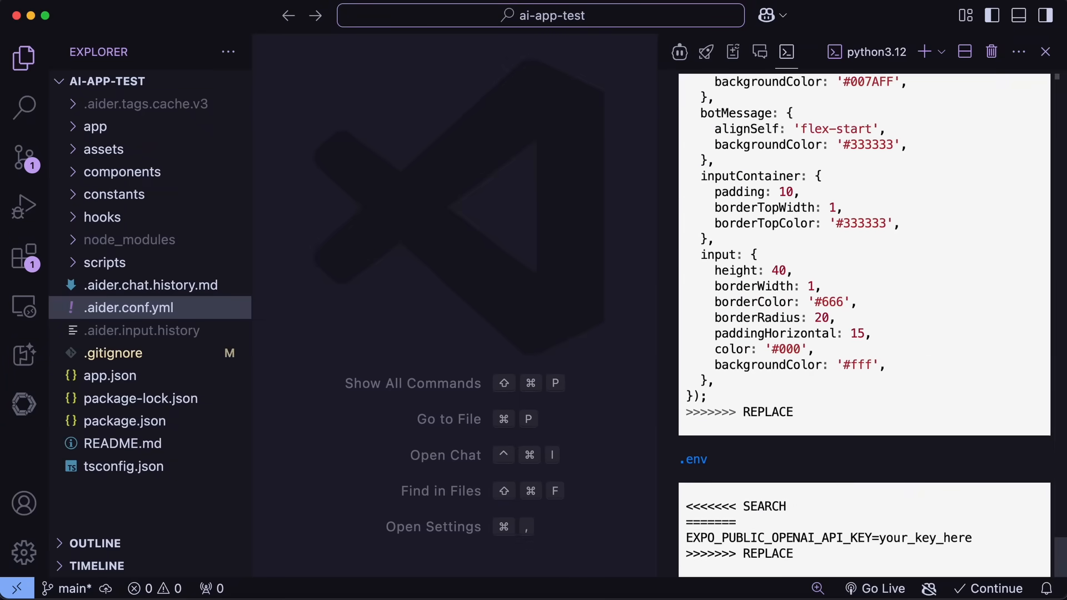
{"action": "scroll", "scroll_direction": "down", "scroll_amount": 3}
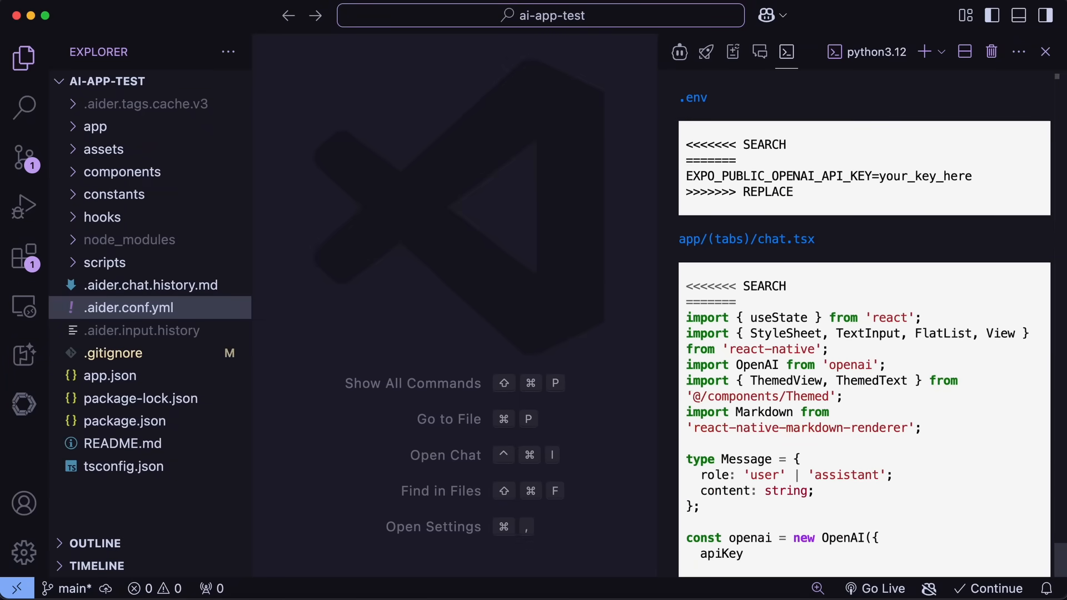
{"action": "scroll", "scroll_direction": "down", "scroll_amount": 3}
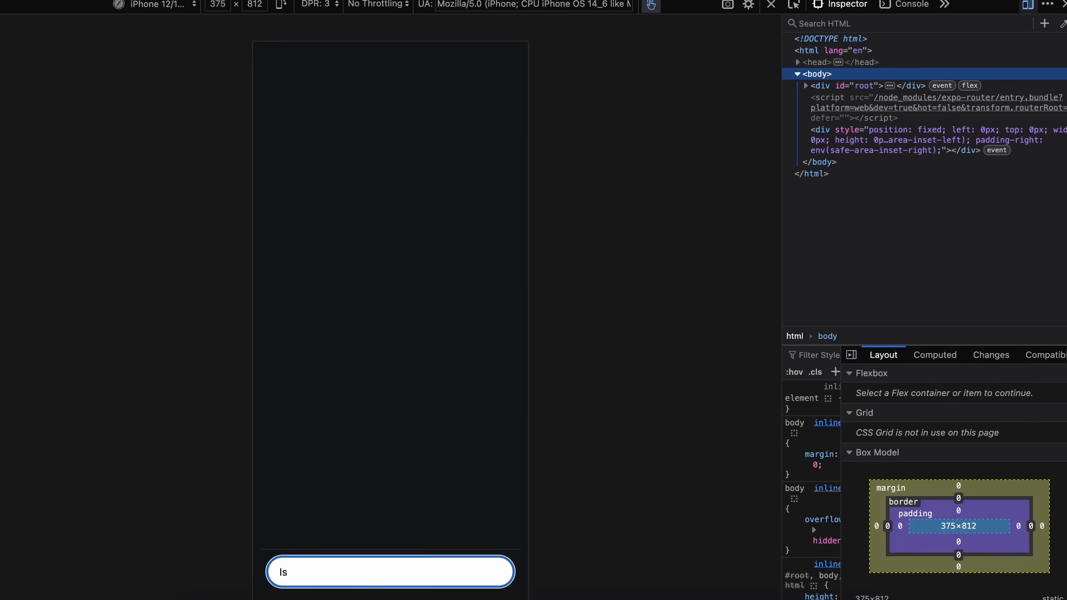
Step: Ask the chat app 'Is 9.11 > 9.9?', then type 'Write some basic code'
{"action": "type", "text": "9.11 >"}
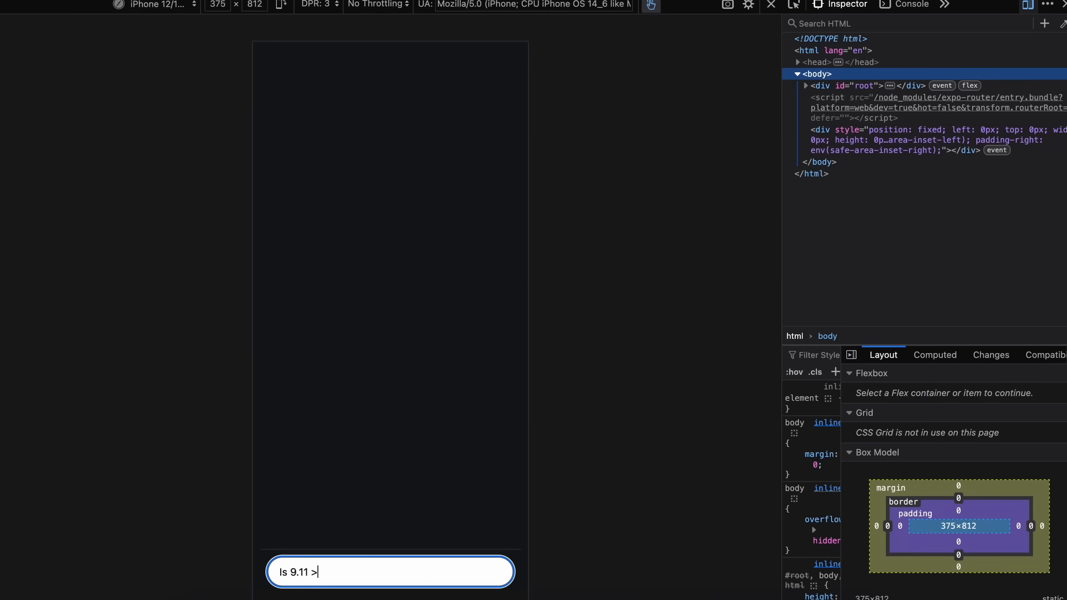
{"action": "type", "text": "9."}
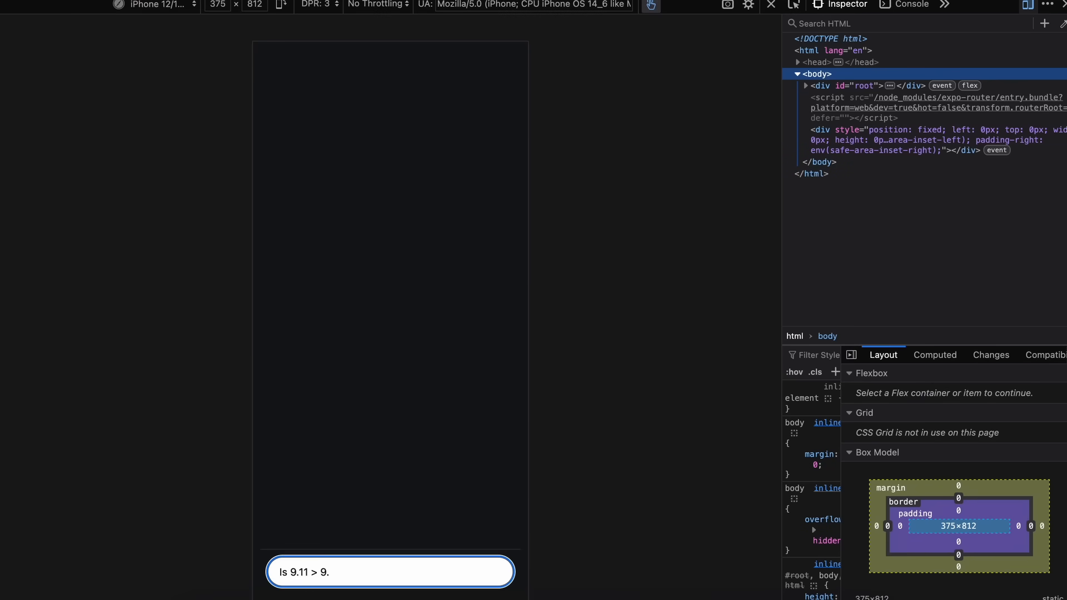
{"action": "key", "text": "Return"}
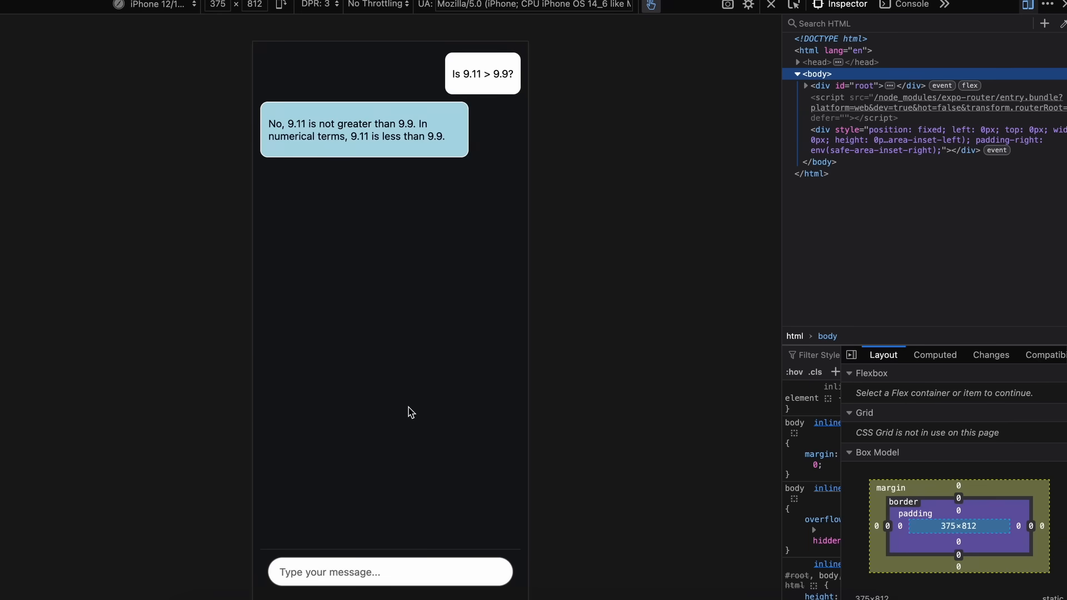
{"action": "left_click", "coordinate": [390, 572]}
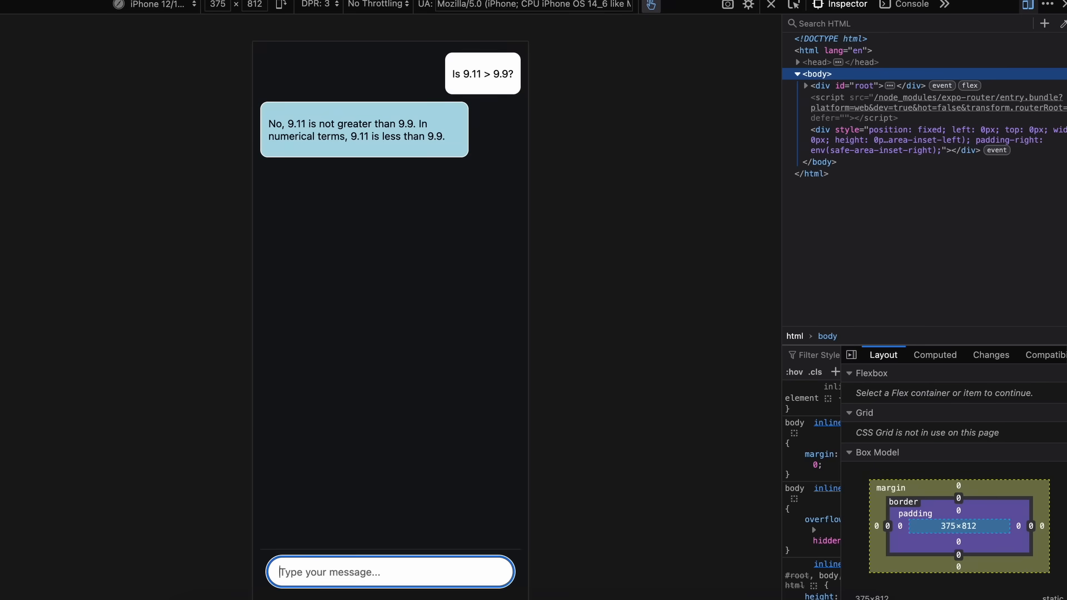
{"action": "type", "text": "Write some basc"}
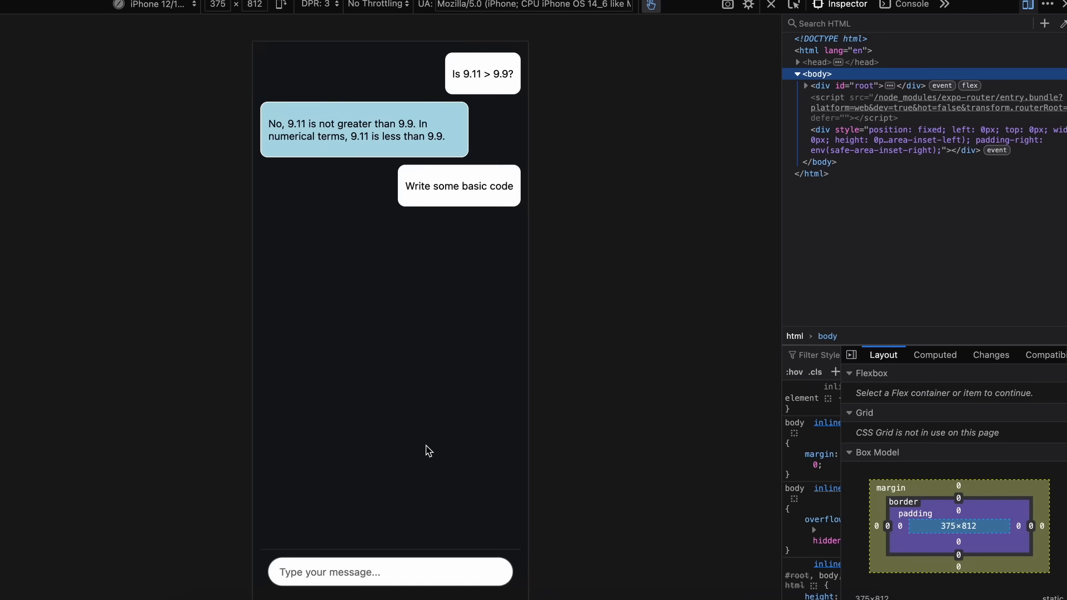
{"action": "mouse_move", "coordinate": [492, 431]}
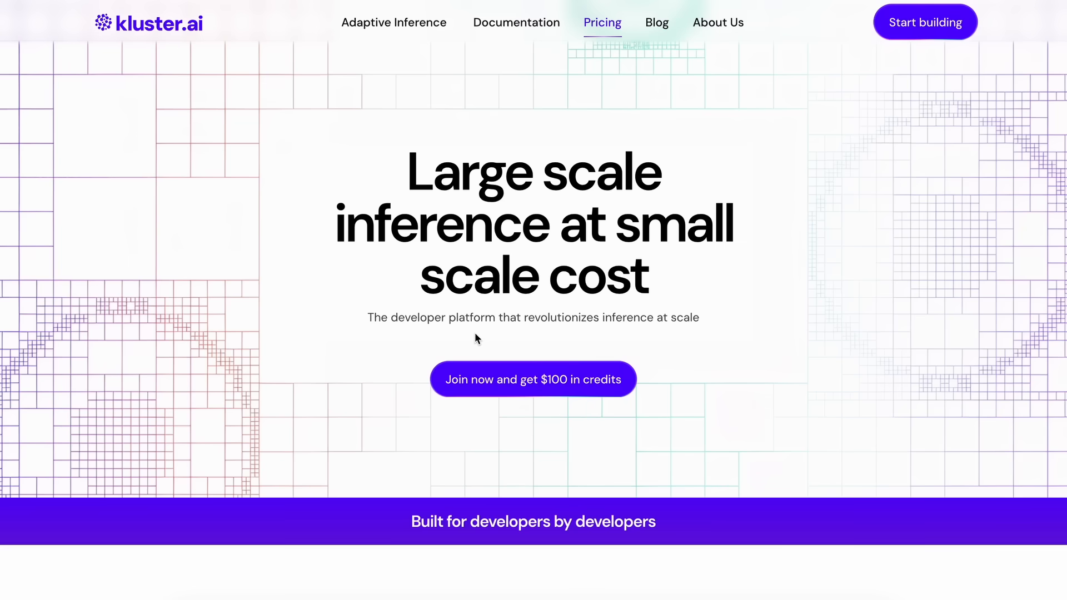
{"action": "mouse_move", "coordinate": [581, 373]}
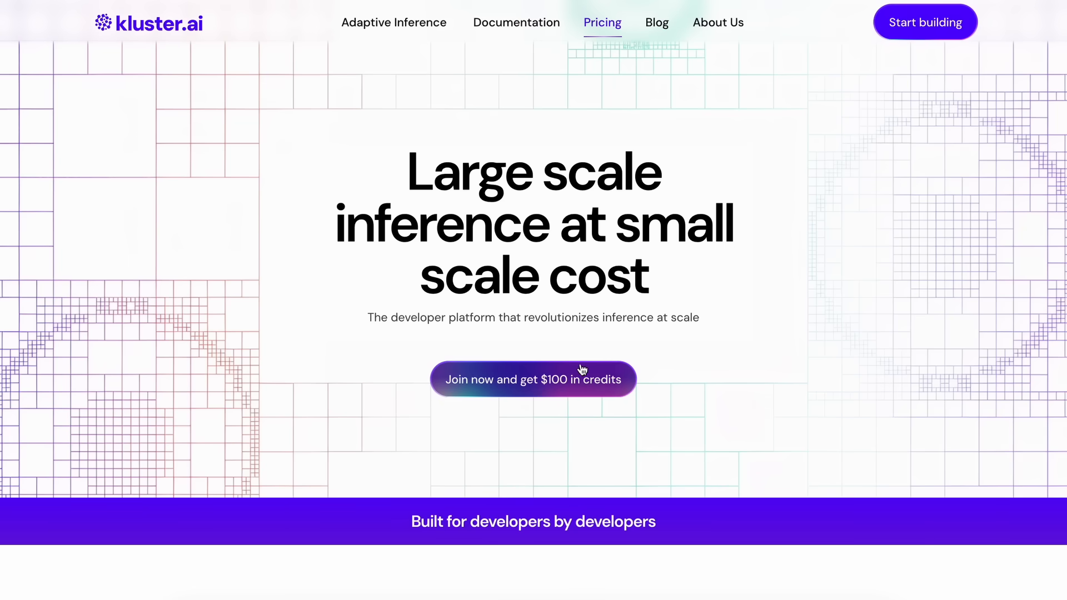
{"action": "mouse_move", "coordinate": [613, 351]}
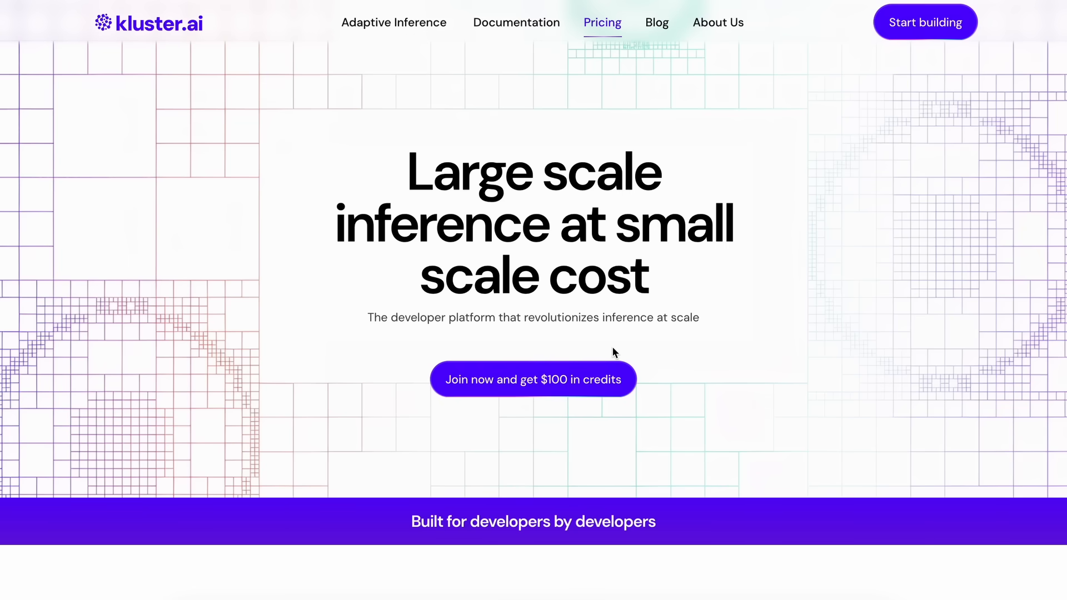
Step: Scroll the kluster.ai pricing page to the DeepSeek-R1 per-million-token price table
{"action": "scroll", "scroll_direction": "down", "scroll_amount": 3}
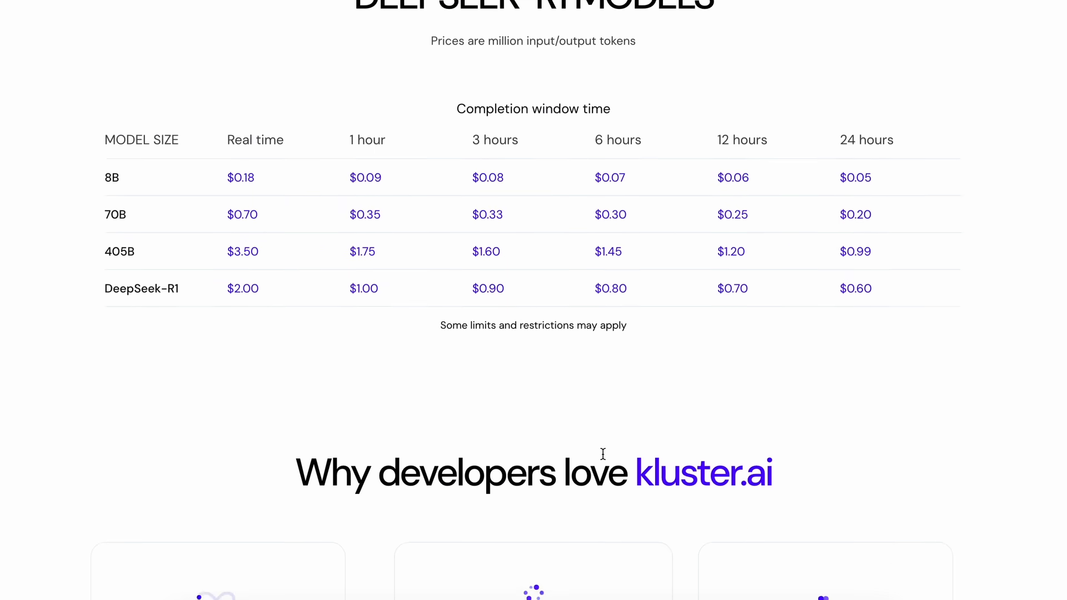
{"action": "scroll", "scroll_direction": "up", "scroll_amount": 3}
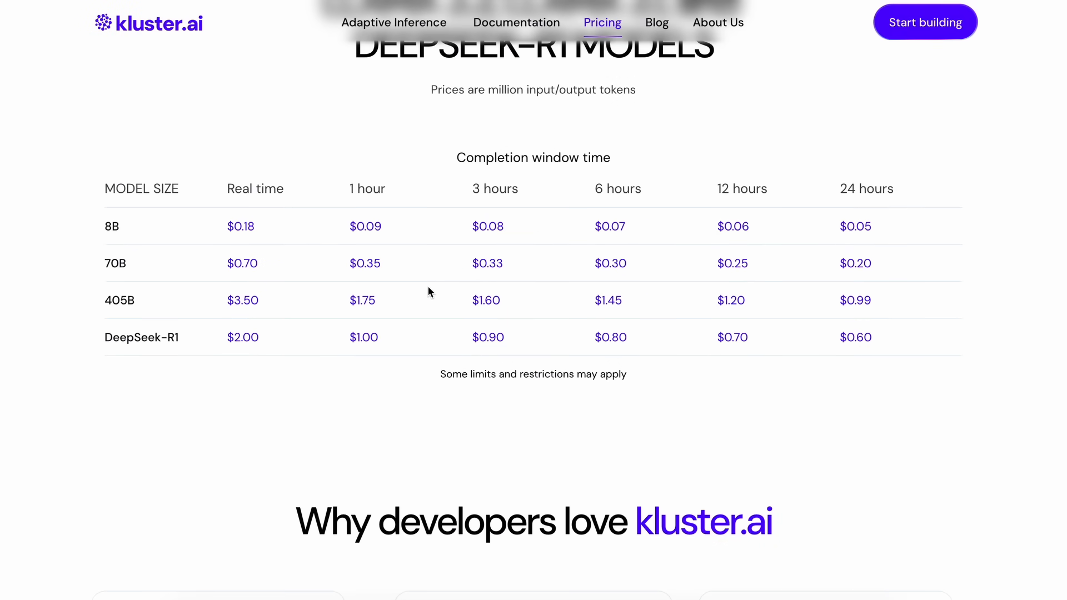
{"action": "mouse_move", "coordinate": [467, 393]}
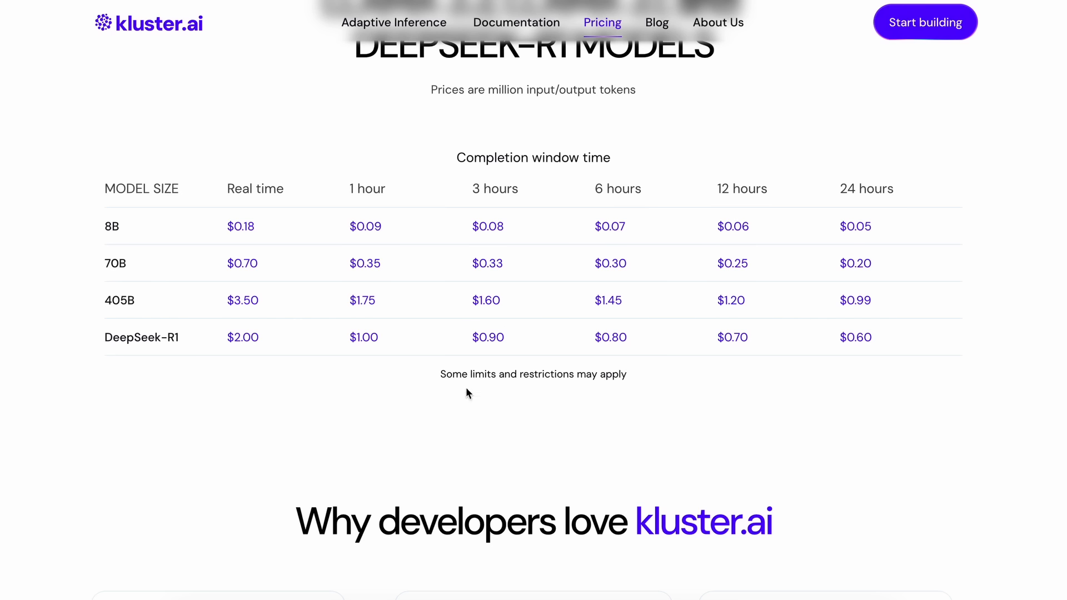
{"action": "mouse_move", "coordinate": [437, 377]}
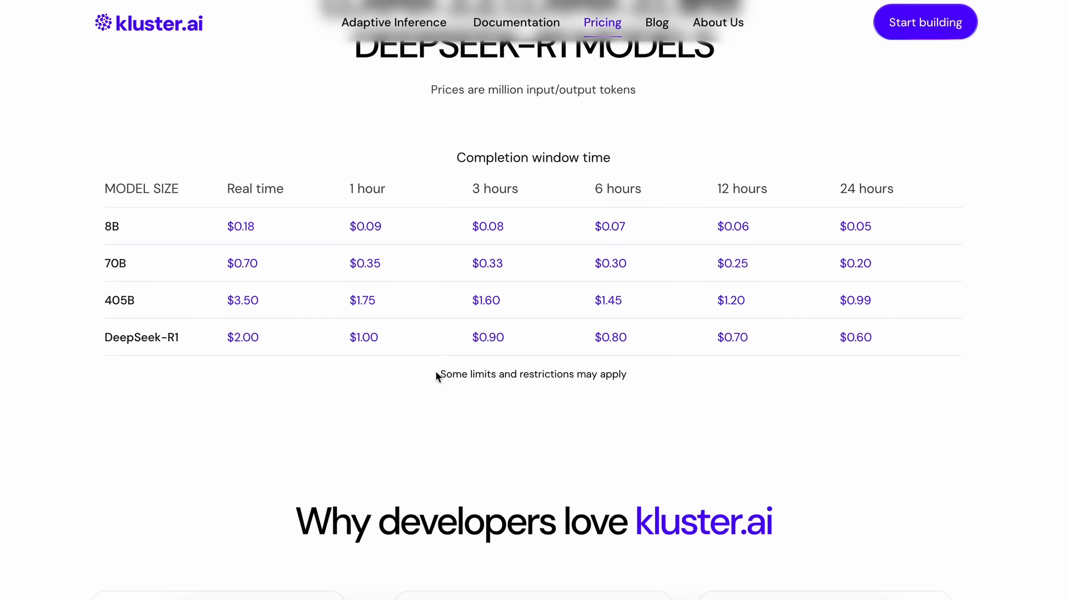
{"action": "mouse_move", "coordinate": [579, 191]}
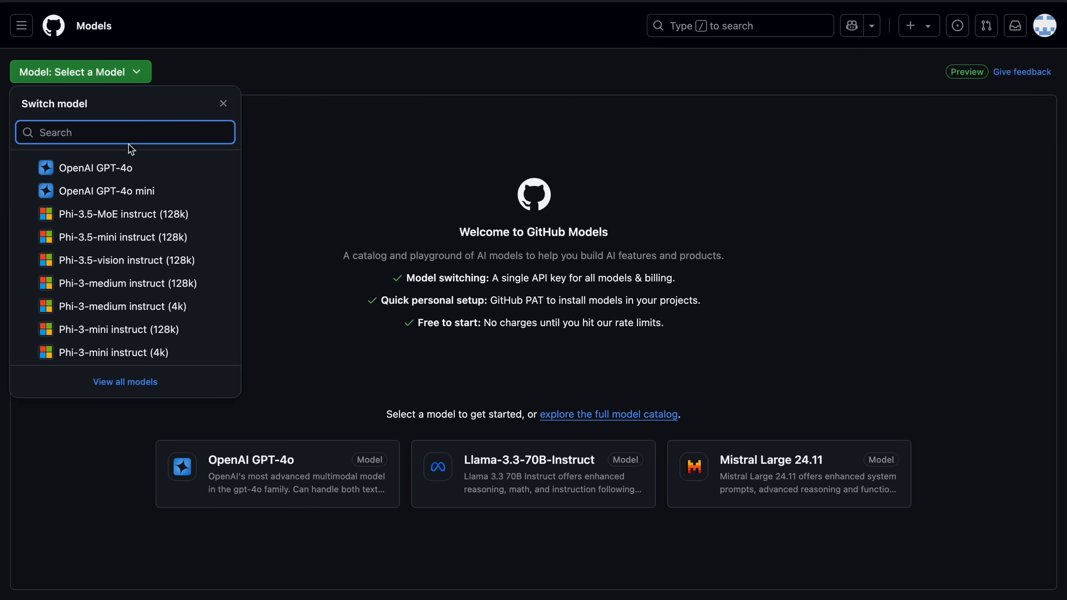
{"action": "mouse_move", "coordinate": [131, 262]}
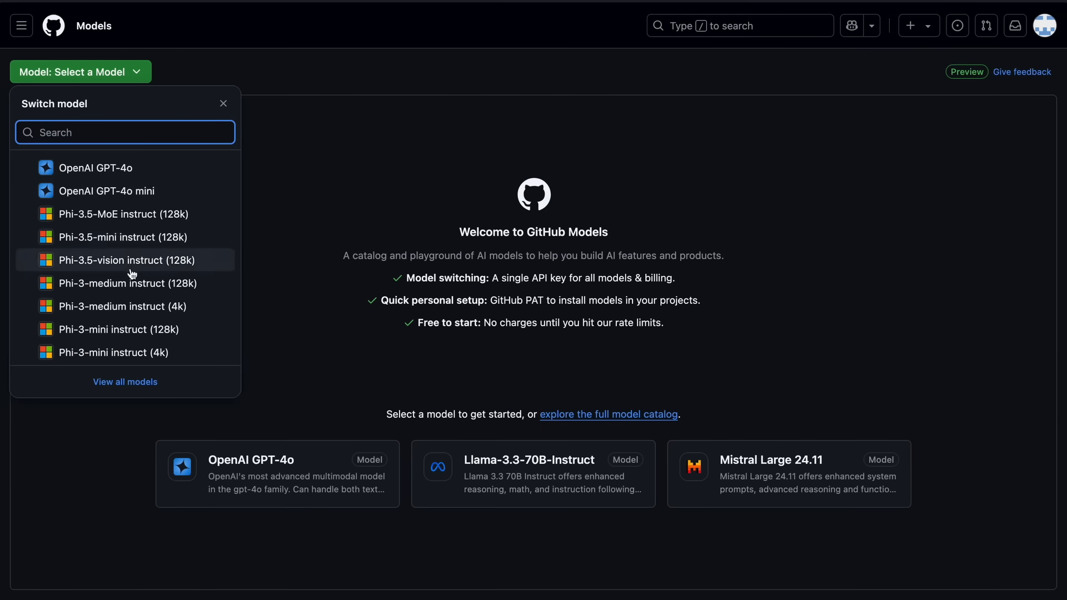
Step: Scroll up and down through the GitHub Models Switch model dropdown list
{"action": "scroll", "scroll_direction": "down", "scroll_amount": 3}
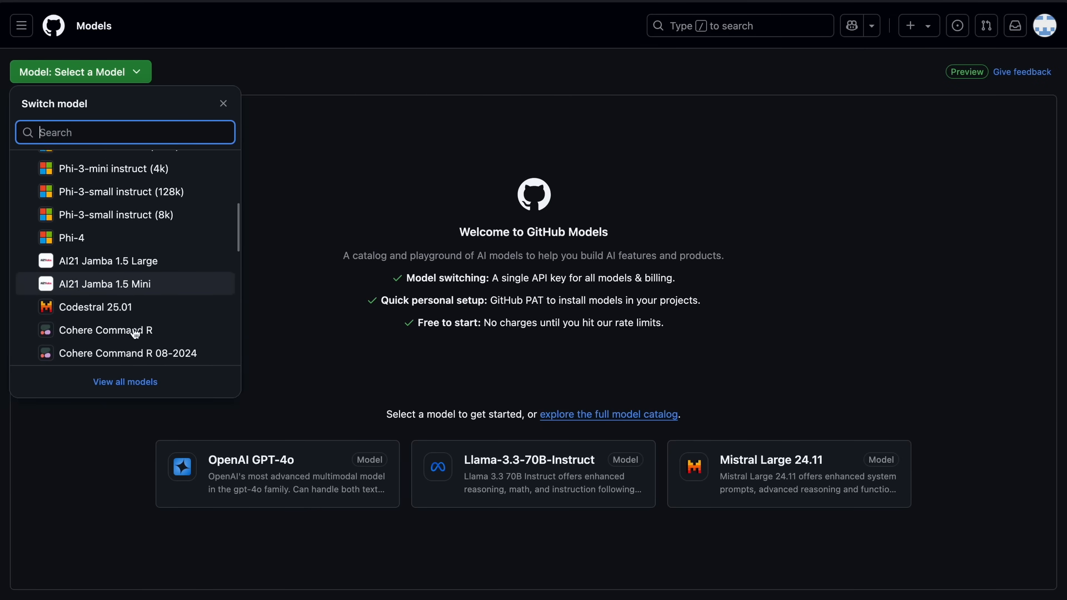
{"action": "scroll", "scroll_direction": "down", "scroll_amount": 3}
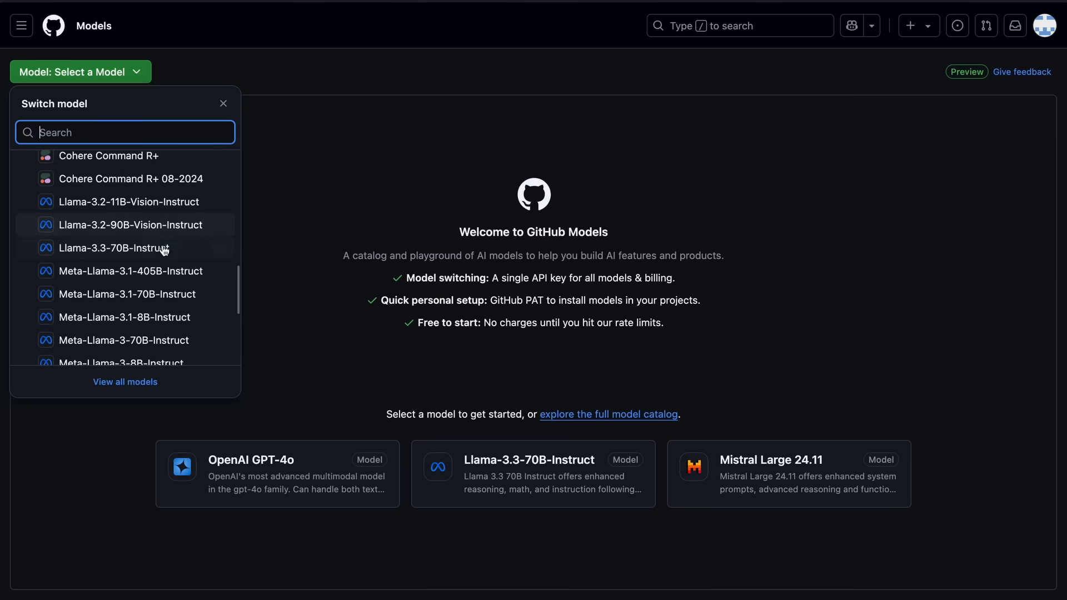
{"action": "scroll", "scroll_direction": "down", "scroll_amount": 3}
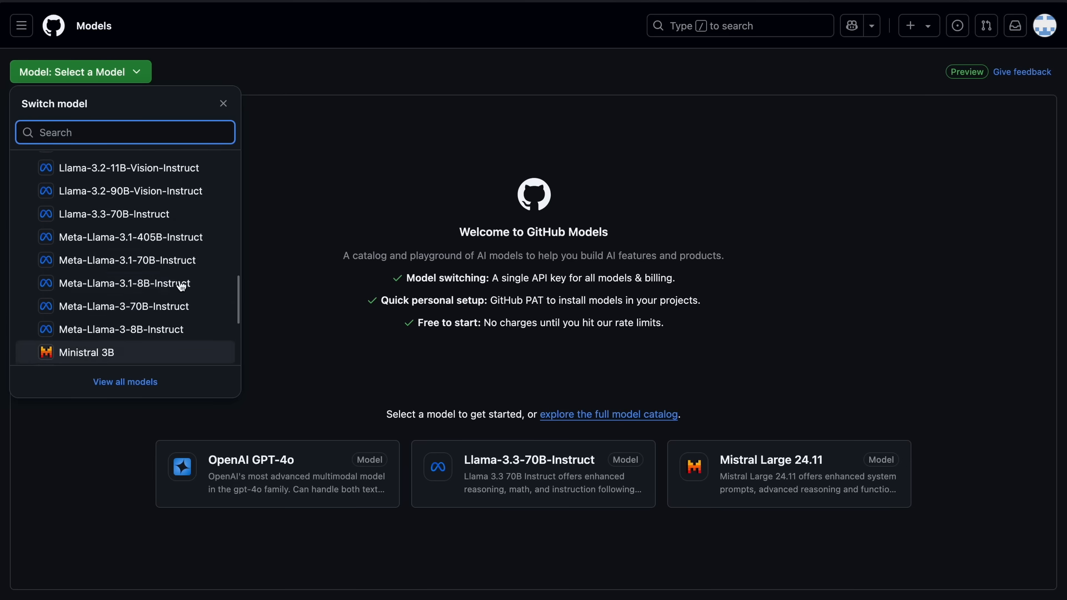
{"action": "scroll", "scroll_direction": "up", "scroll_amount": 3}
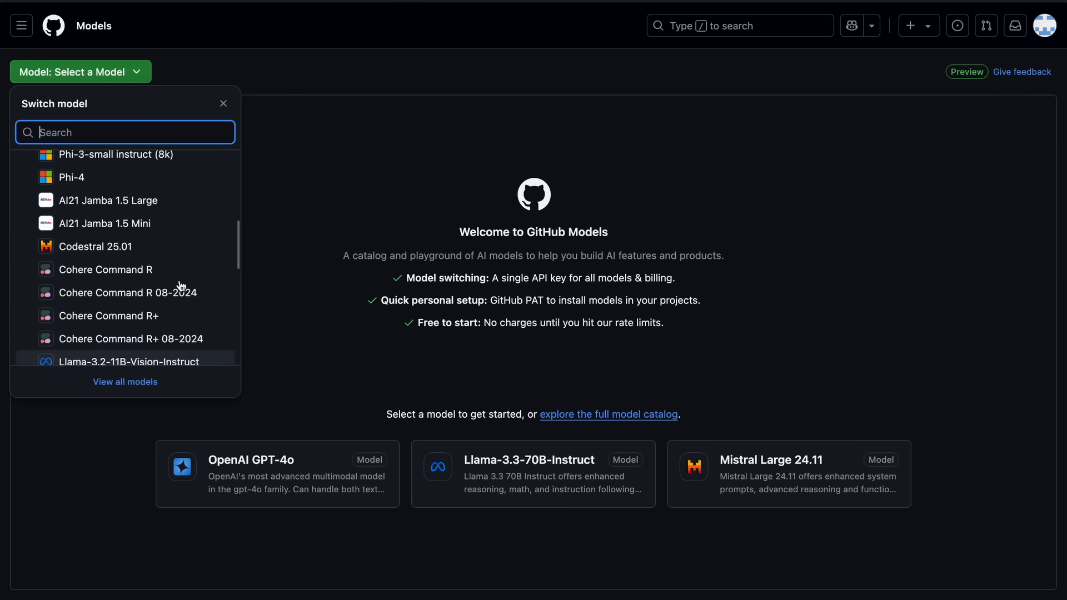
{"action": "scroll", "scroll_direction": "up", "scroll_amount": 3}
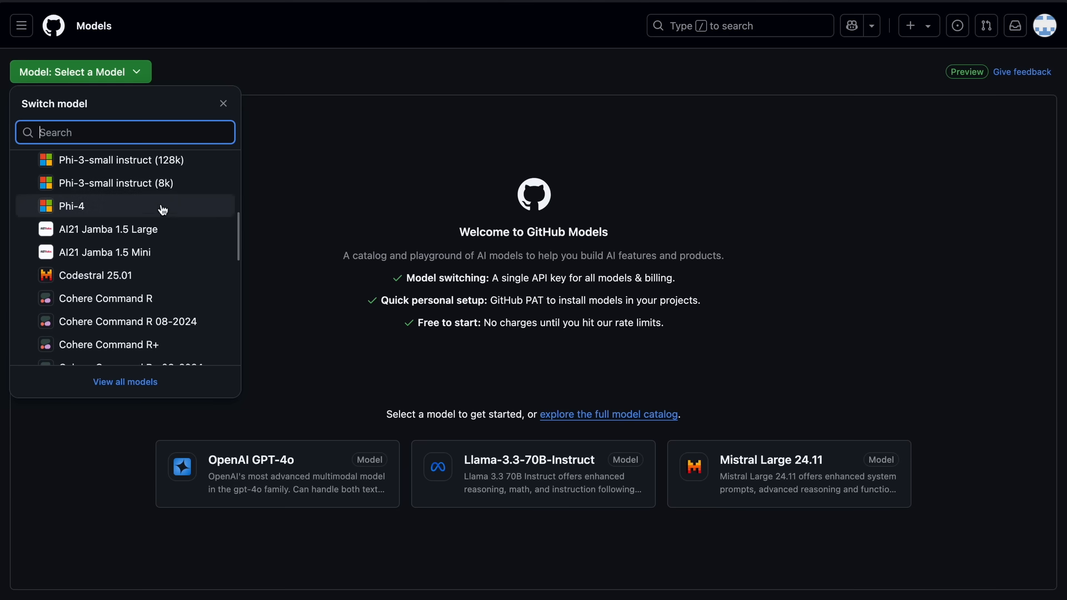
{"action": "scroll", "scroll_direction": "up", "scroll_amount": 3}
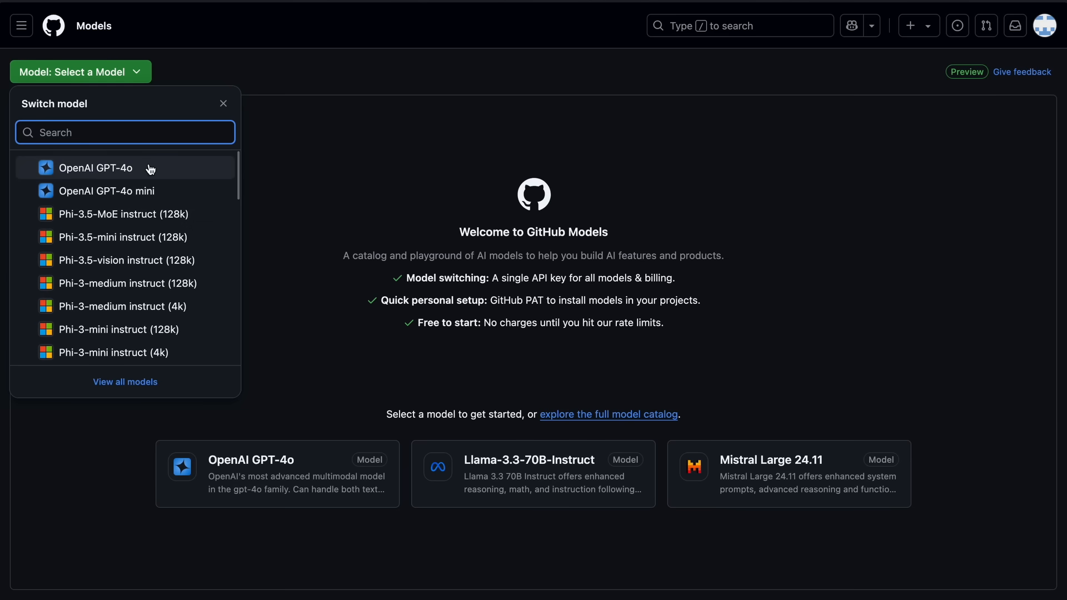
{"action": "scroll", "scroll_direction": "down", "scroll_amount": 3}
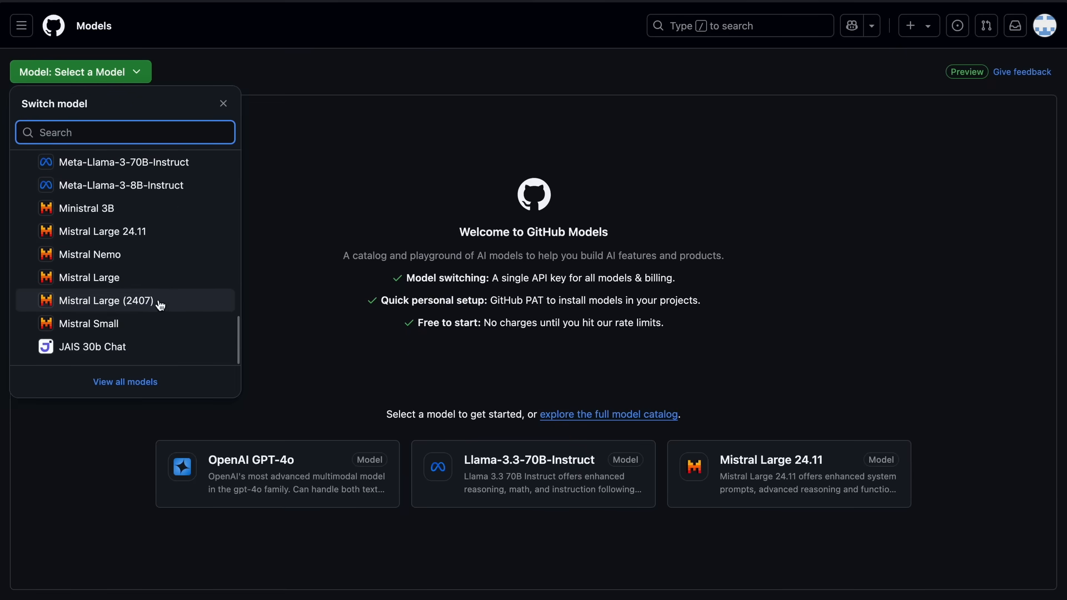
{"action": "scroll", "scroll_direction": "up", "scroll_amount": 3}
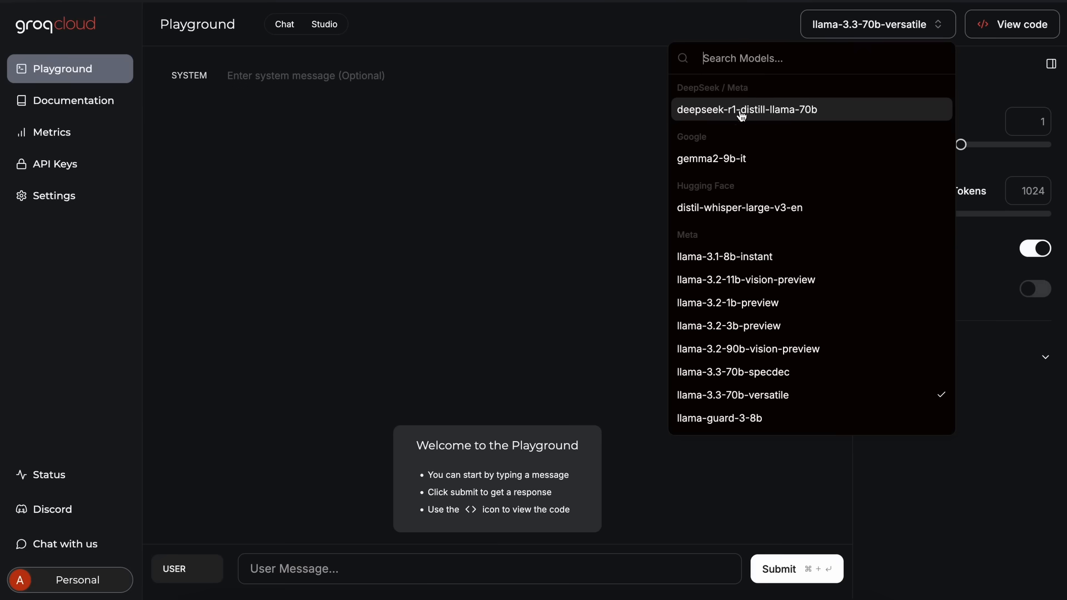
Step: Select deepseek-r1-distill-llama-70b, send 'hi', then ask 'What is bigger 9.9 or 9.11?'
{"action": "left_click", "coordinate": [746, 110]}
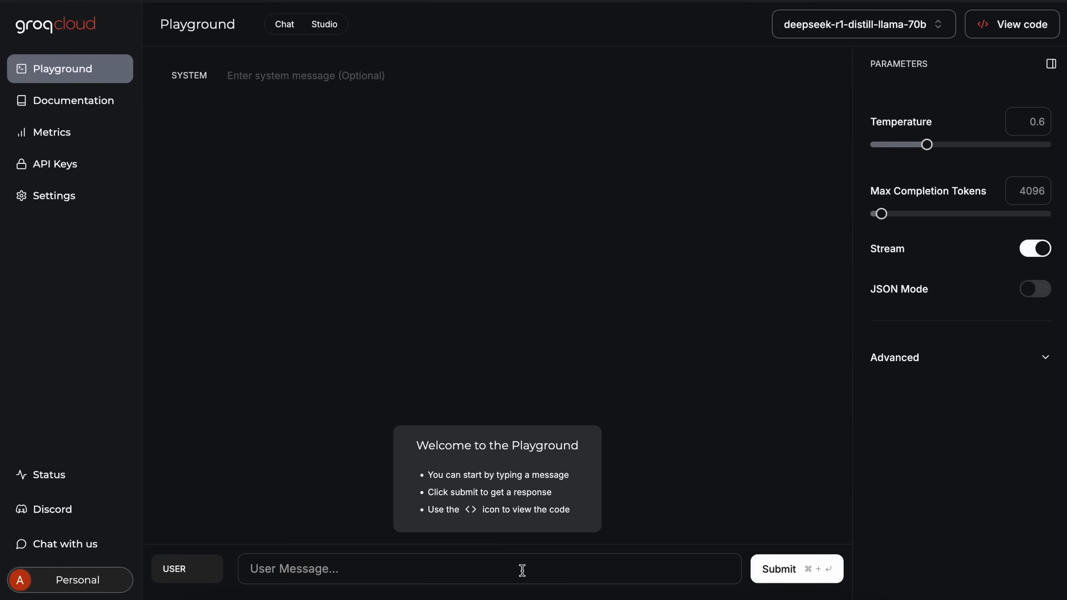
{"action": "left_click", "coordinate": [795, 569]}
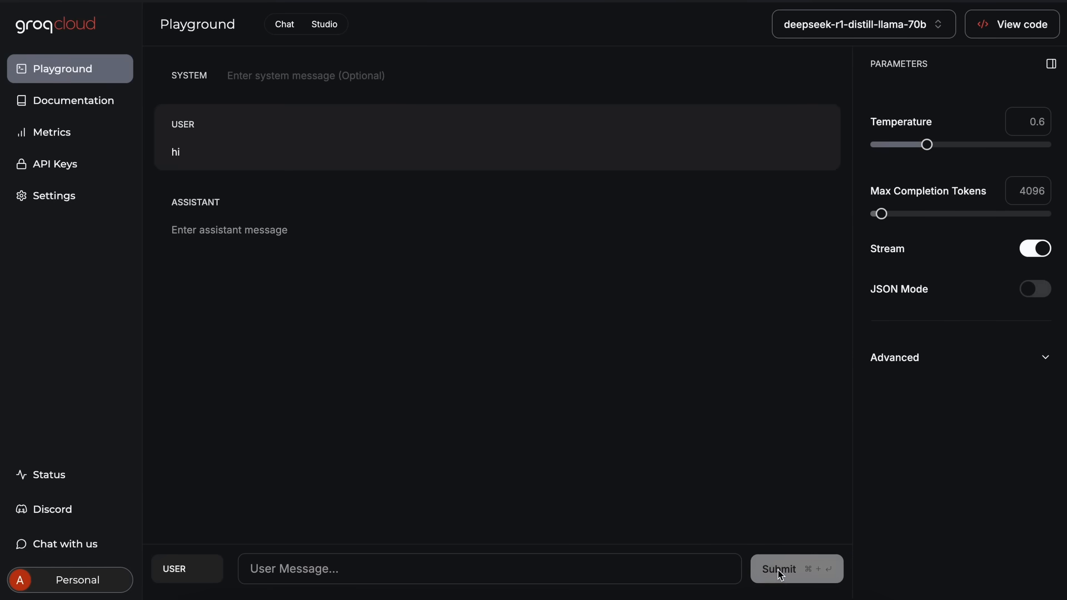
{"action": "left_click", "coordinate": [780, 569]}
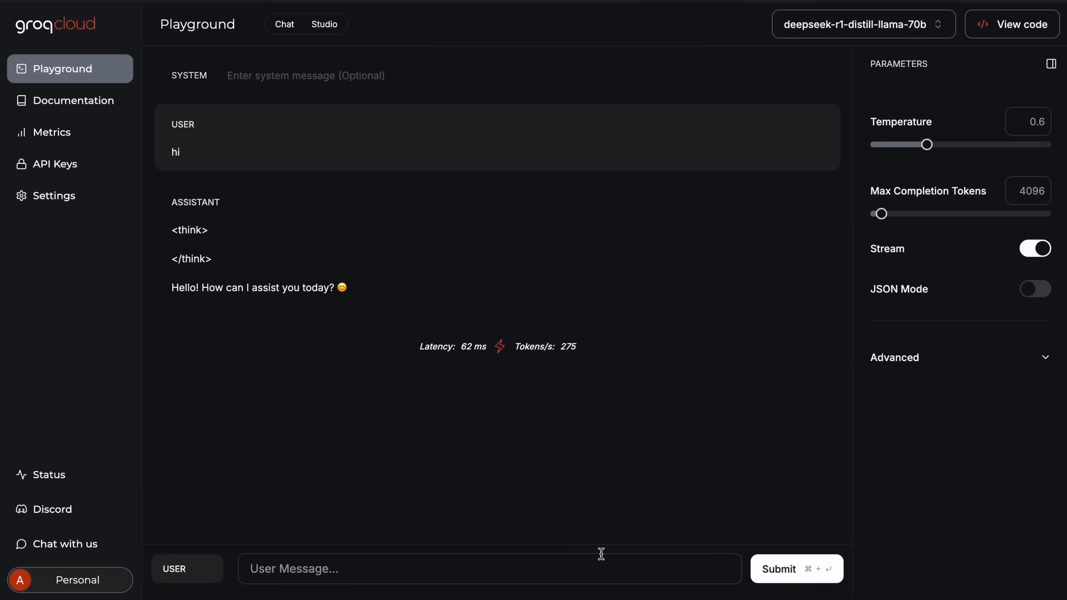
{"action": "type", "text": "What is bigger"}
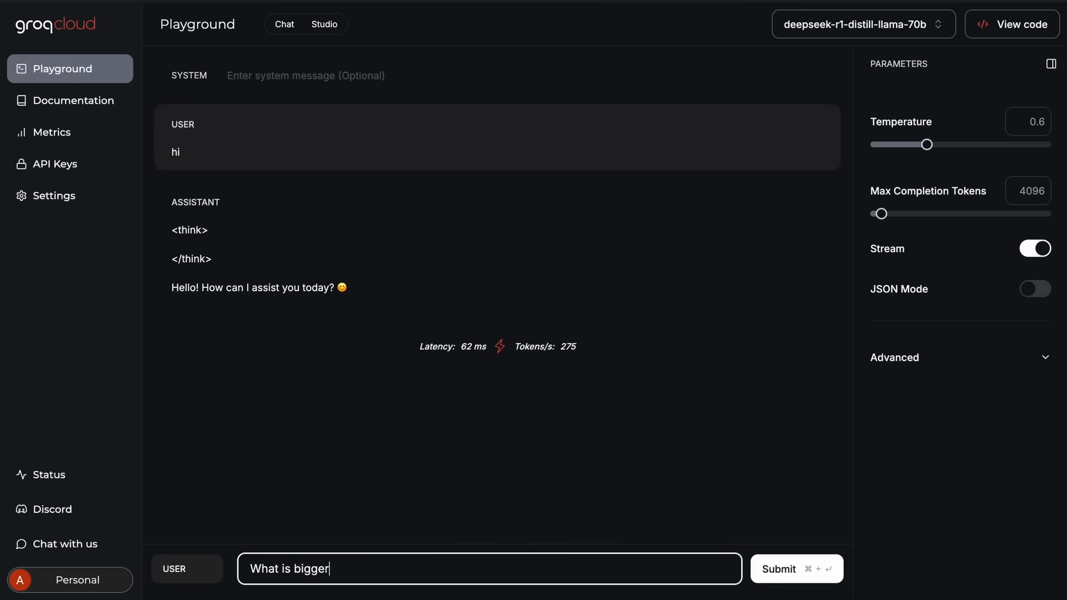
{"action": "type", "text": "9.9 or 9."}
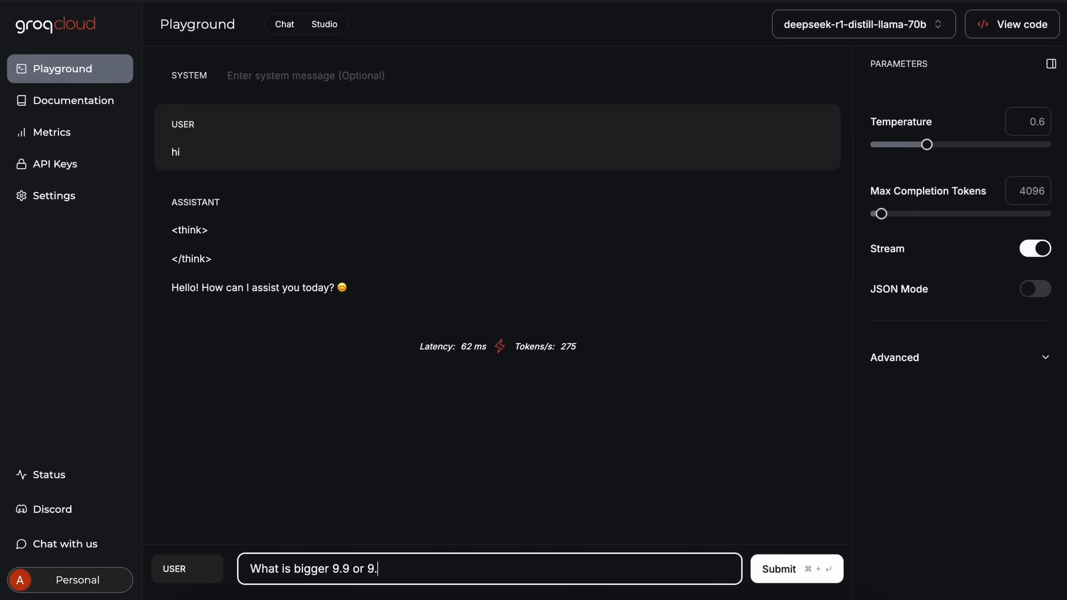
{"action": "type", "text": "11?"}
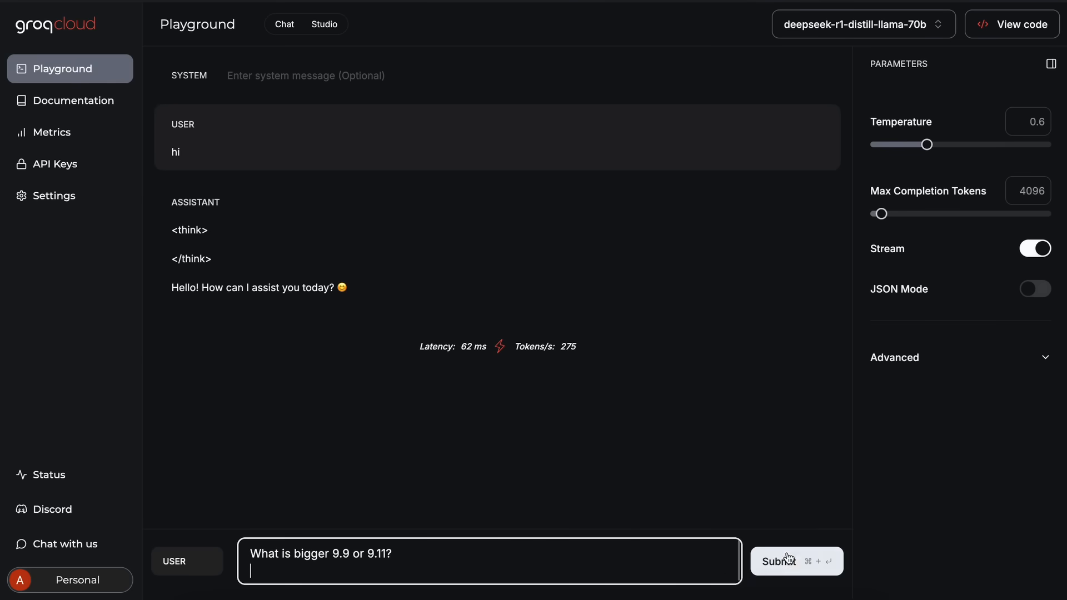
{"action": "left_click", "coordinate": [794, 561]}
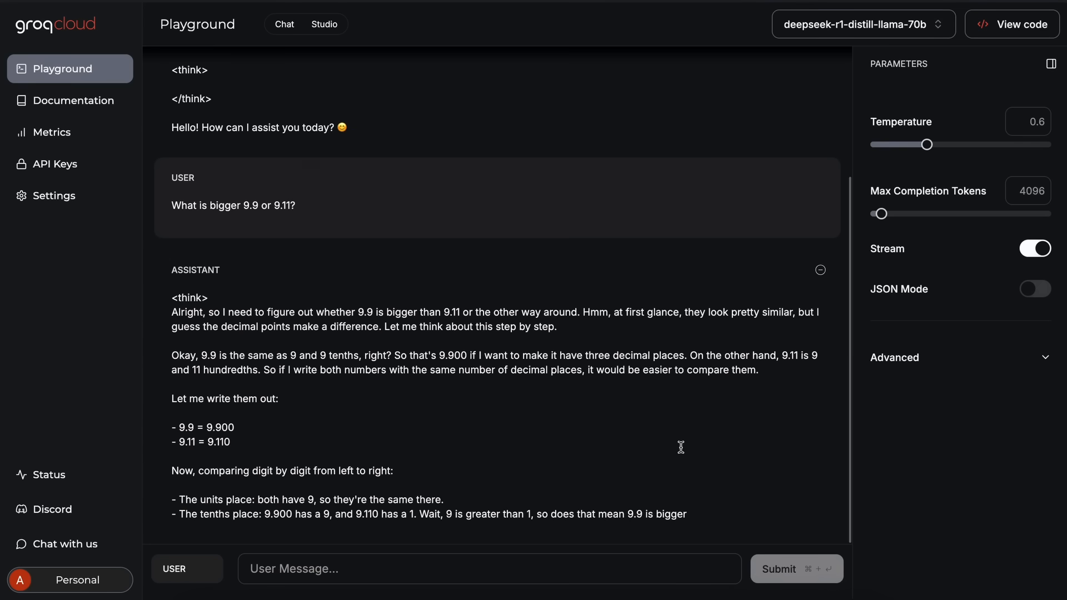
Step: Scroll through the model's reasoned answer that 9.9 is bigger than 9.11
{"action": "scroll", "scroll_direction": "down", "scroll_amount": 3}
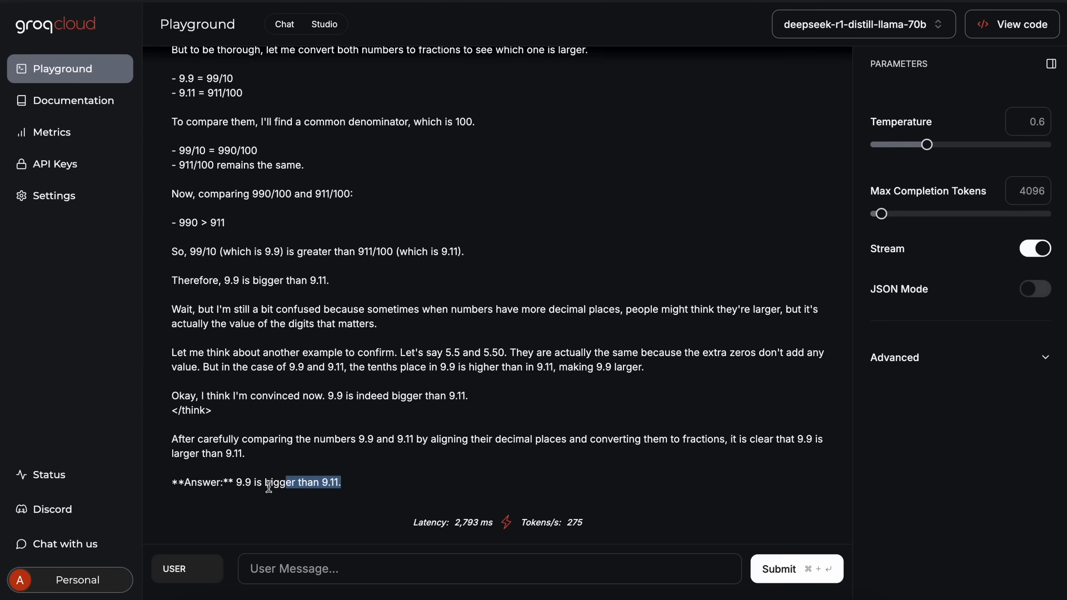
{"action": "scroll", "scroll_direction": "up", "scroll_amount": 3}
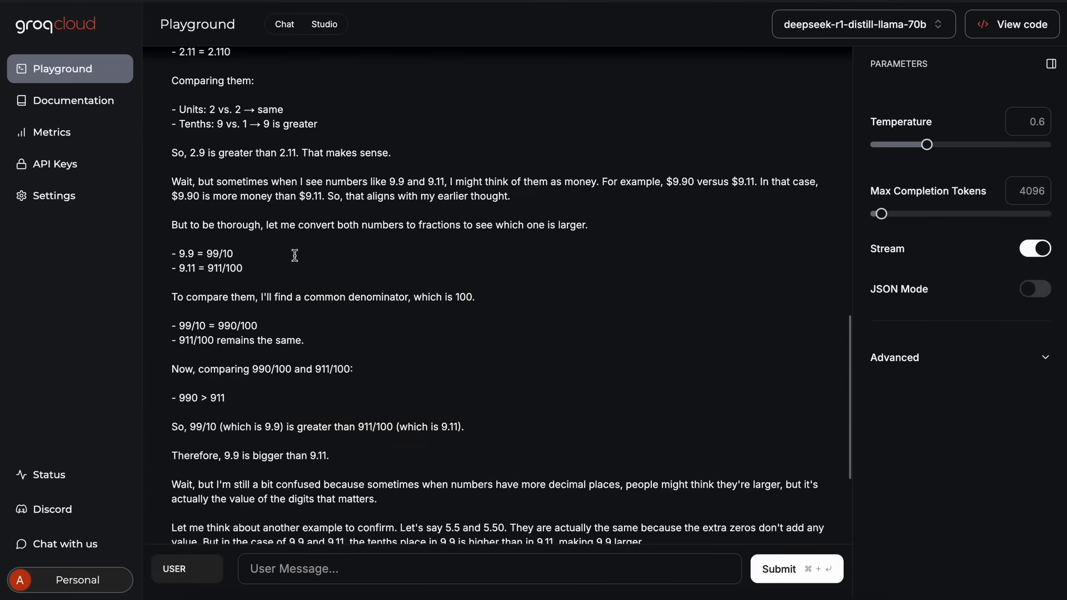
{"action": "scroll", "scroll_direction": "up", "scroll_amount": 3}
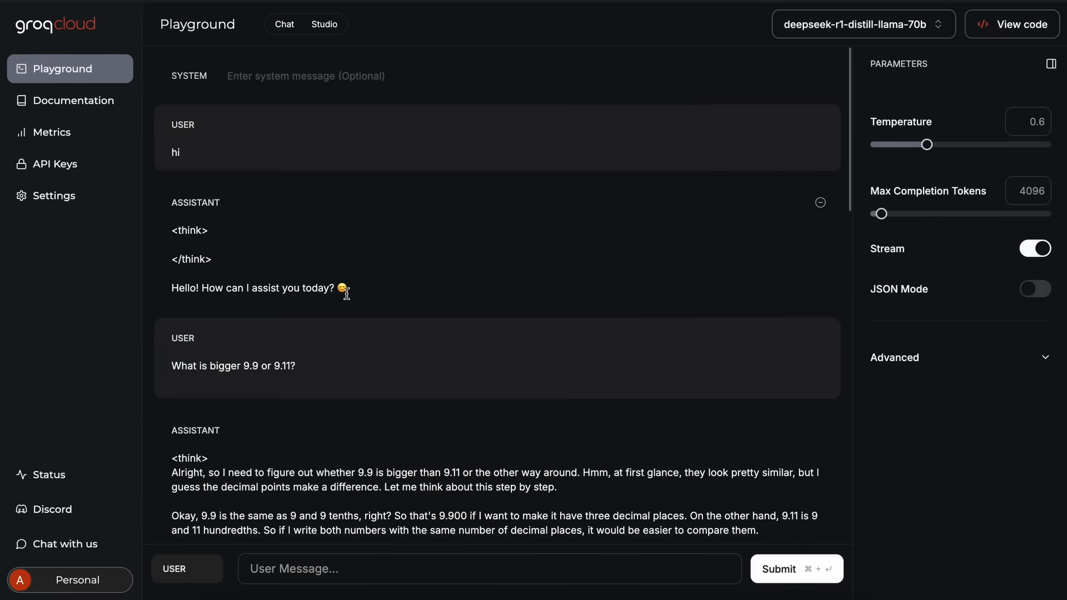
{"action": "scroll", "scroll_direction": "down", "scroll_amount": 3}
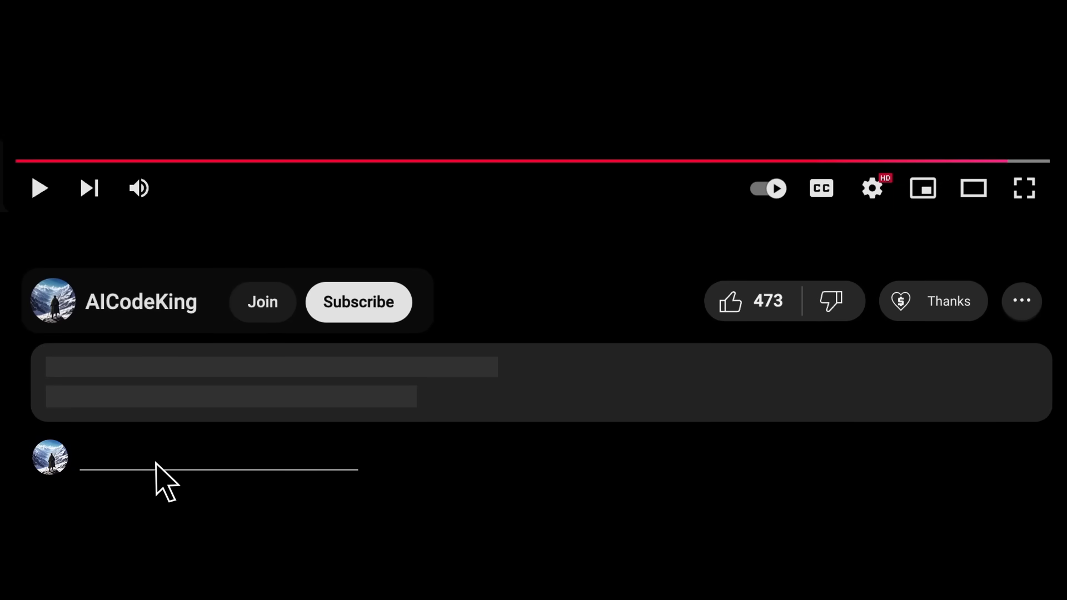
Step: Subscribe to AICodeKing, view the Super Thanks dialog, then display the membership tiers
{"action": "left_click", "coordinate": [358, 301]}
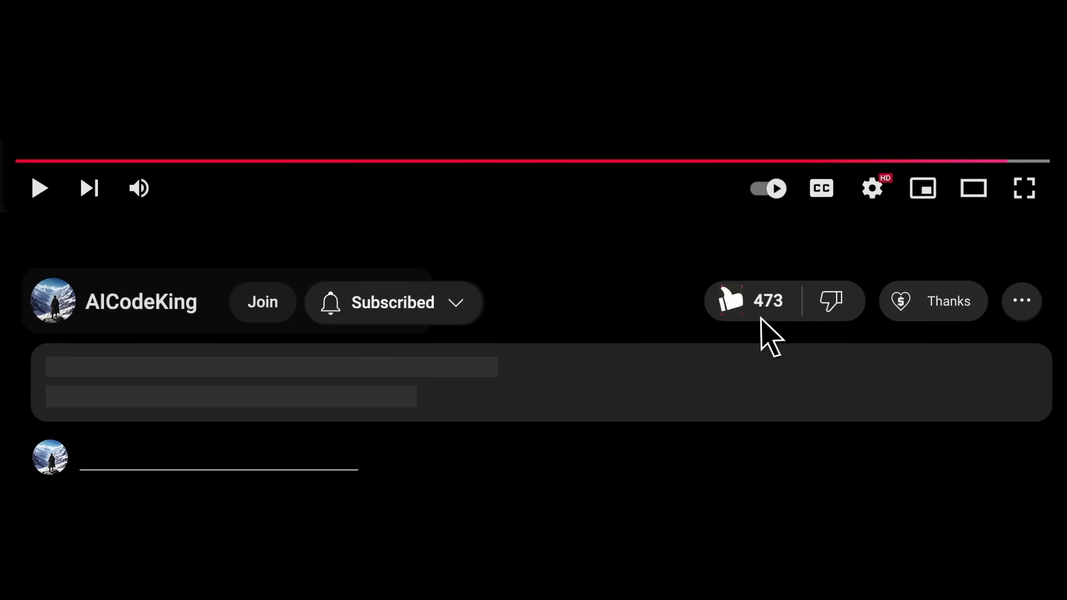
{"action": "left_click", "coordinate": [933, 301]}
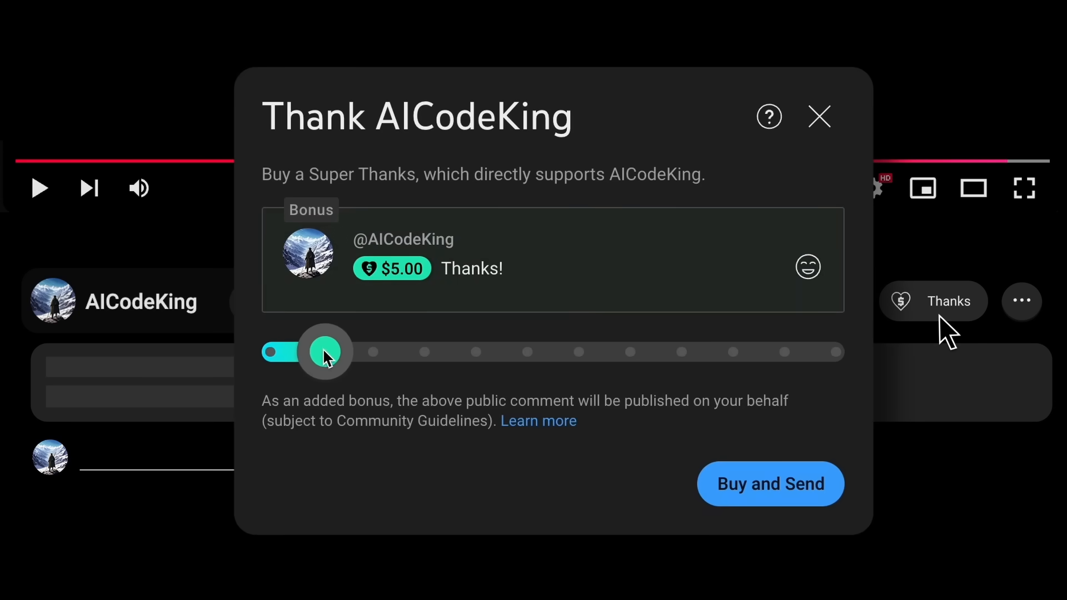
{"action": "left_click", "coordinate": [263, 301]}
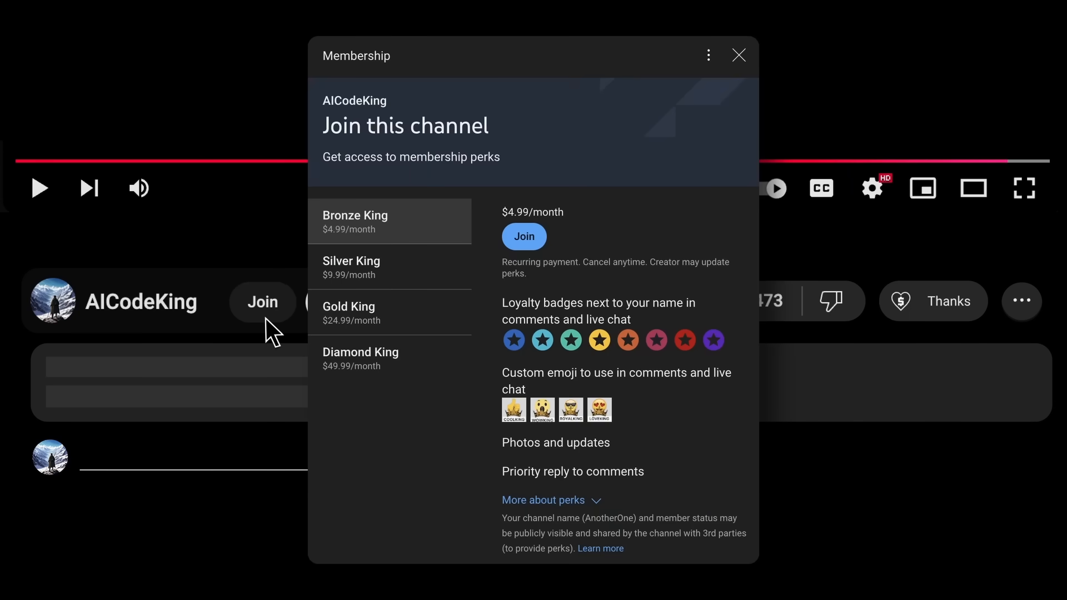